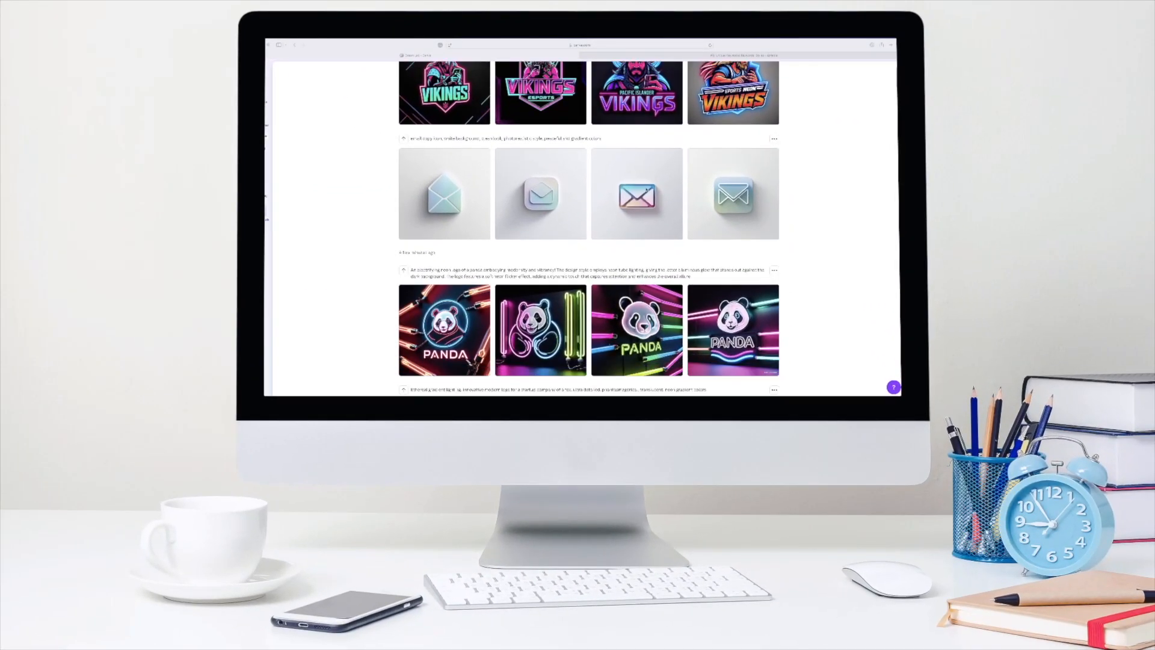
Close the Sony Alpha 1 record, switch to Color Palettes and preview a magenta interior attachment.
scroll("down", 3)
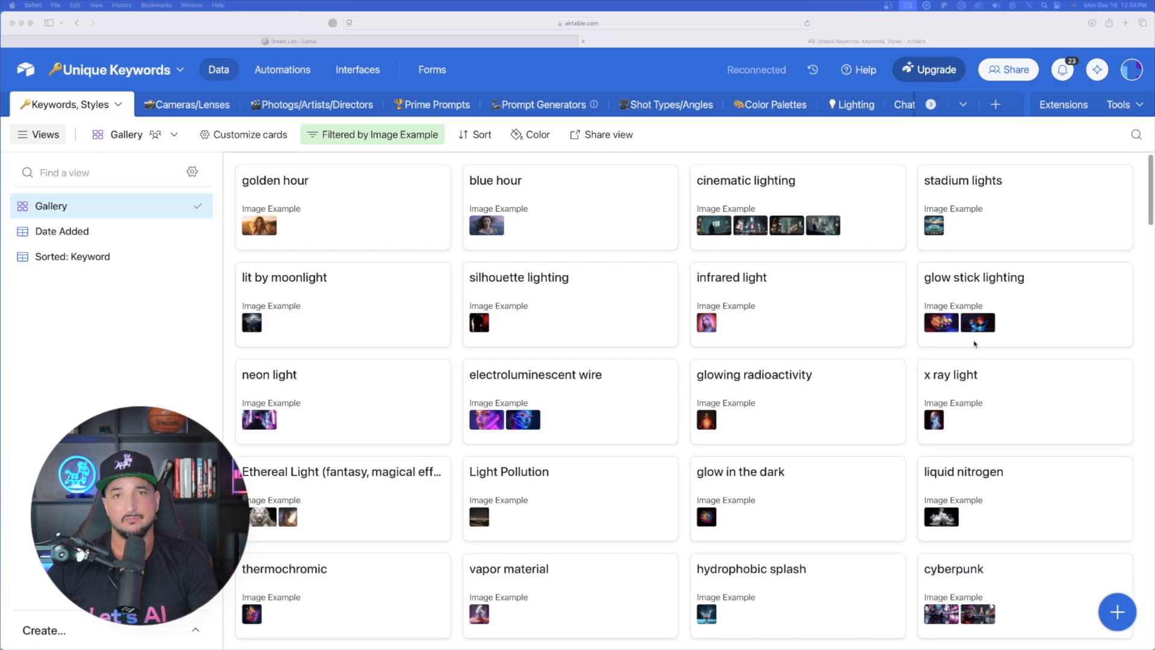
scroll("down", 3)
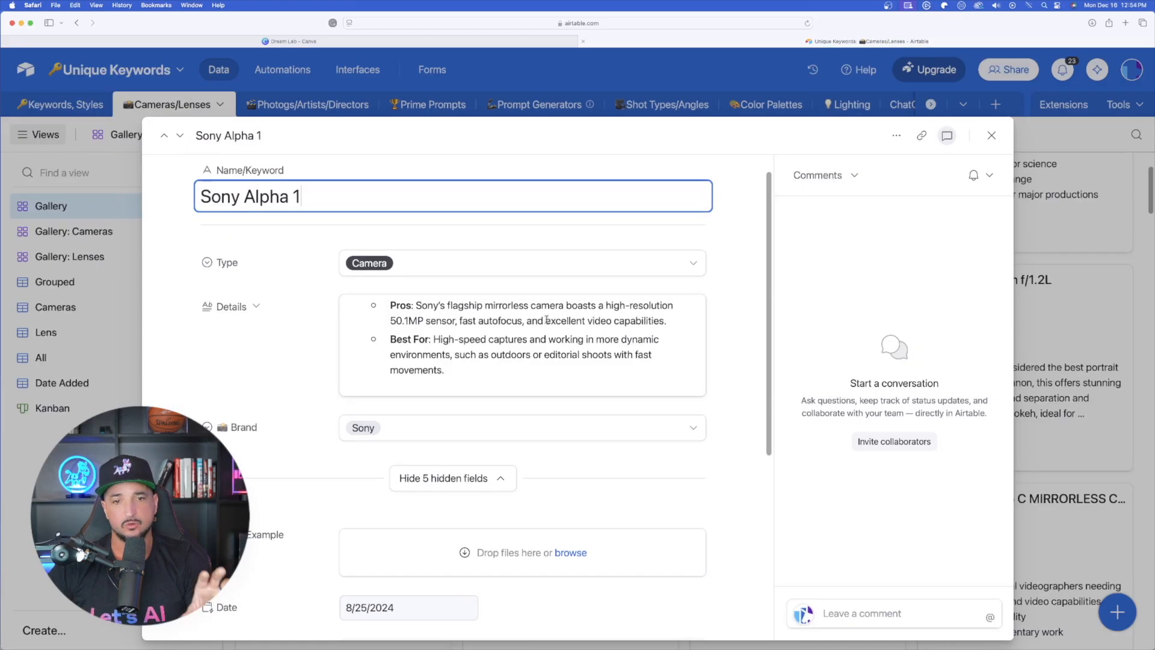
left_click(991, 134)
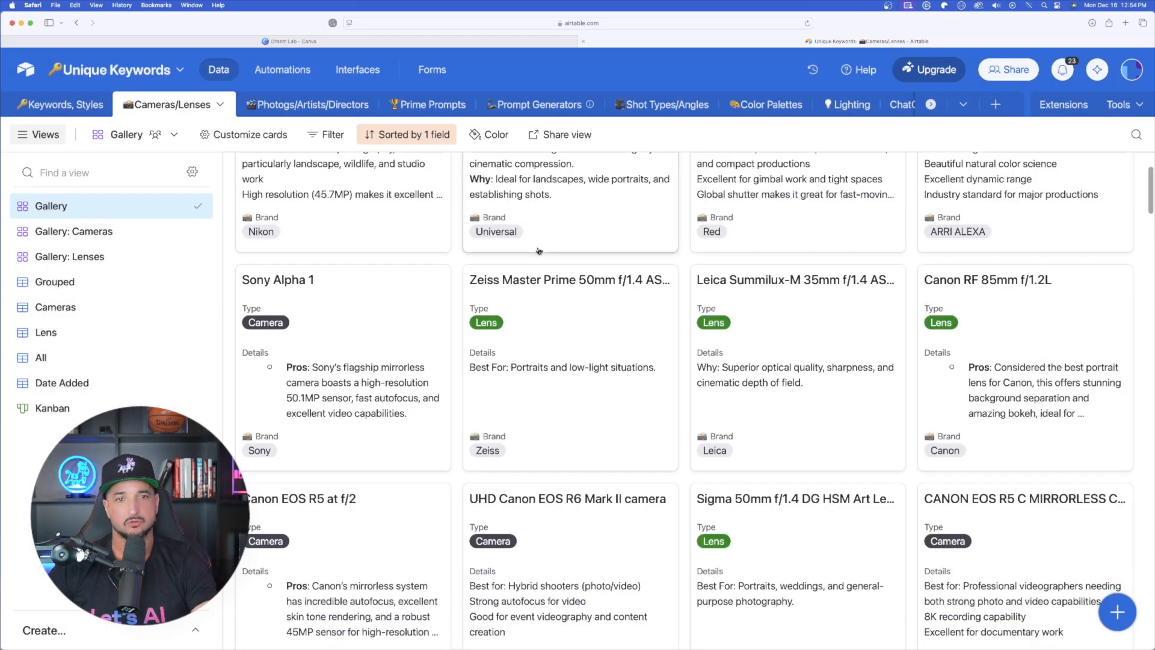
left_click(757, 104)
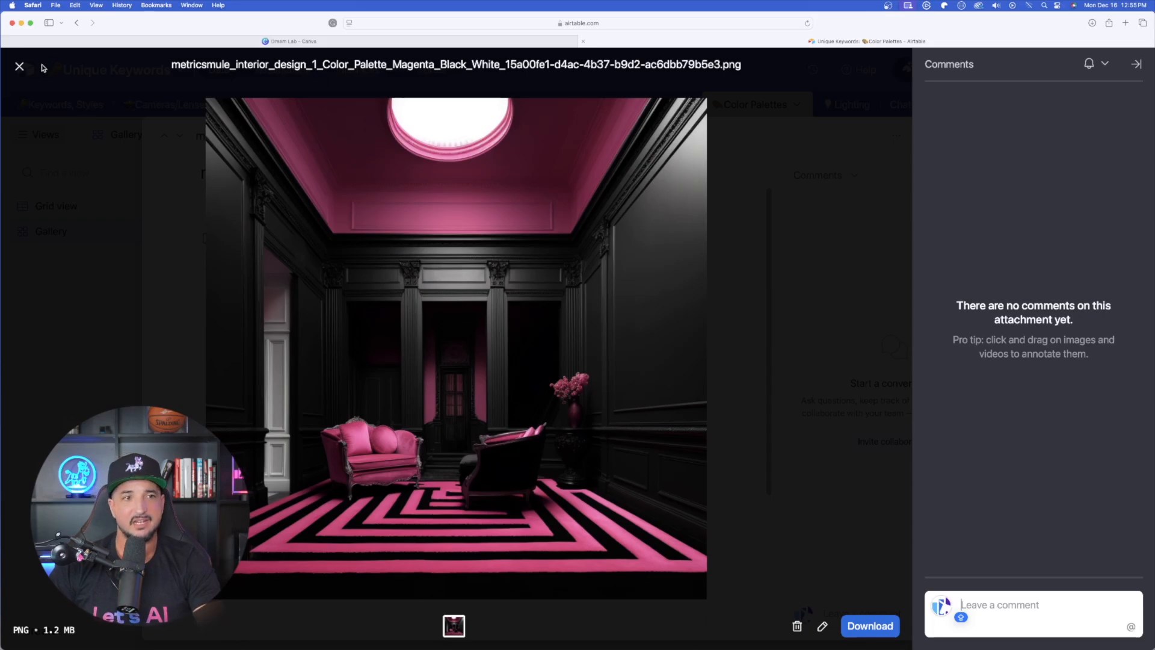
left_click(19, 66)
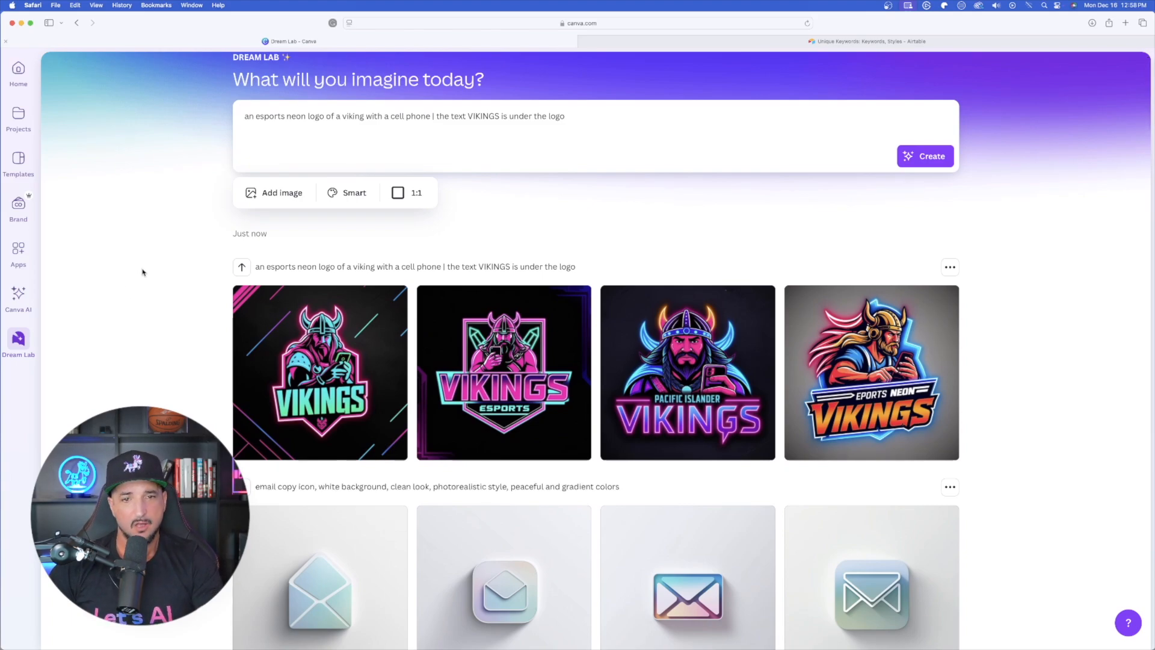
mouse_move(155, 301)
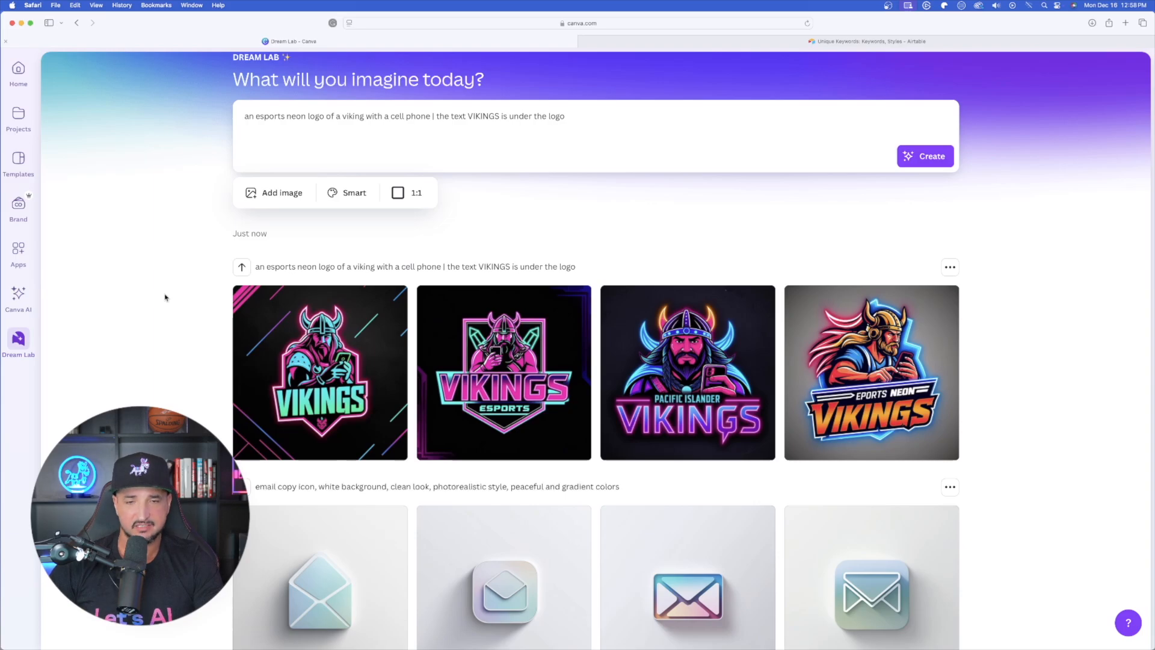
mouse_move(871, 372)
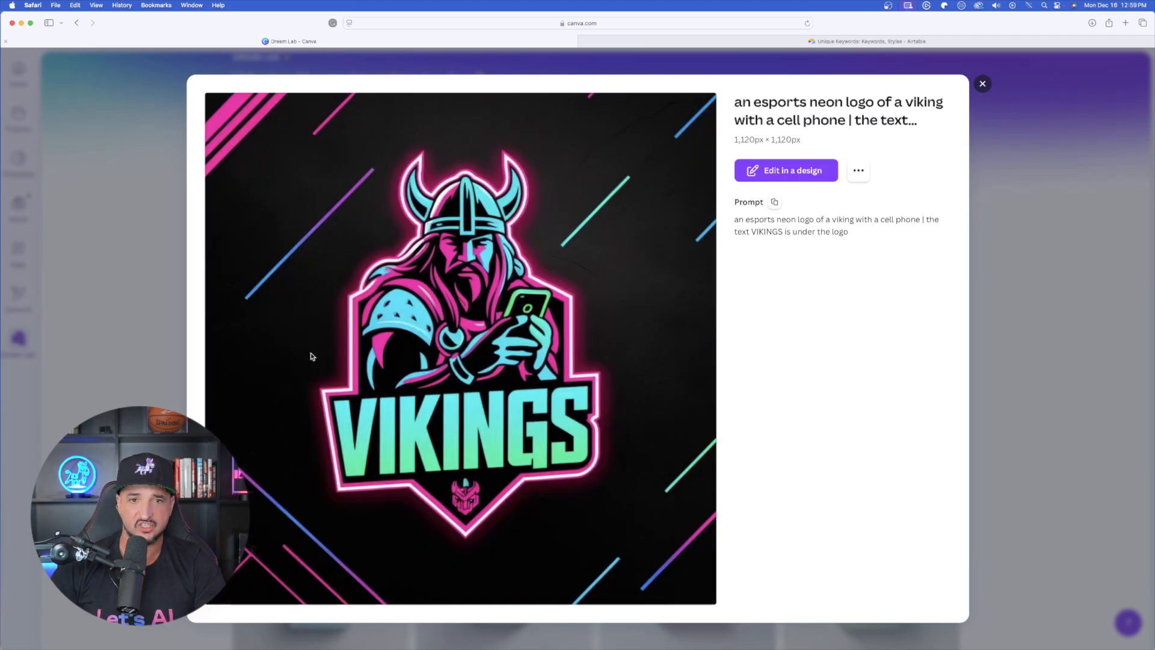
mouse_move(928, 110)
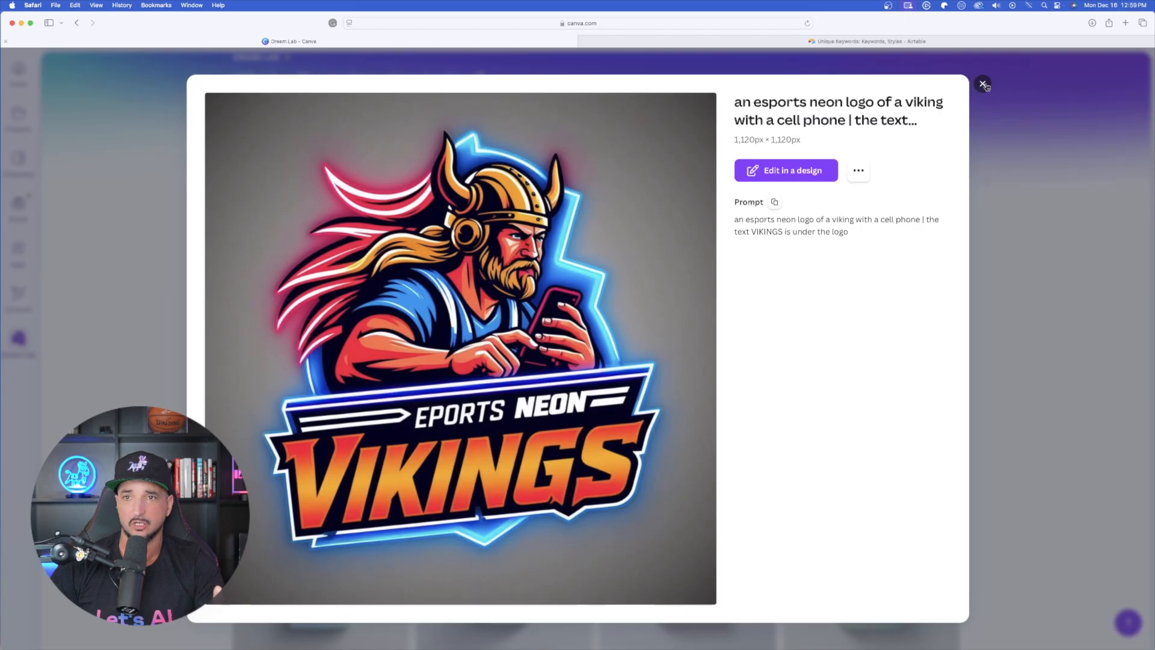
left_click(983, 84)
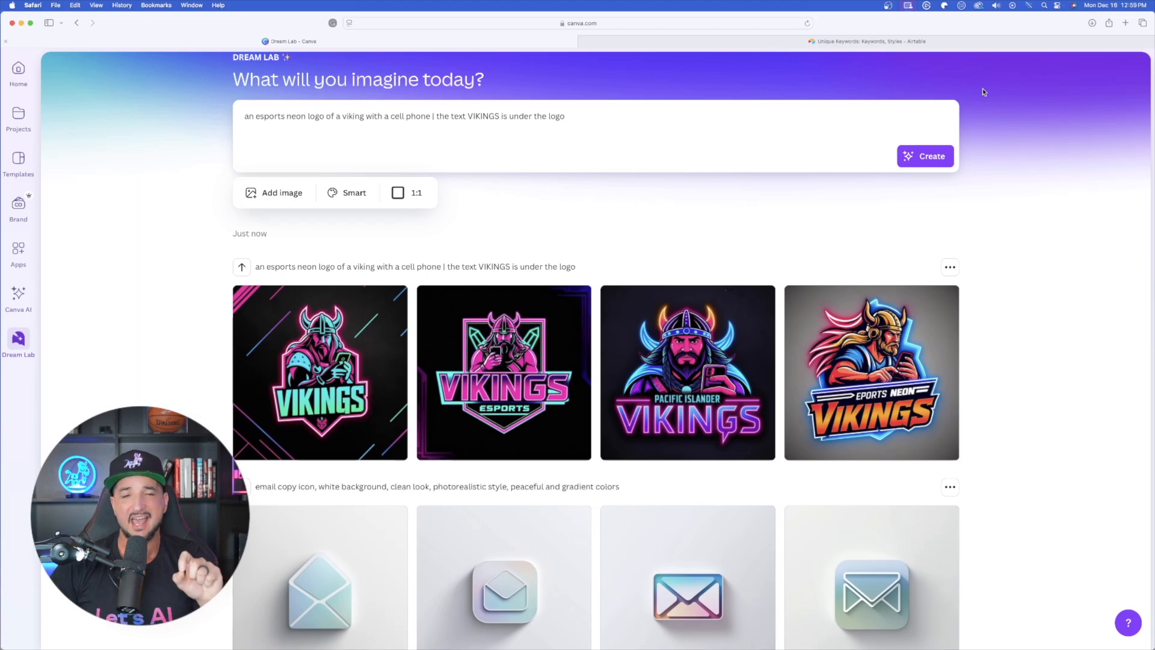
mouse_move(600, 203)
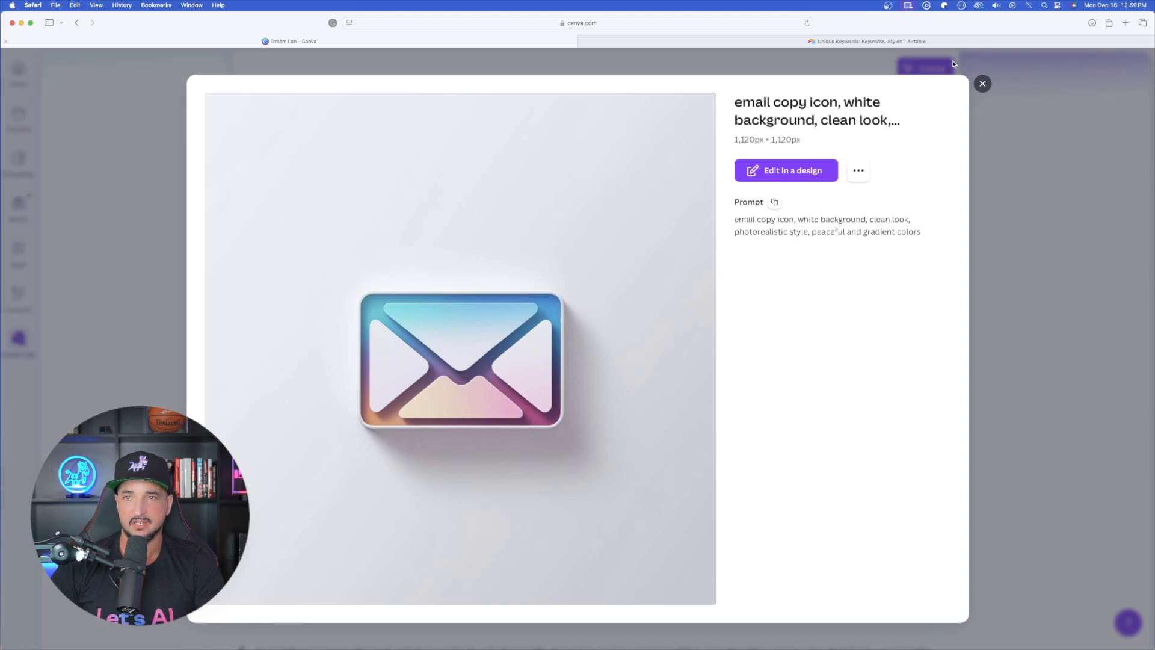
left_click(983, 83)
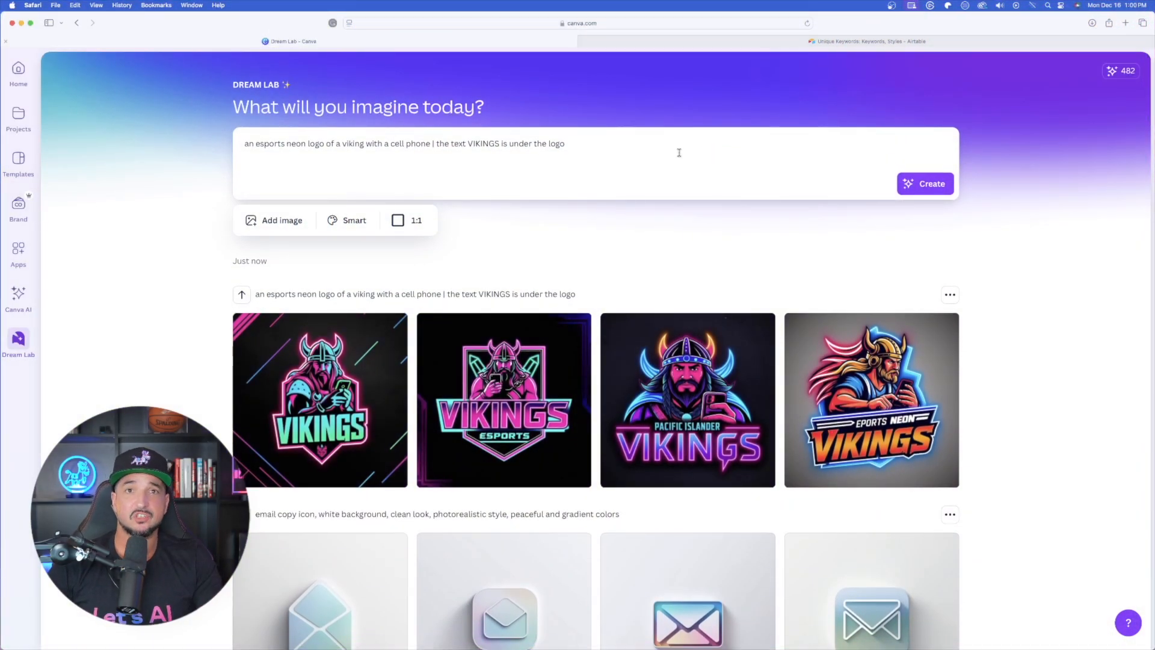
Replace the Viking prompt with 'modern, clean logo of a fox', keep 1:1, and show the style list.
triple_click(404, 144)
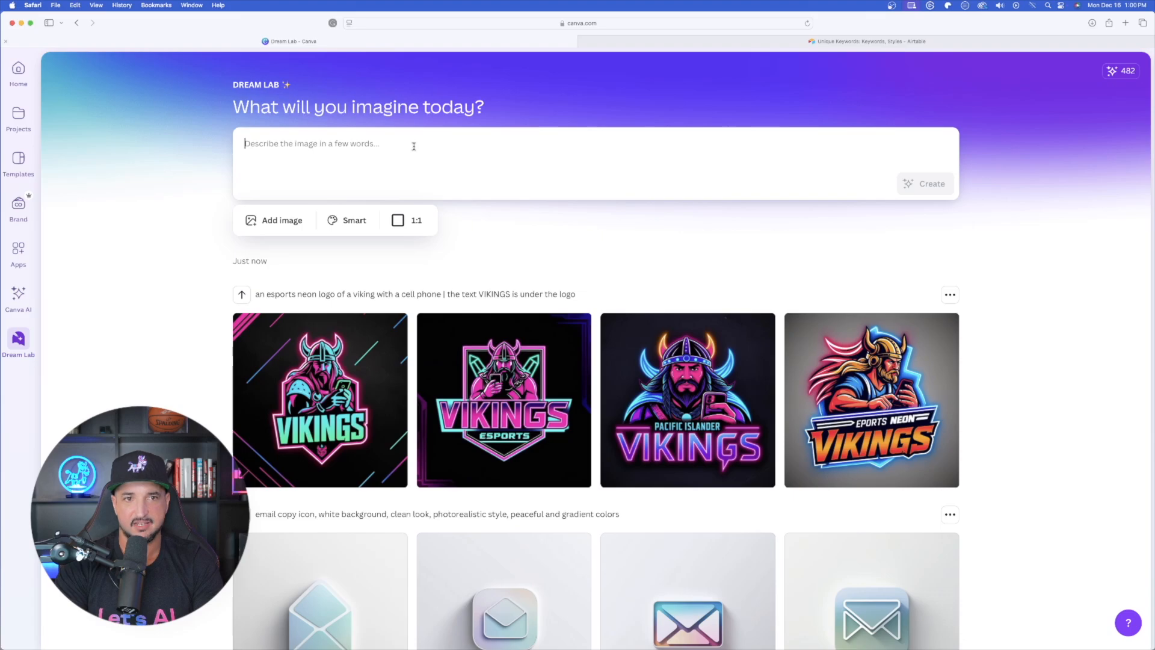
type("modern, clean logo of a")
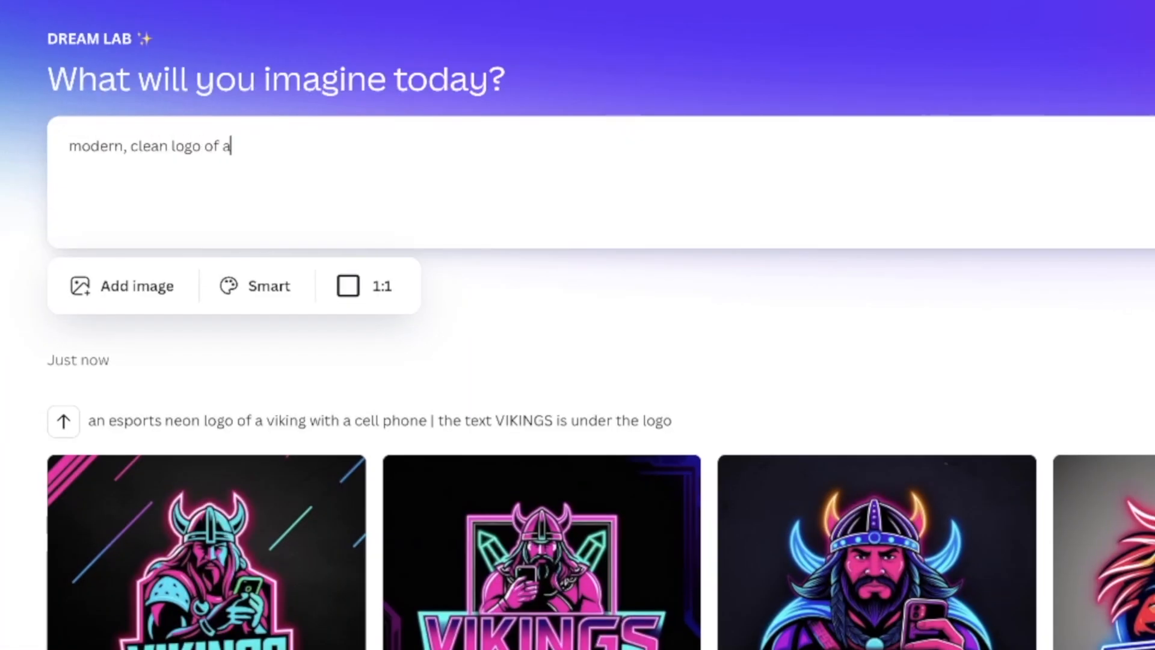
type("fox")
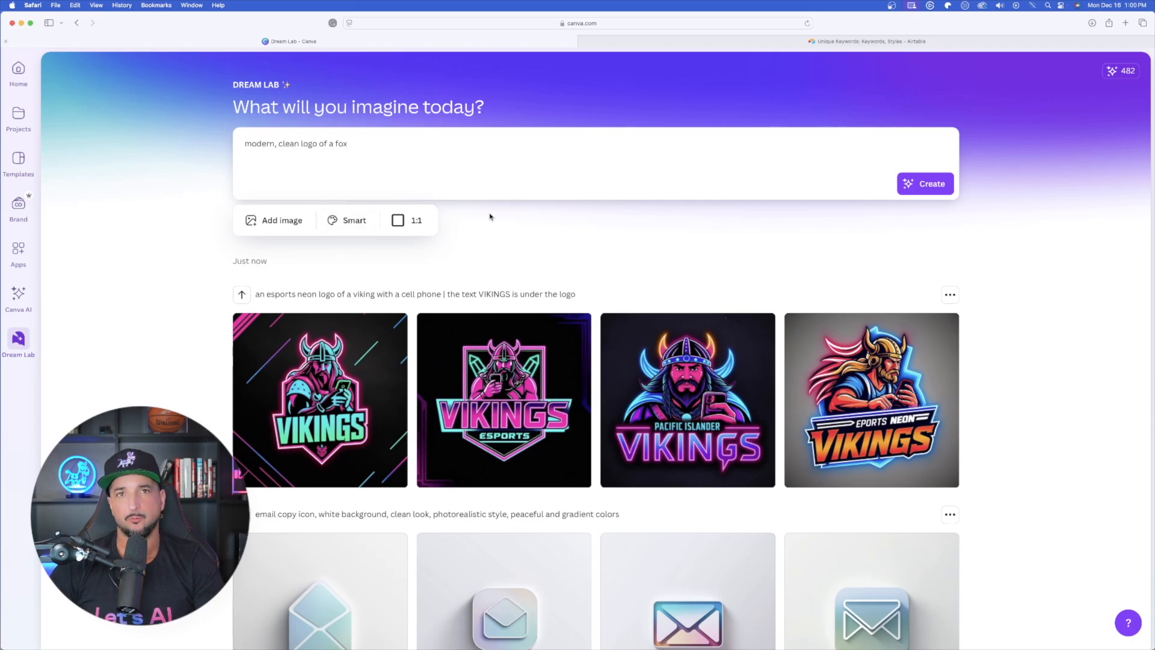
mouse_move(347, 220)
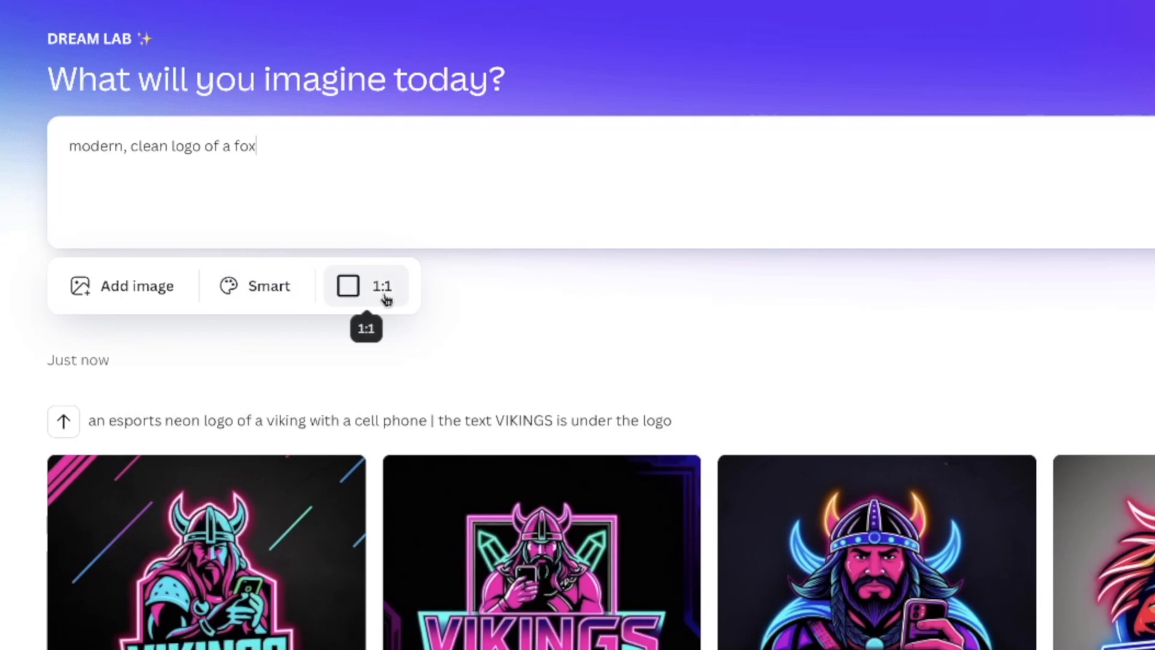
left_click(366, 286)
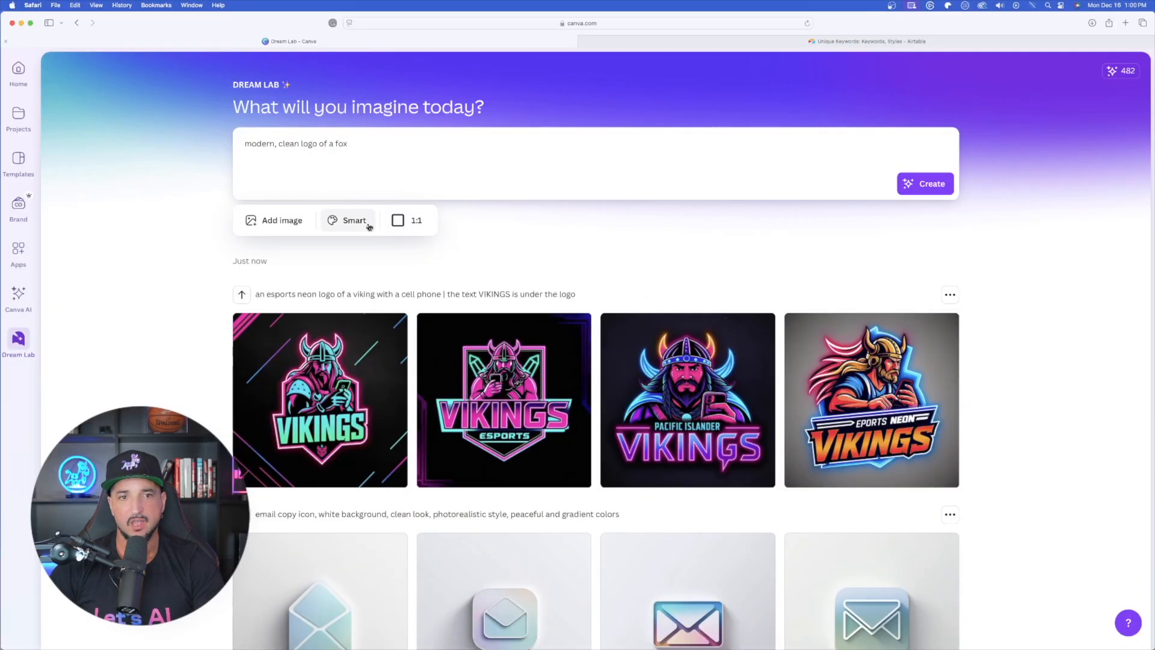
left_click(353, 220)
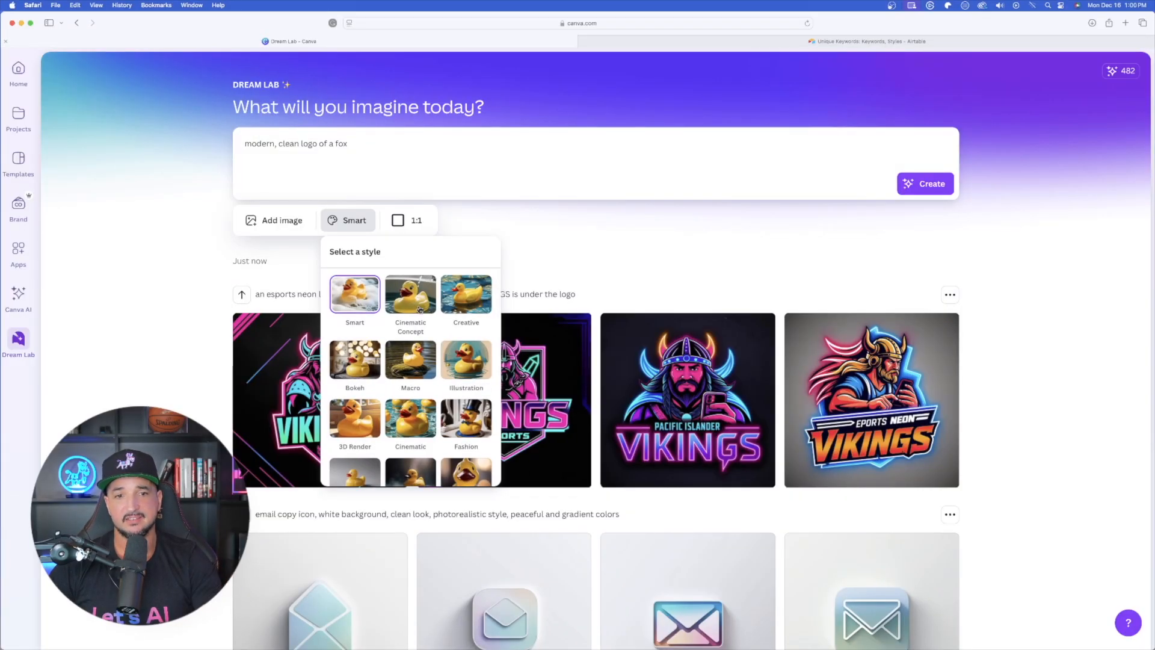
Generate four modern, clean fox logo designs from the fox prompt.
scroll("down", 3)
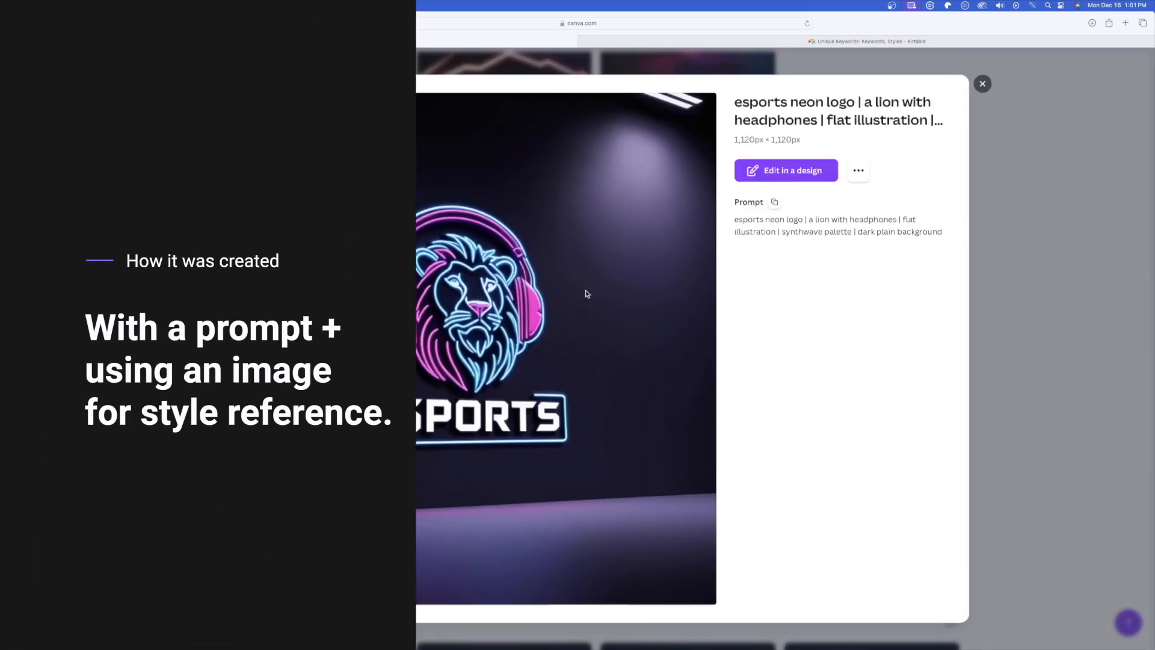
left_click(982, 83)
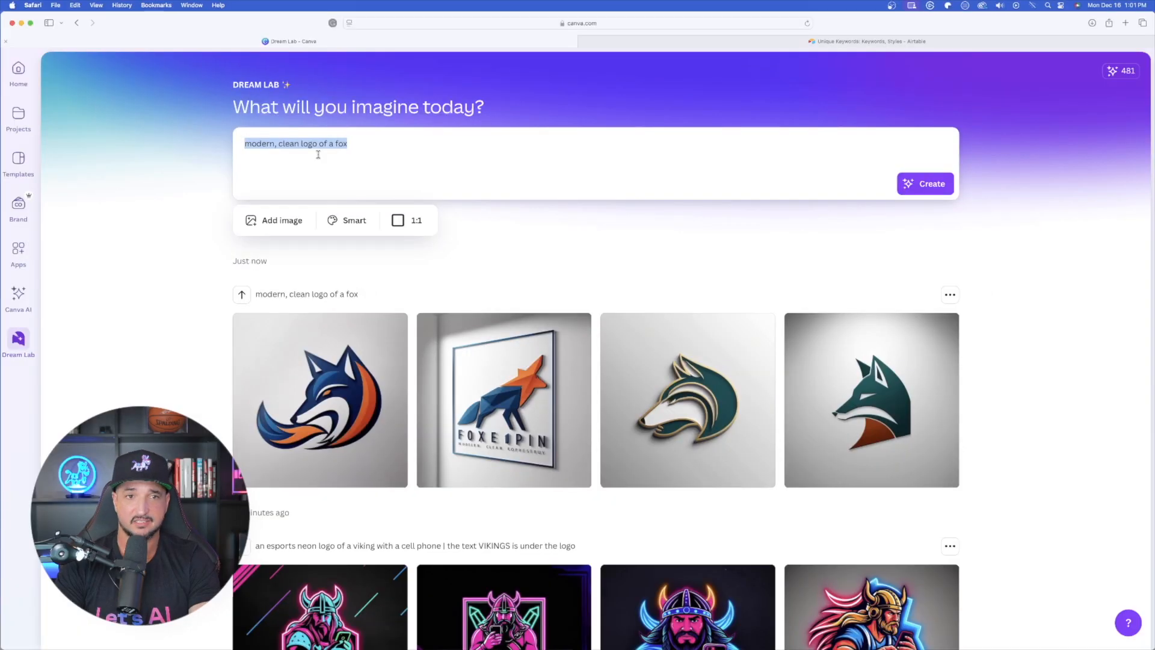
Enlarge the blue-and-orange fox logo, then preview and close the first panda logo.
scroll("down", 3)
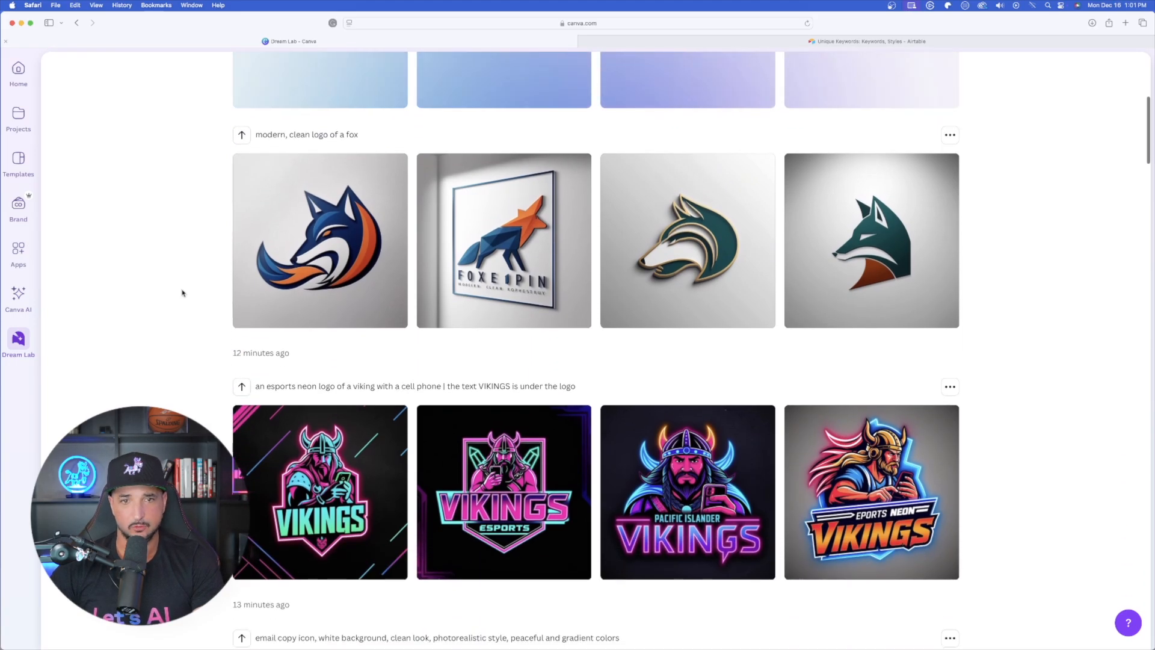
left_click(319, 241)
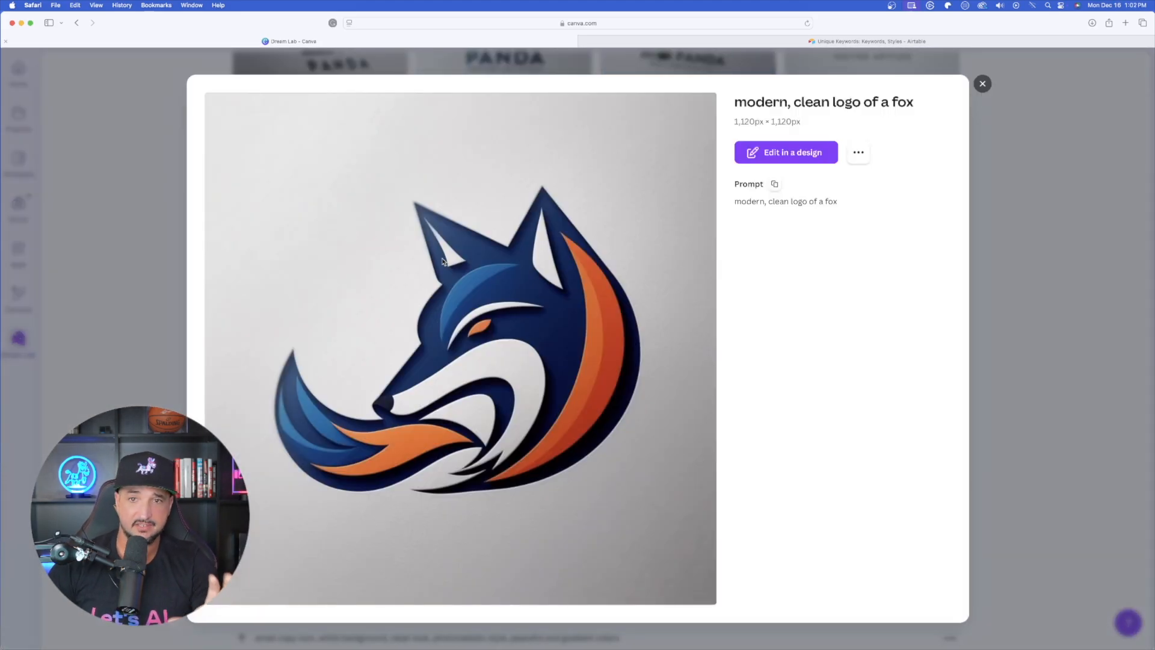
mouse_move(725, 160)
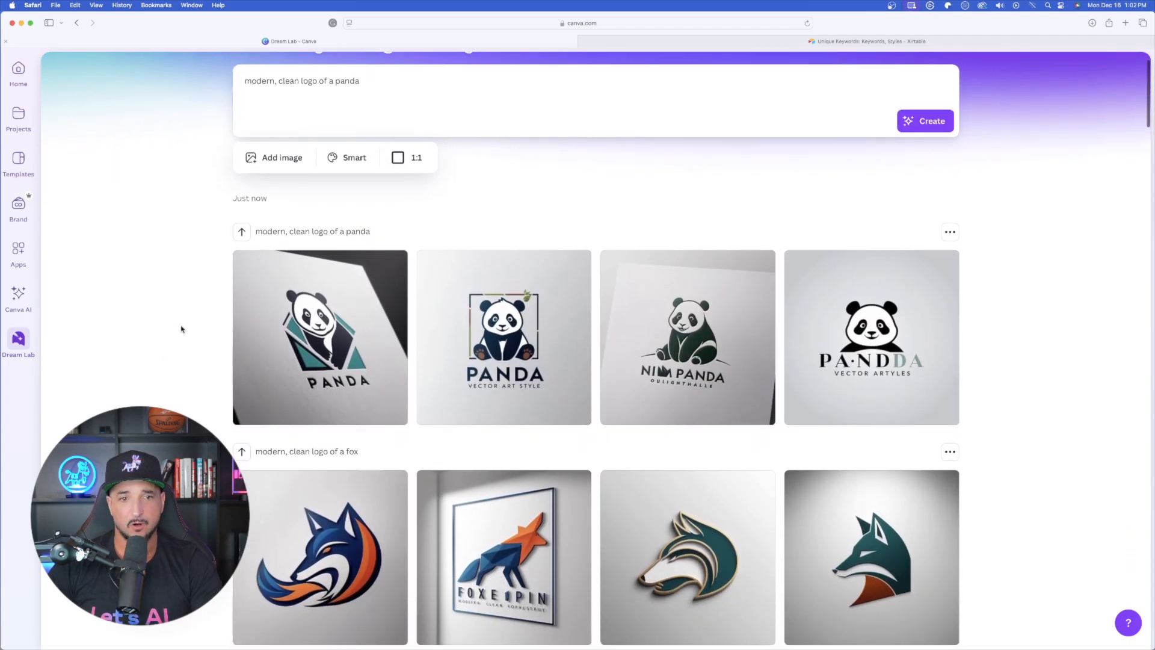
left_click(346, 81)
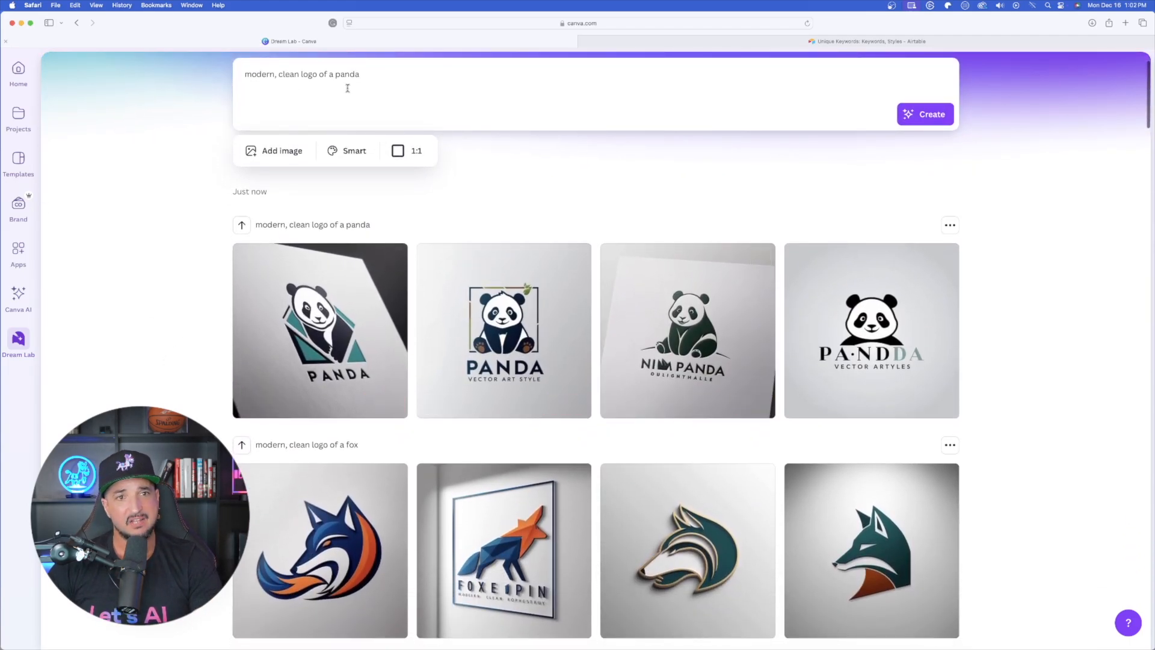
left_click(320, 330)
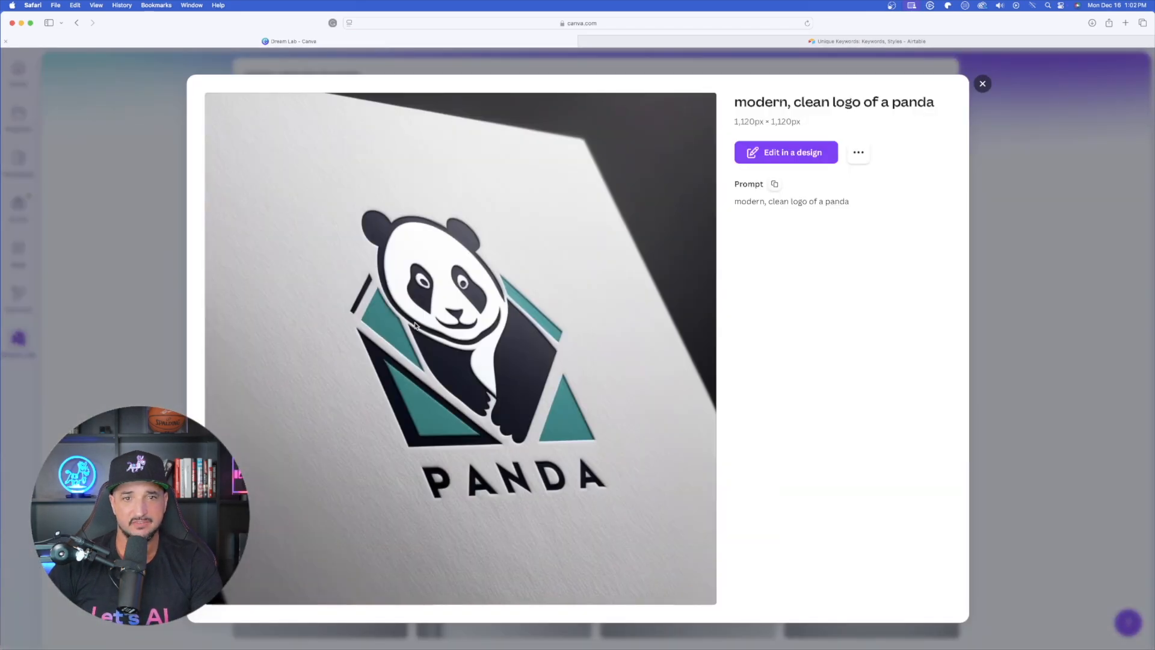
left_click(983, 83)
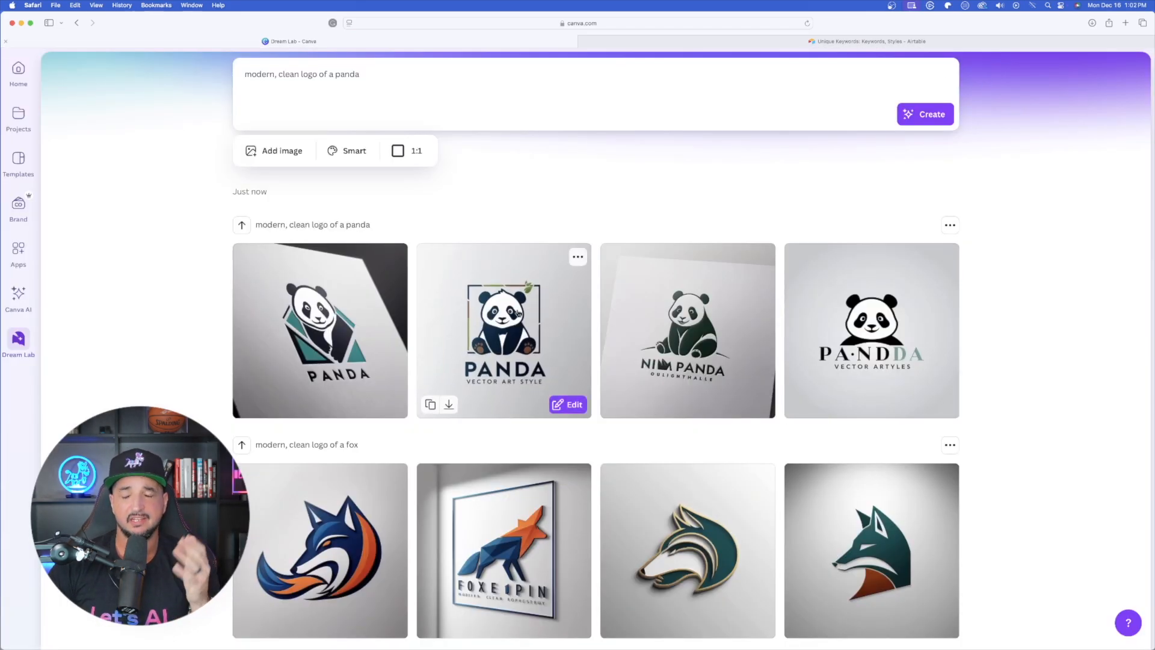
Preview the blue-and-orange fox logo again, then switch to the Airtable keyword library.
scroll("down", 3)
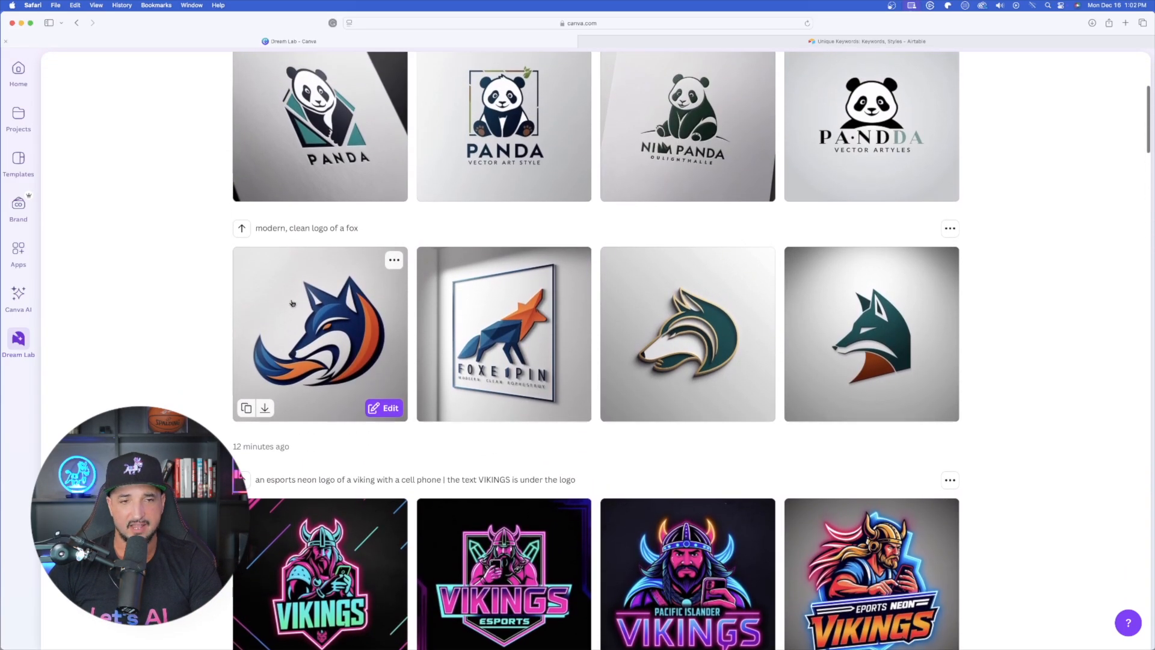
left_click(320, 334)
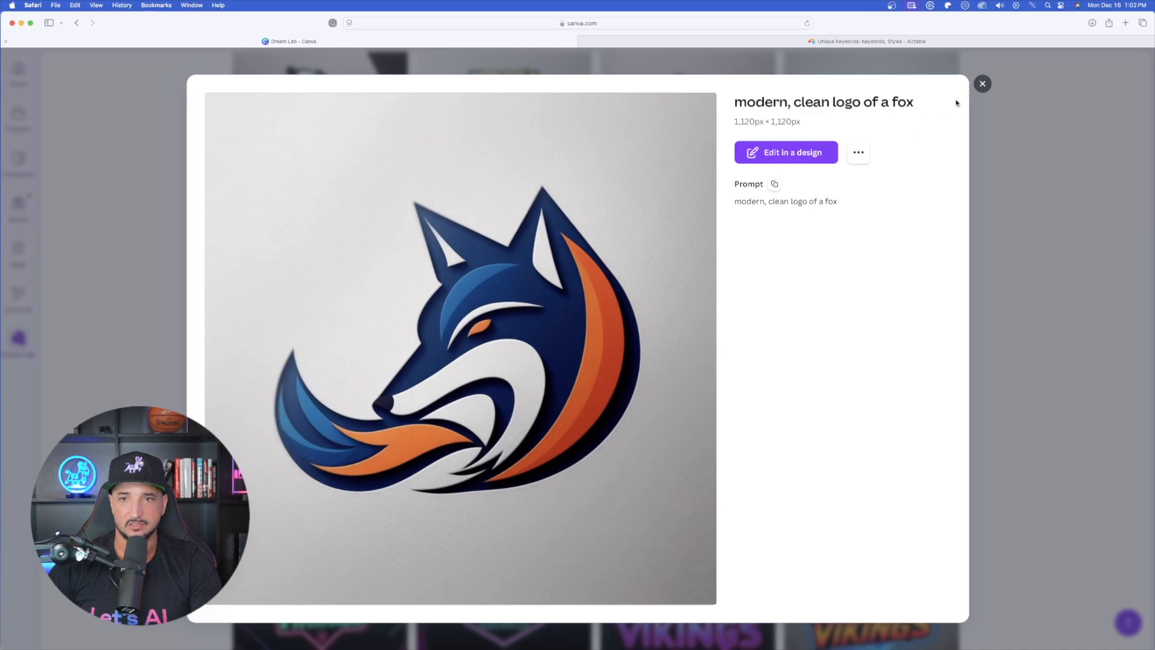
left_click(983, 83)
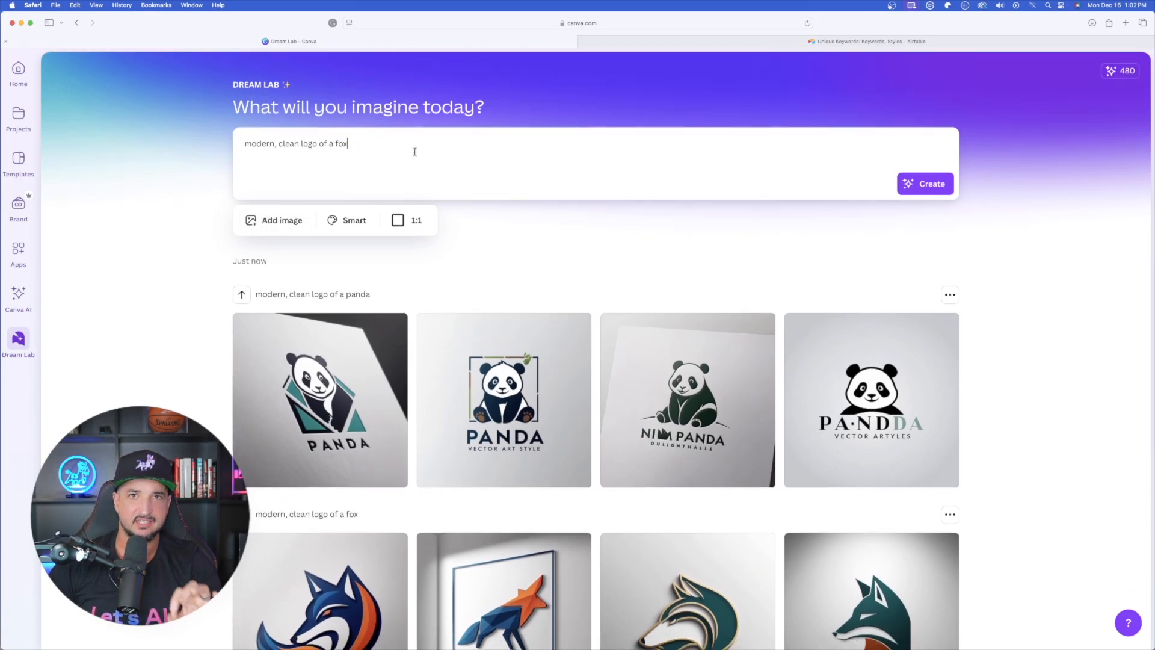
left_click(869, 41)
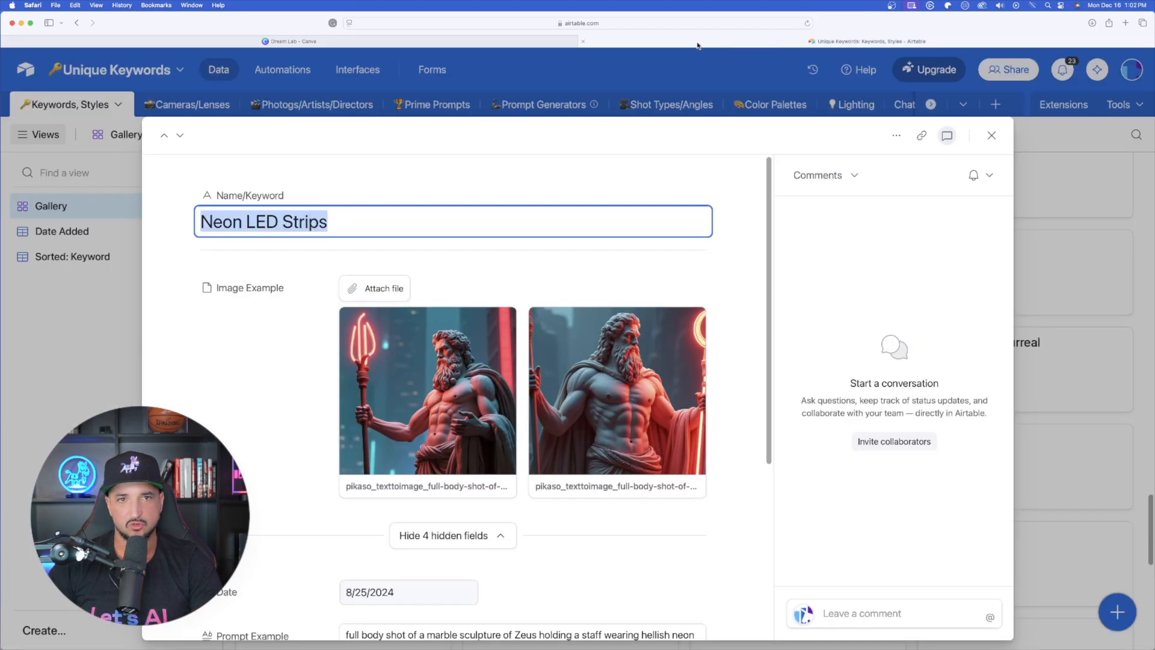
left_click(289, 41)
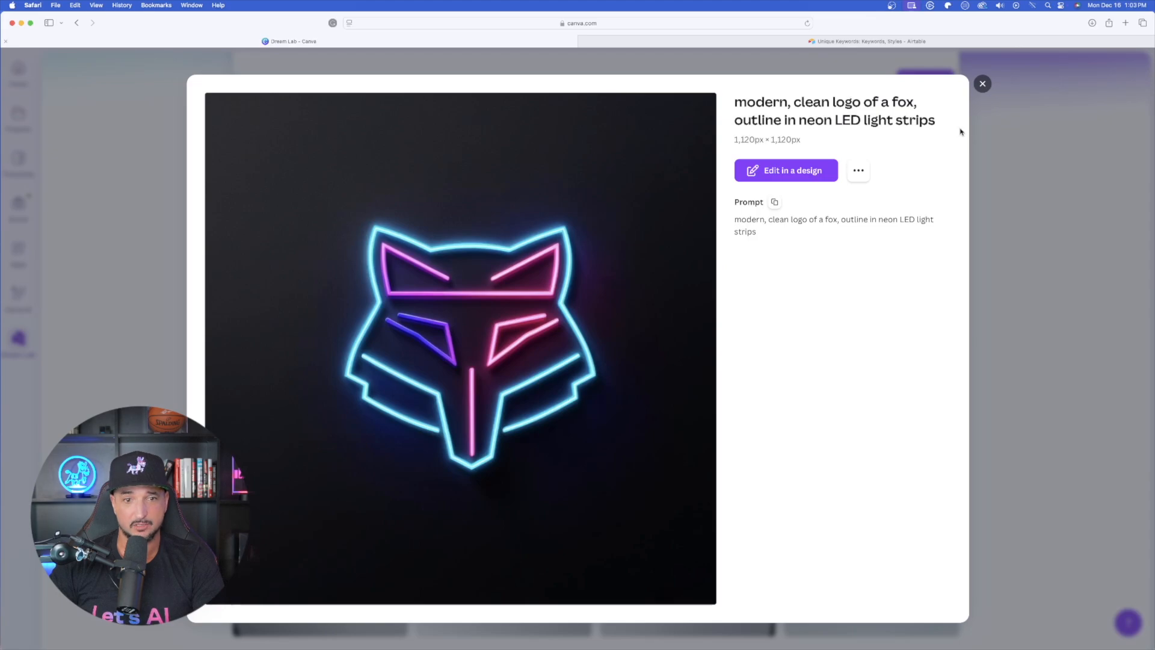
Close the neon fox, open the blue-and-orange fox with its ••• image options, then close it.
left_click(981, 83)
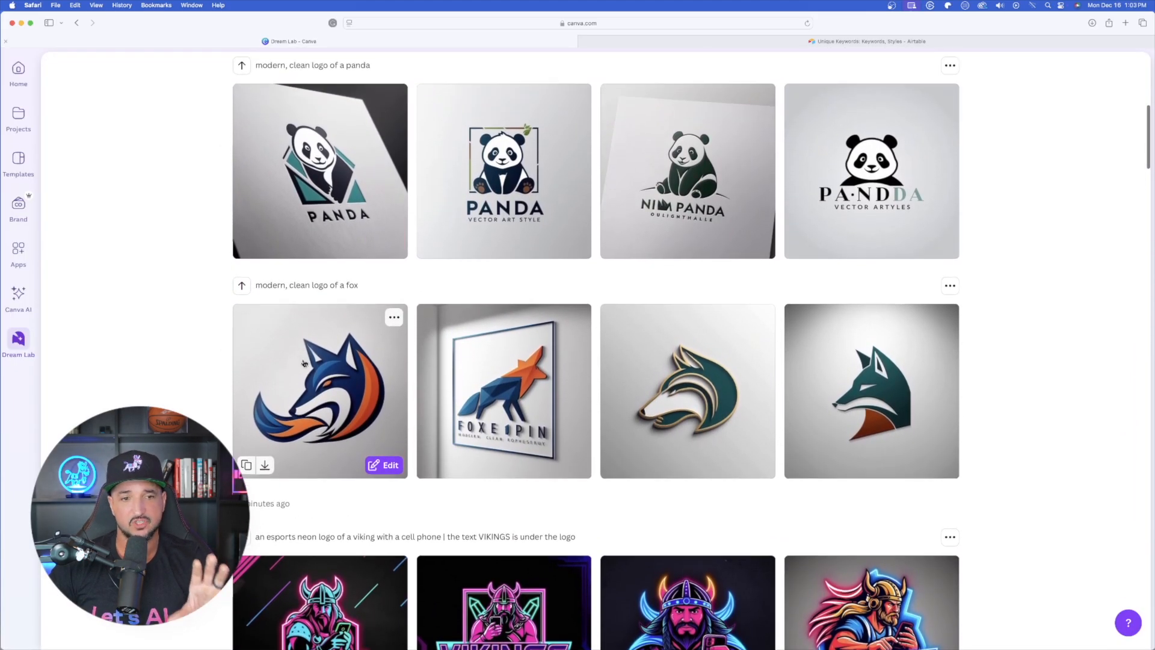
left_click(320, 390)
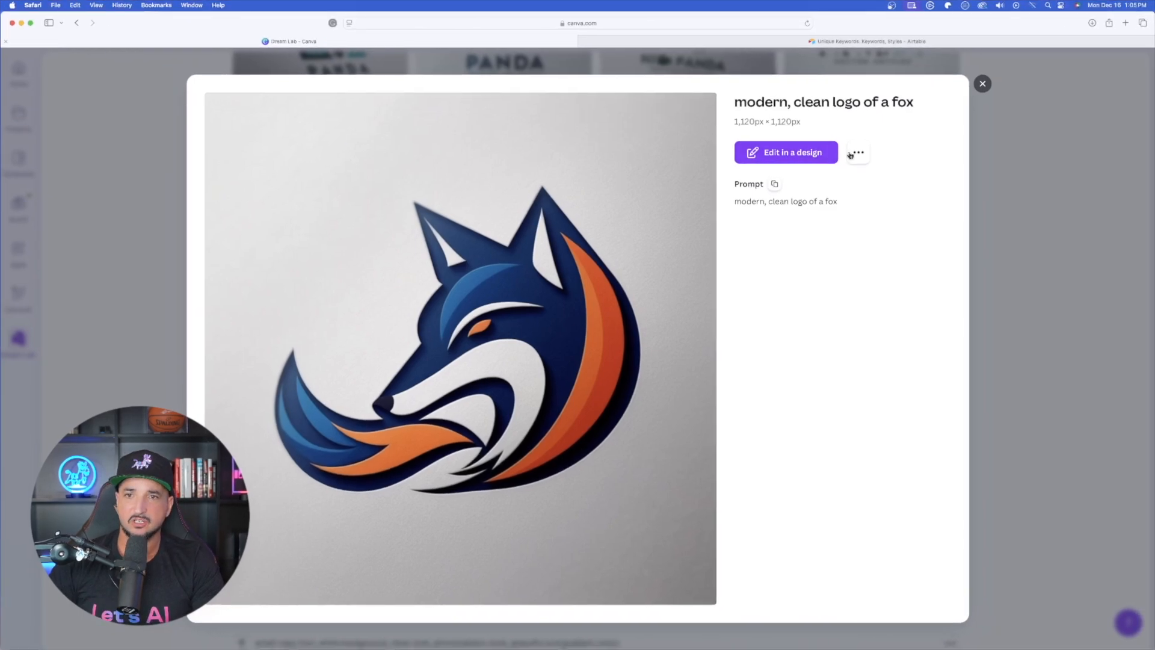
left_click(857, 153)
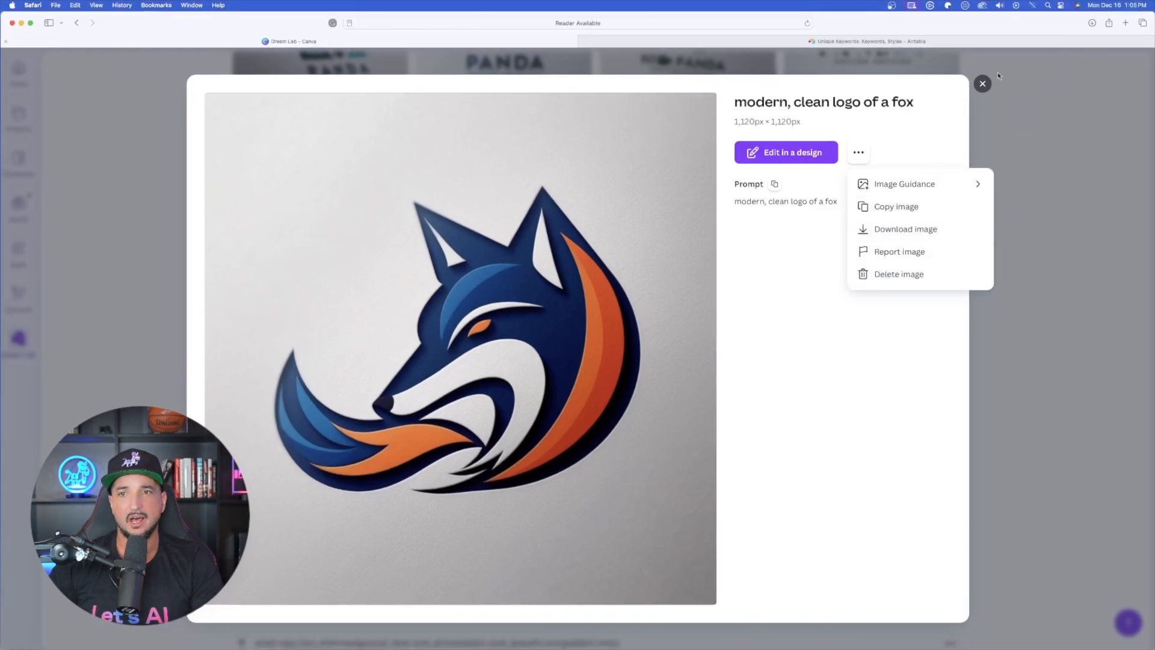
left_click(983, 83)
type("logo of a panda")
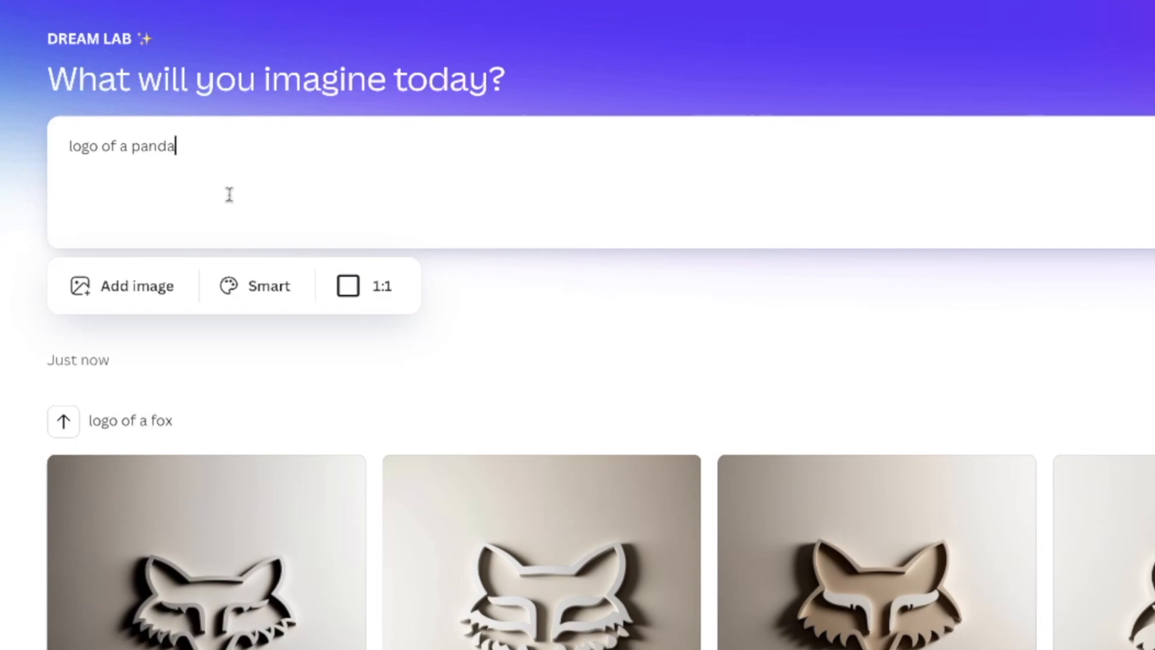
Open Add image for the panda prompt and choose Style Reference guidance.
left_click(281, 219)
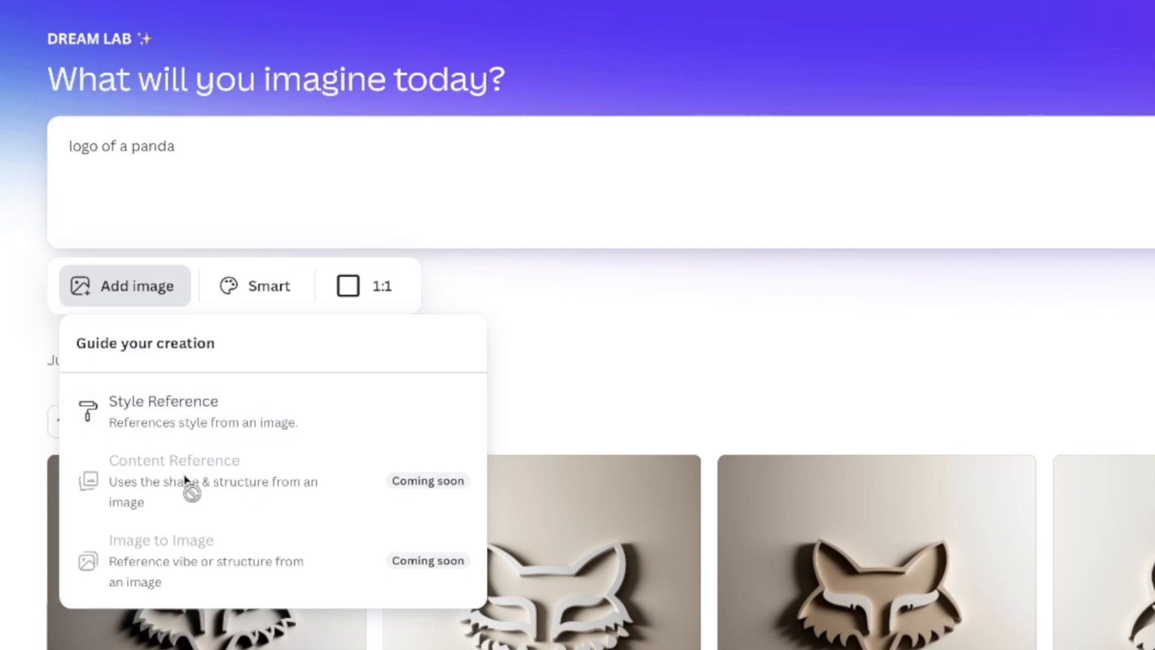
mouse_move(217, 579)
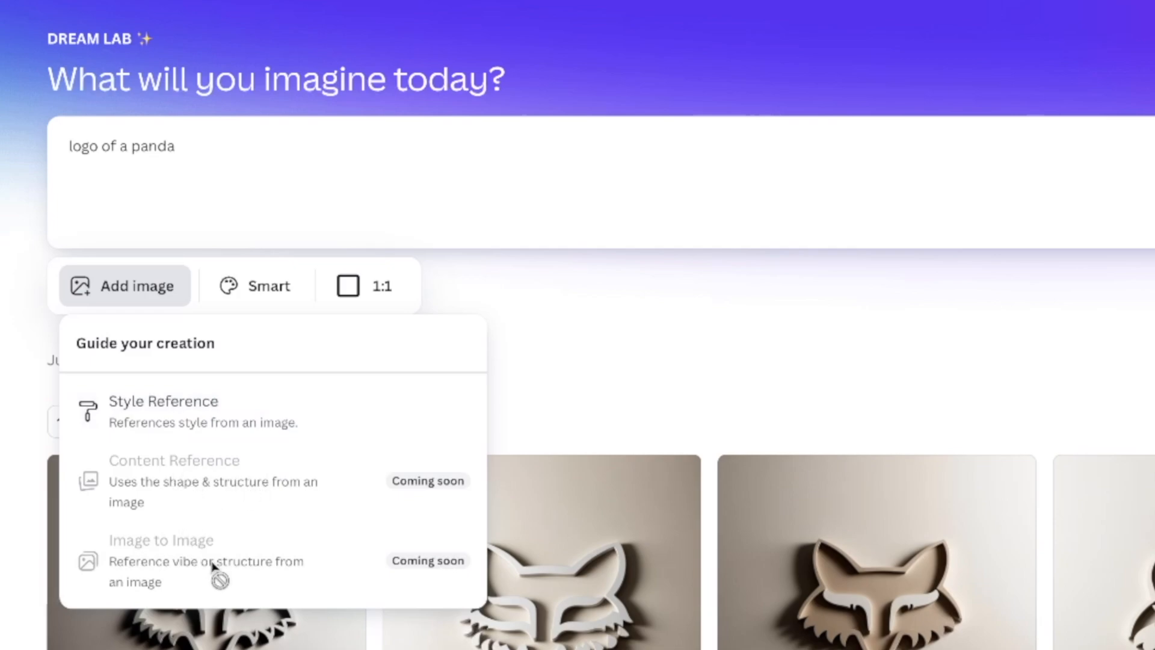
left_click(162, 402)
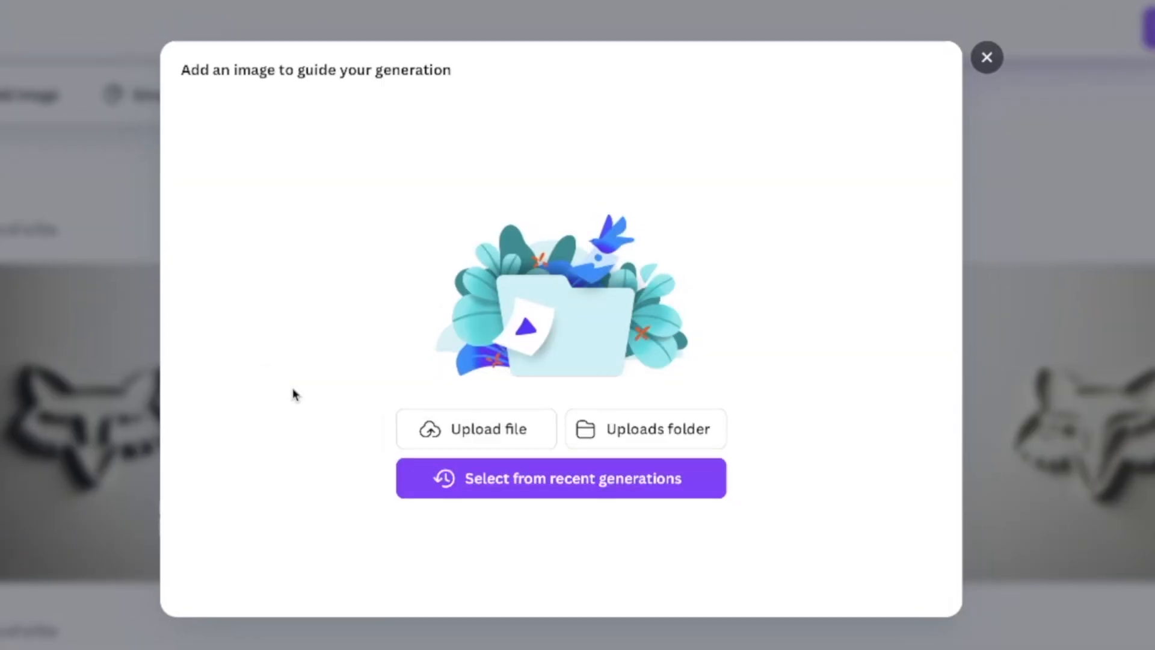
Pick the blue-and-orange fox from recent generations as the panda prompt's style reference.
left_click(559, 477)
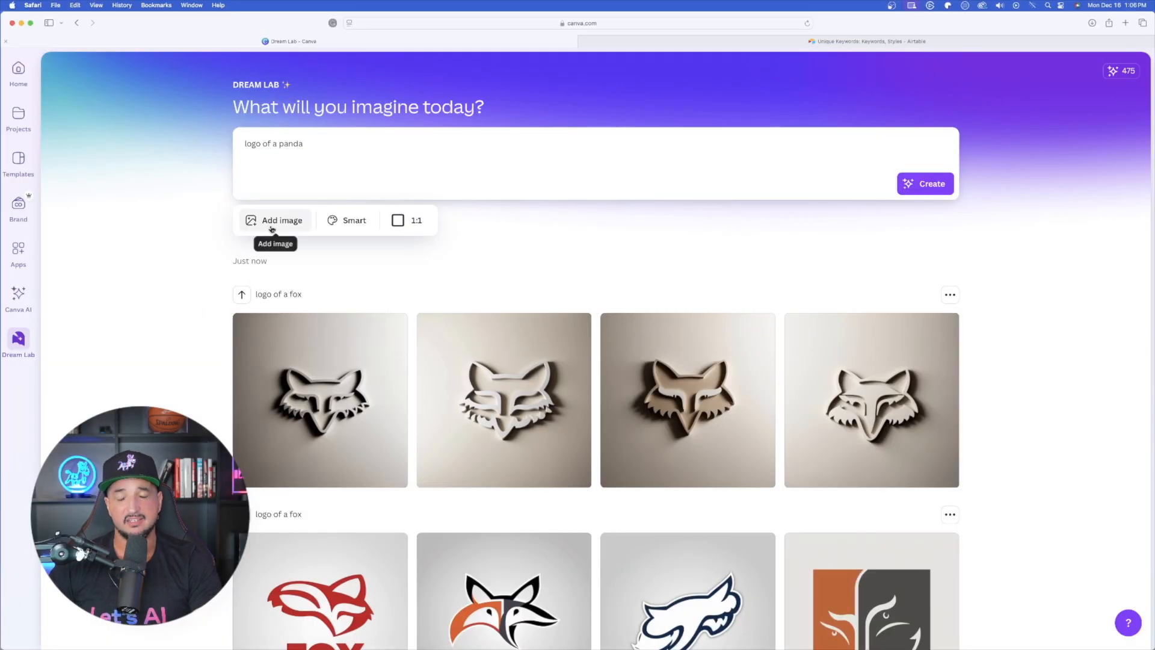
left_click(282, 220)
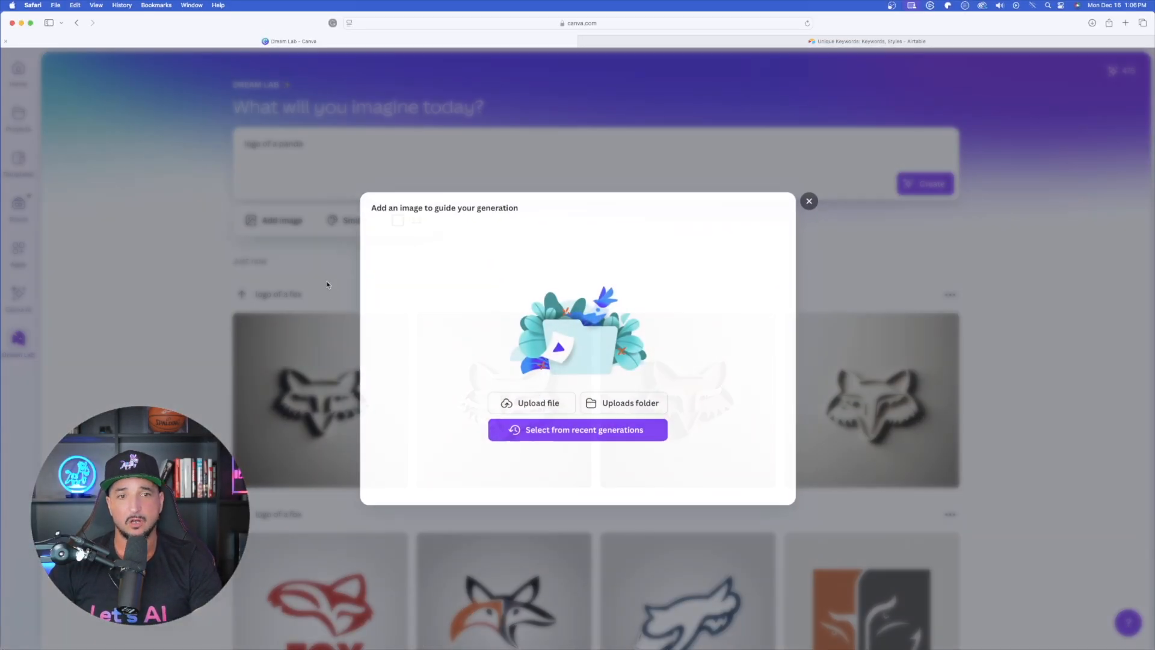
left_click(578, 430)
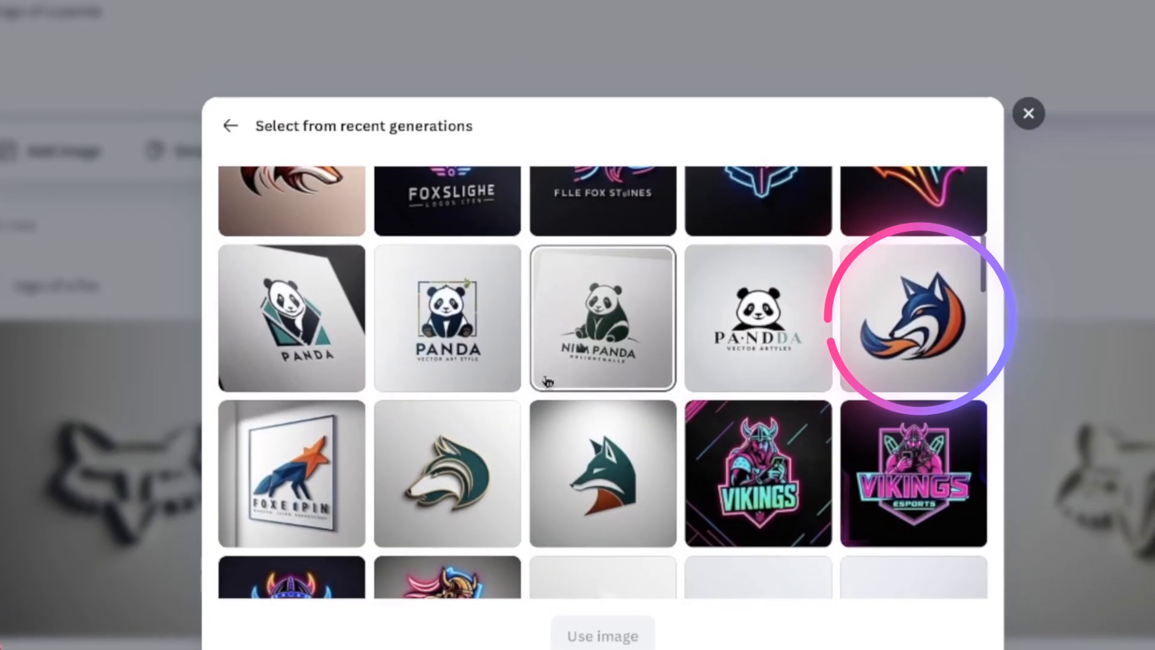
left_click(913, 318)
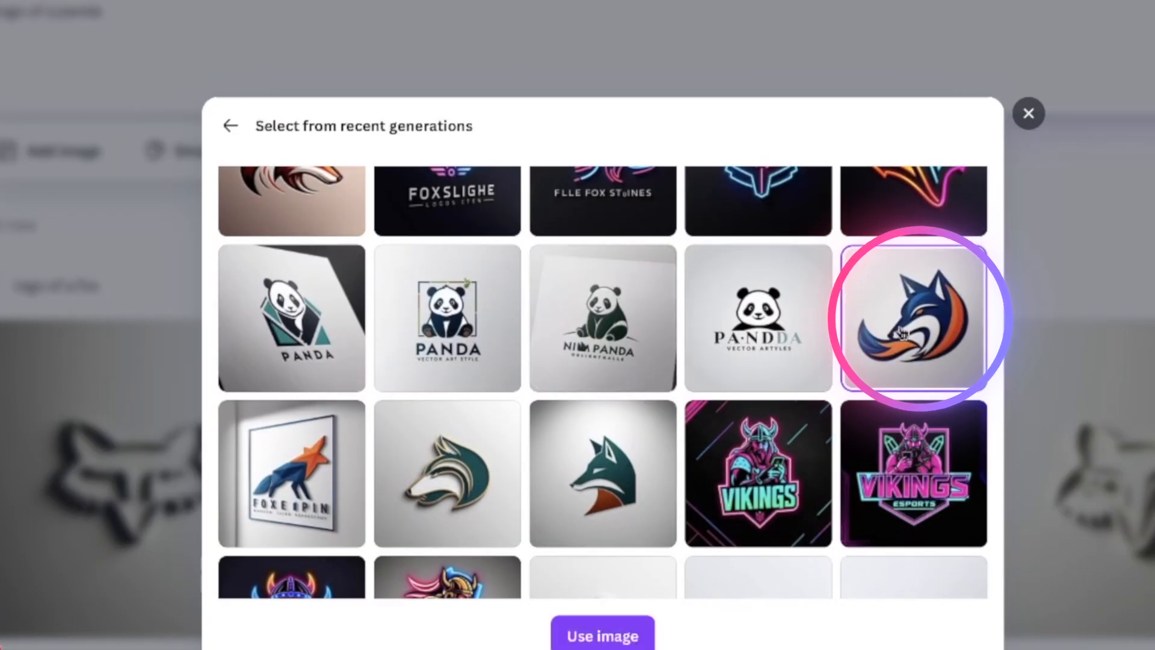
left_click(602, 635)
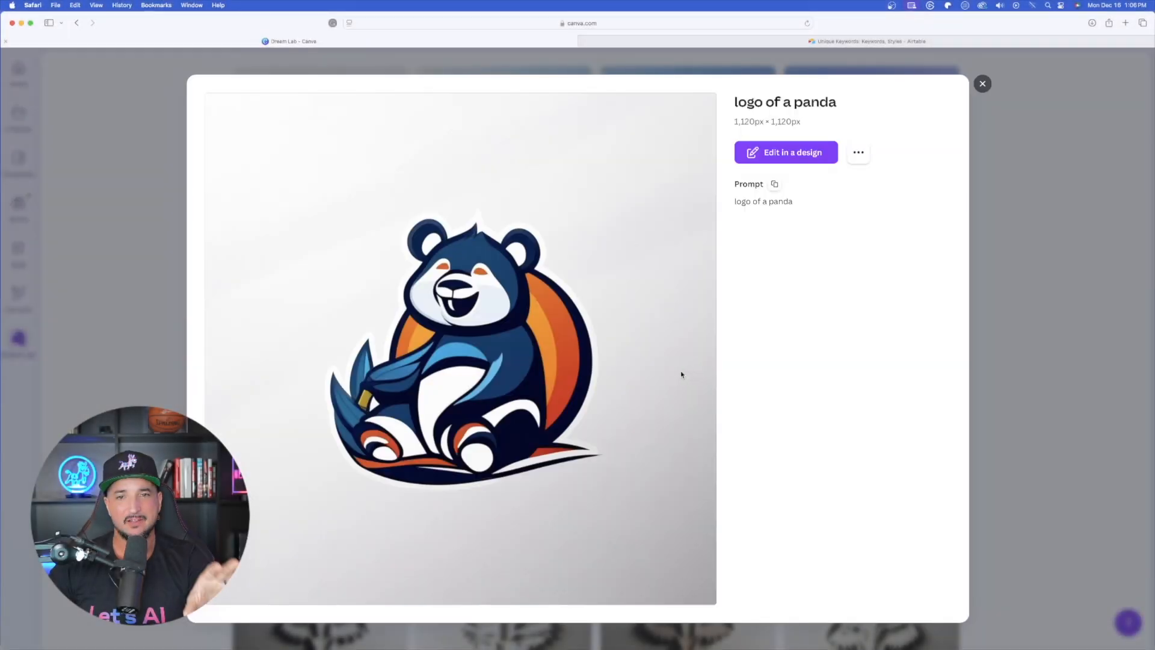
Review the generated panda logos, including the one with PANDA text, closing each preview.
left_click(982, 83)
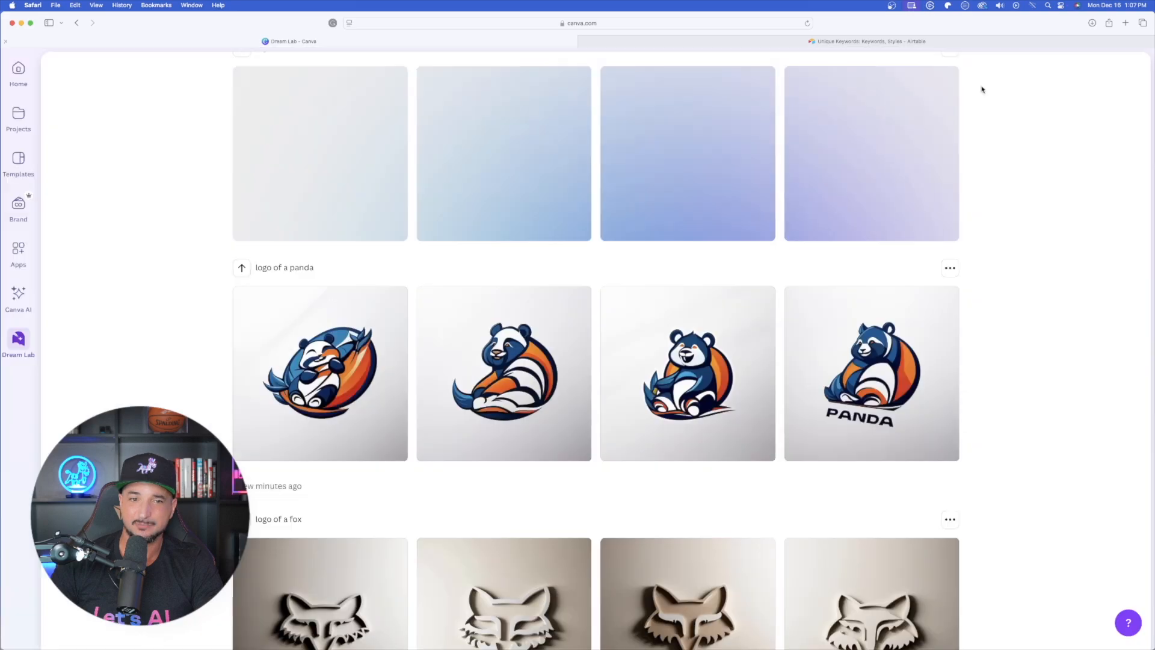
left_click(870, 373)
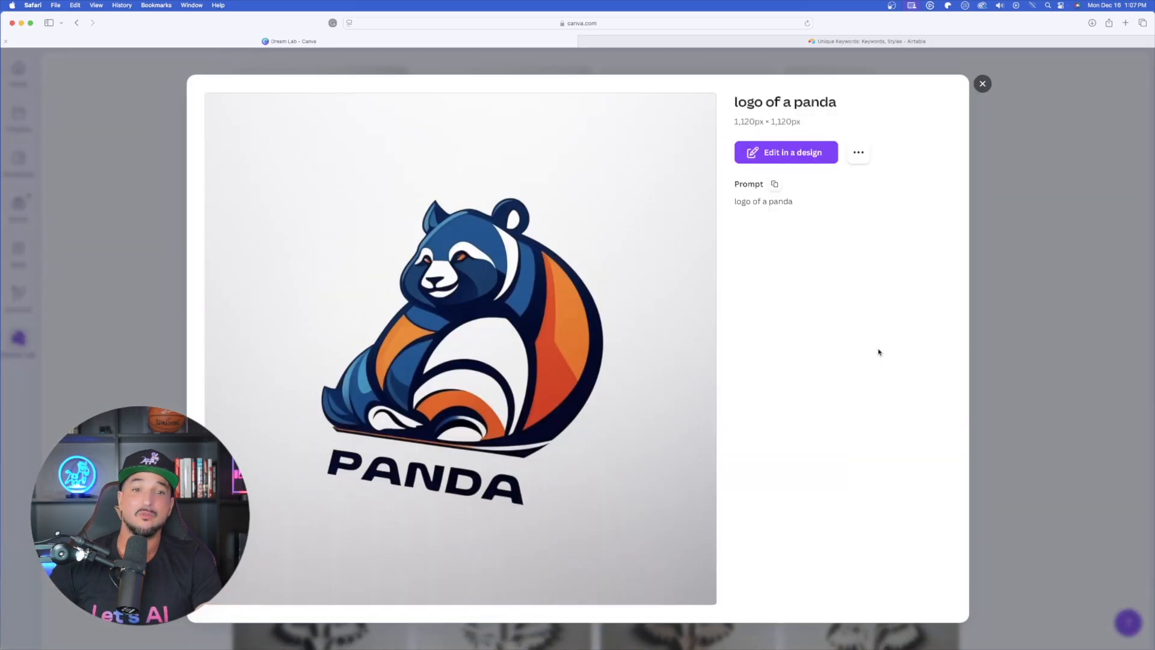
left_click(982, 83)
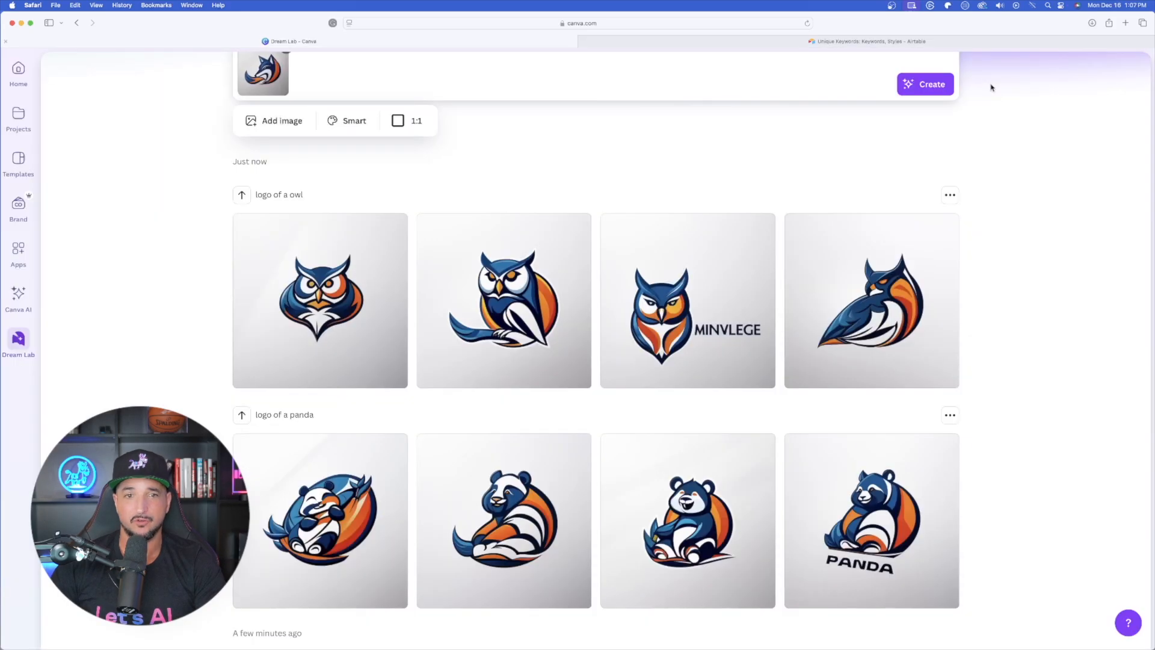
Upload the ghost JPG from the computer as the owl prompt's style reference.
left_click(281, 120)
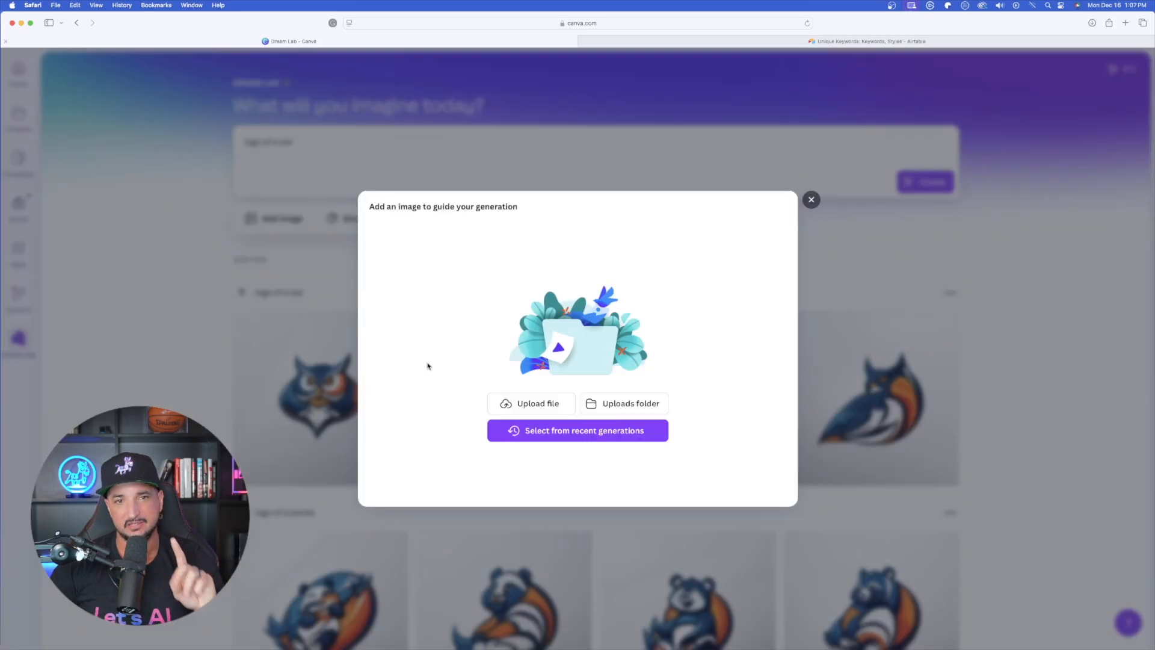
left_click(532, 403)
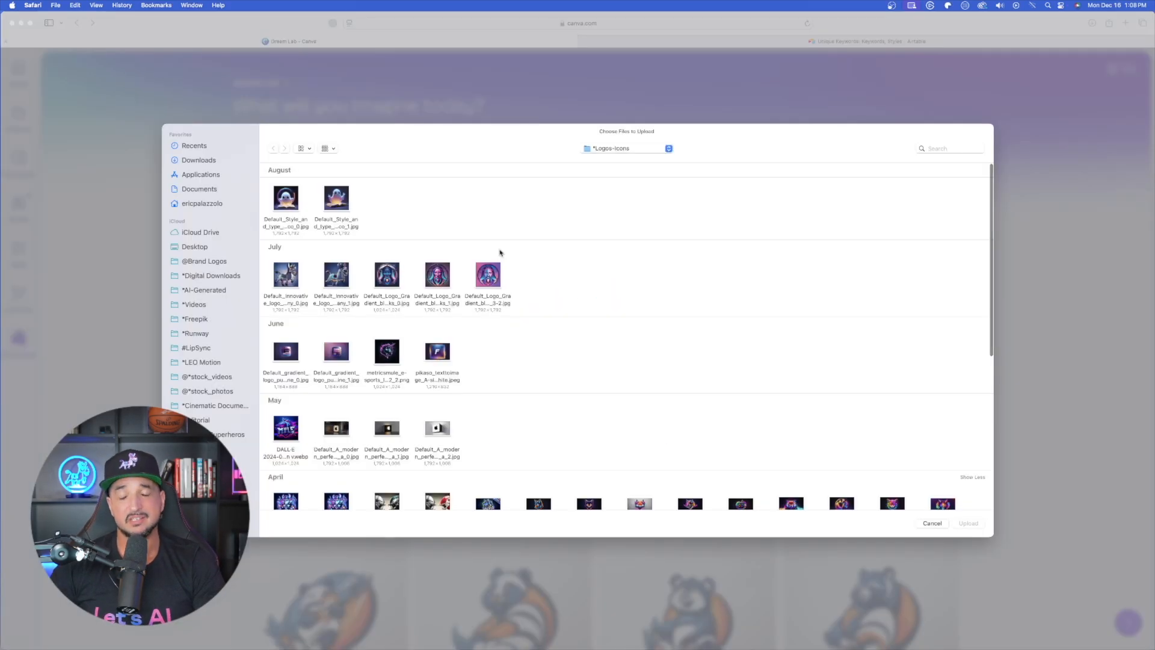
left_click(286, 198)
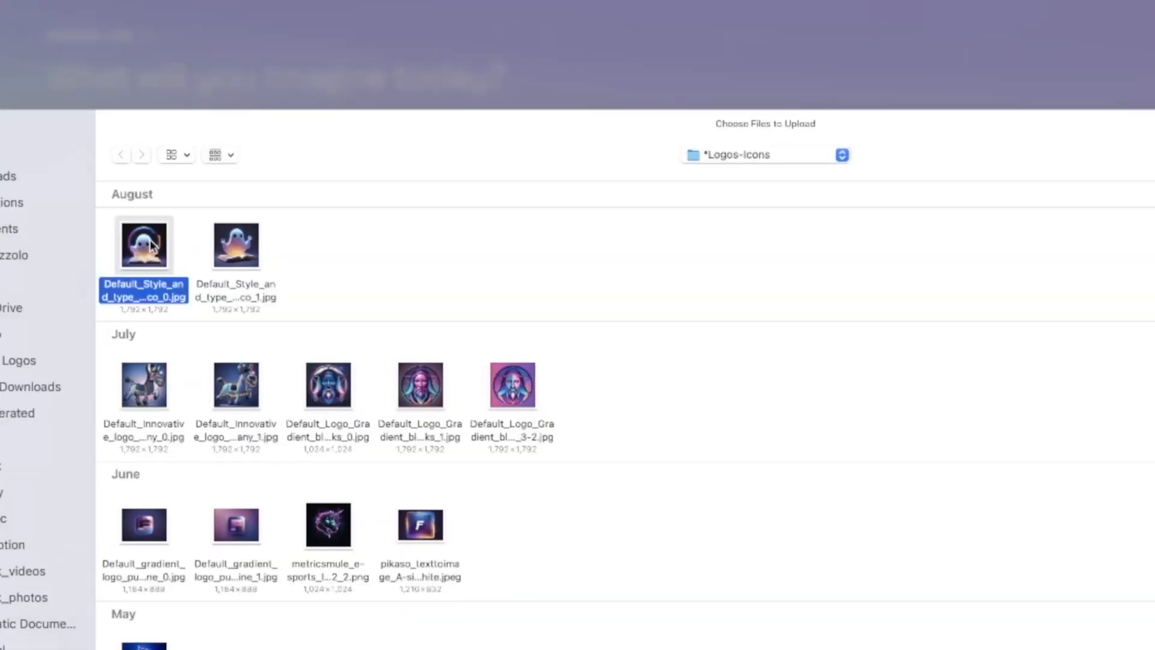
mouse_move(646, 359)
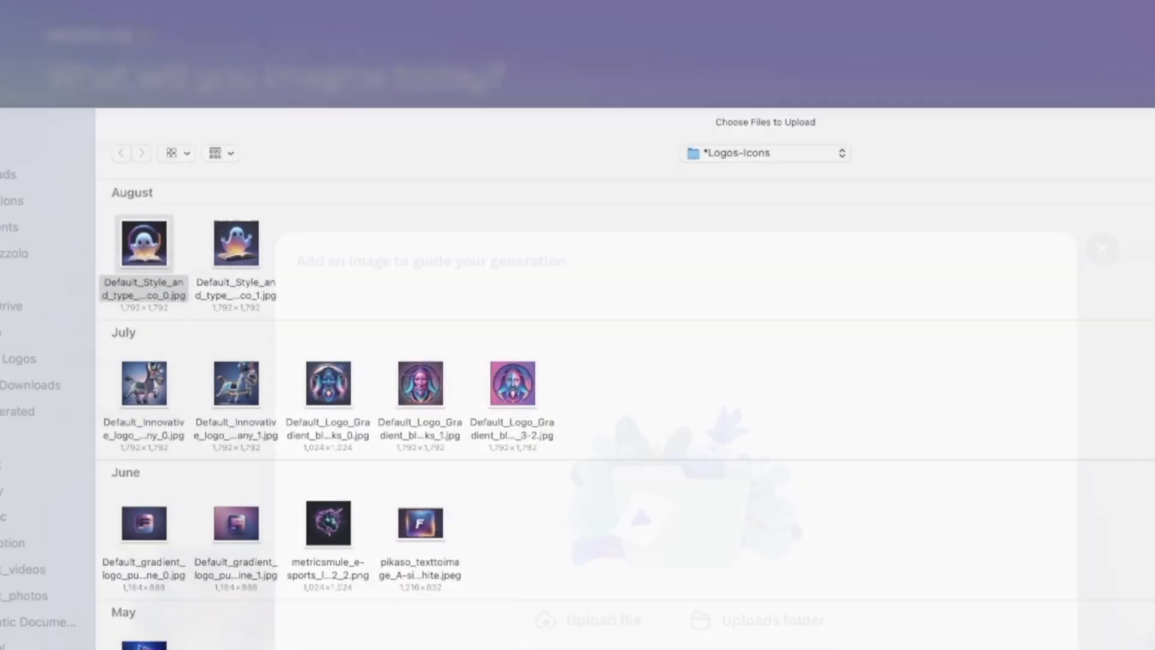
left_click(143, 242)
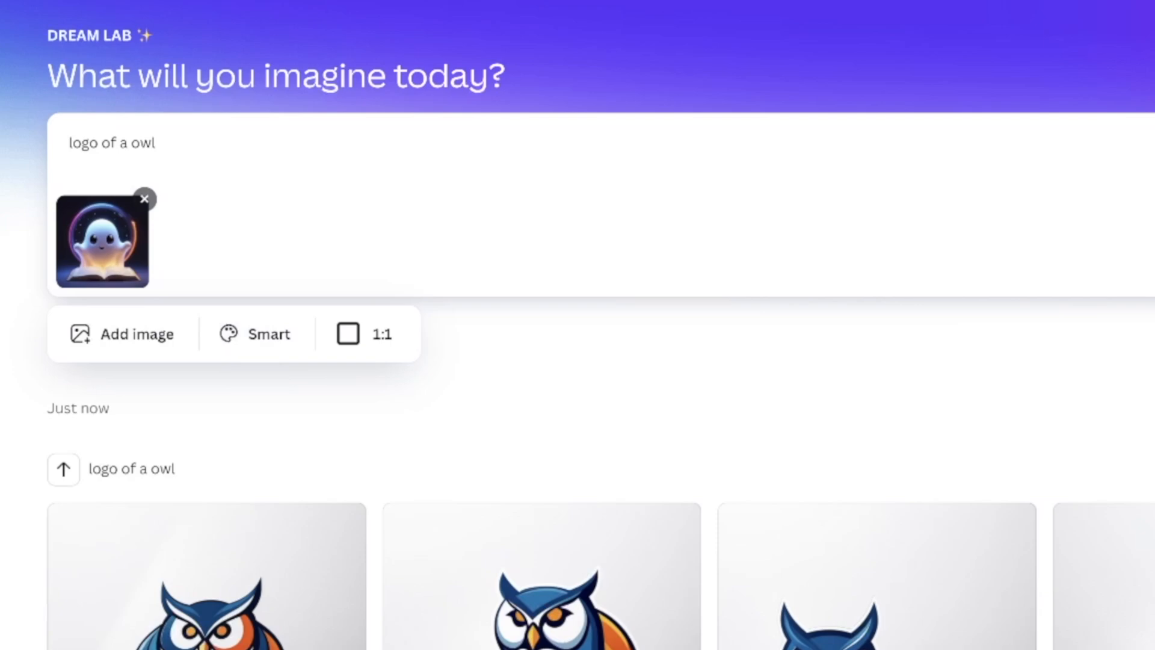
Set the image style to 3D Render for the owl prompt.
left_click(257, 334)
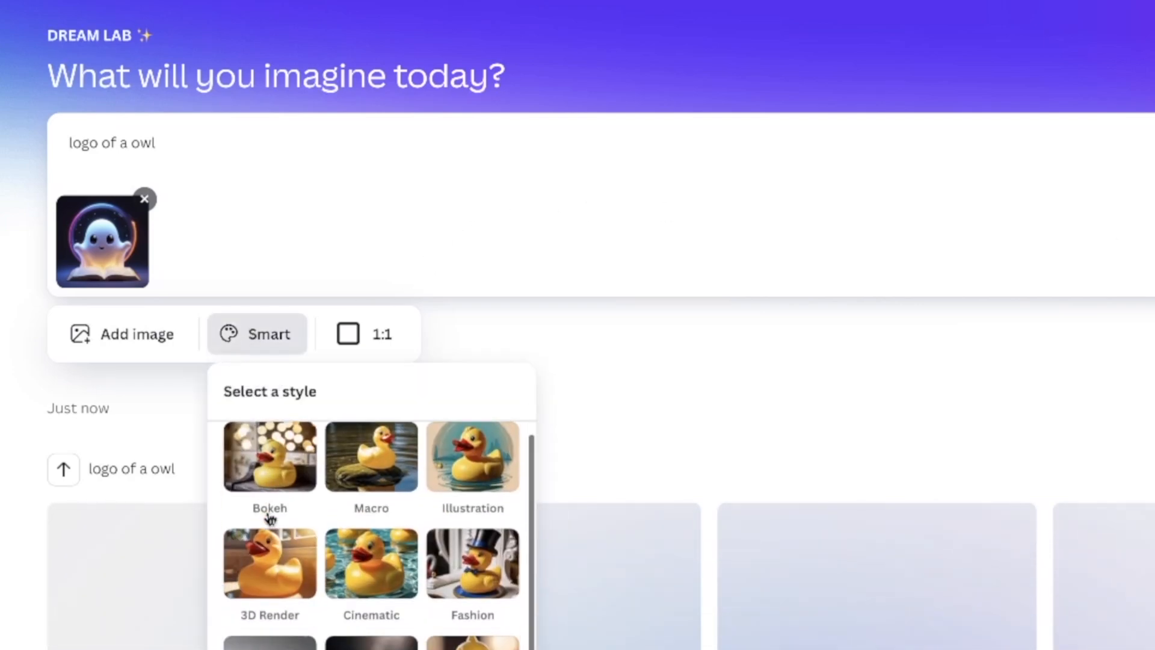
left_click(268, 562)
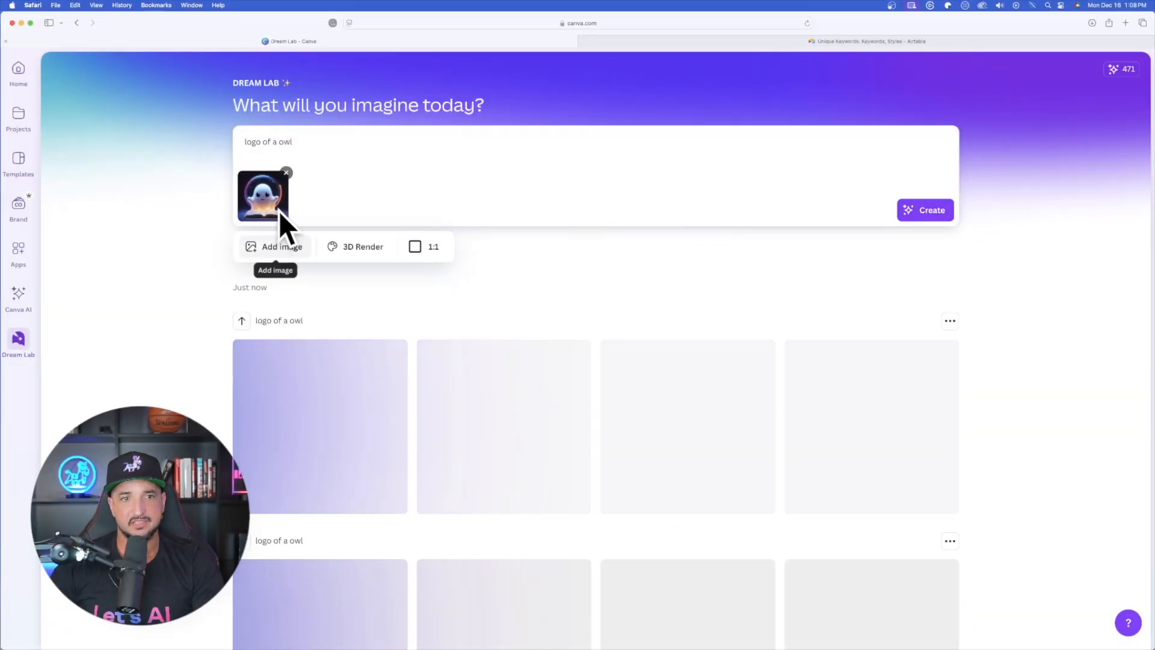
Upload the Vikings logo as the new style reference for the owl prompt.
left_click(282, 245)
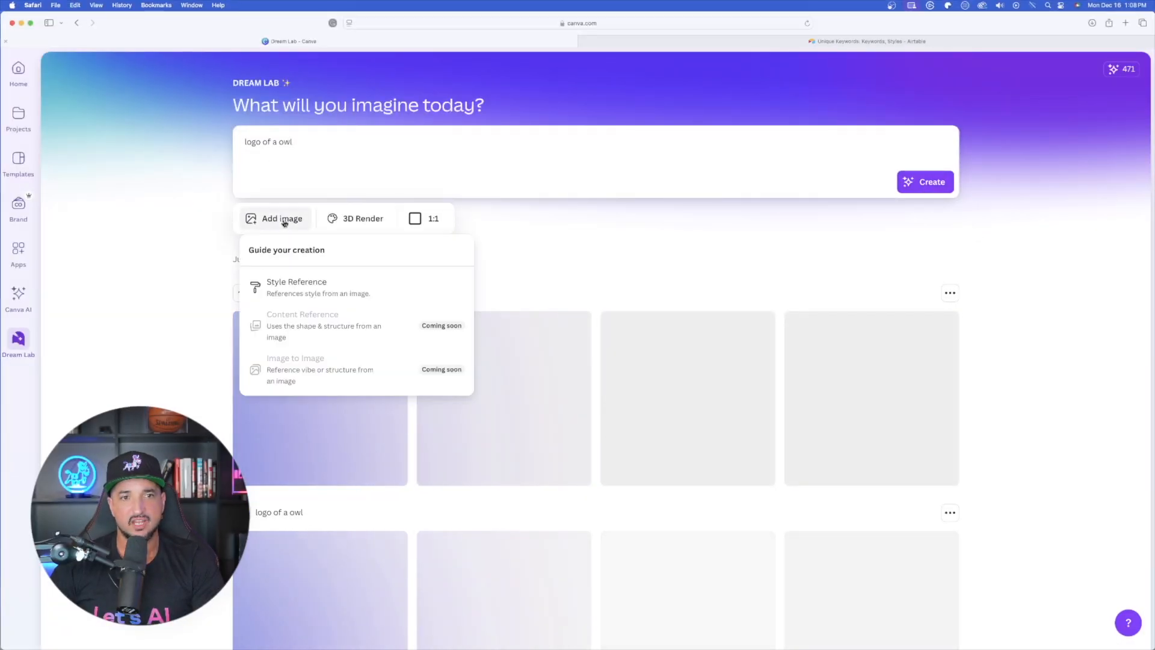
left_click(296, 288)
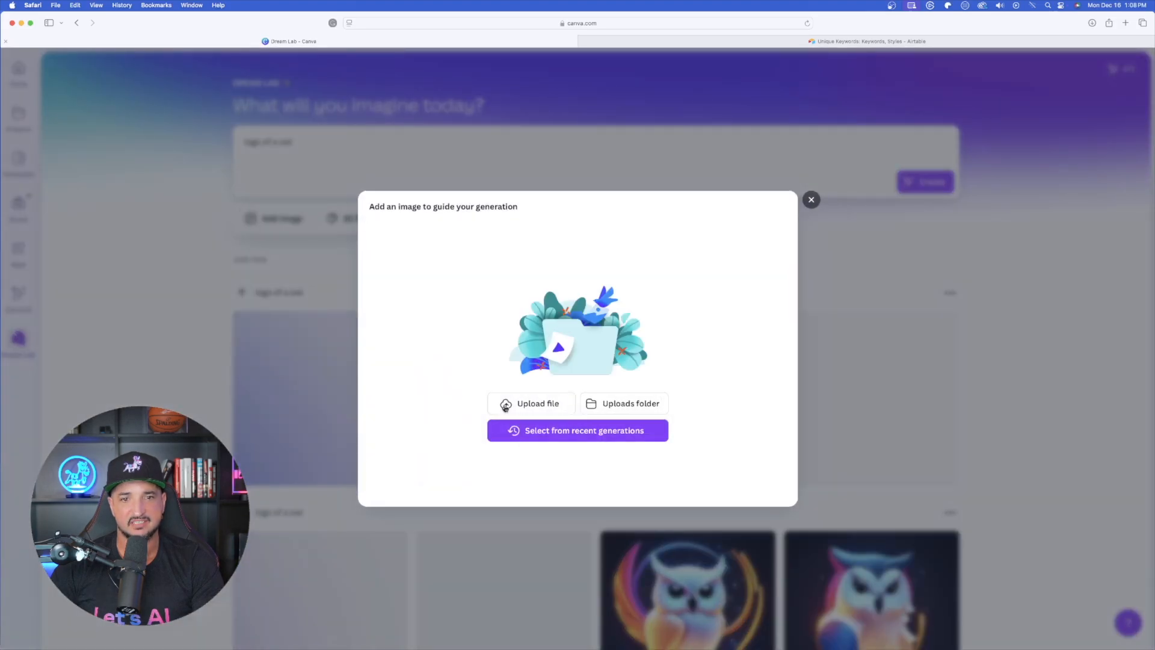
left_click(531, 403)
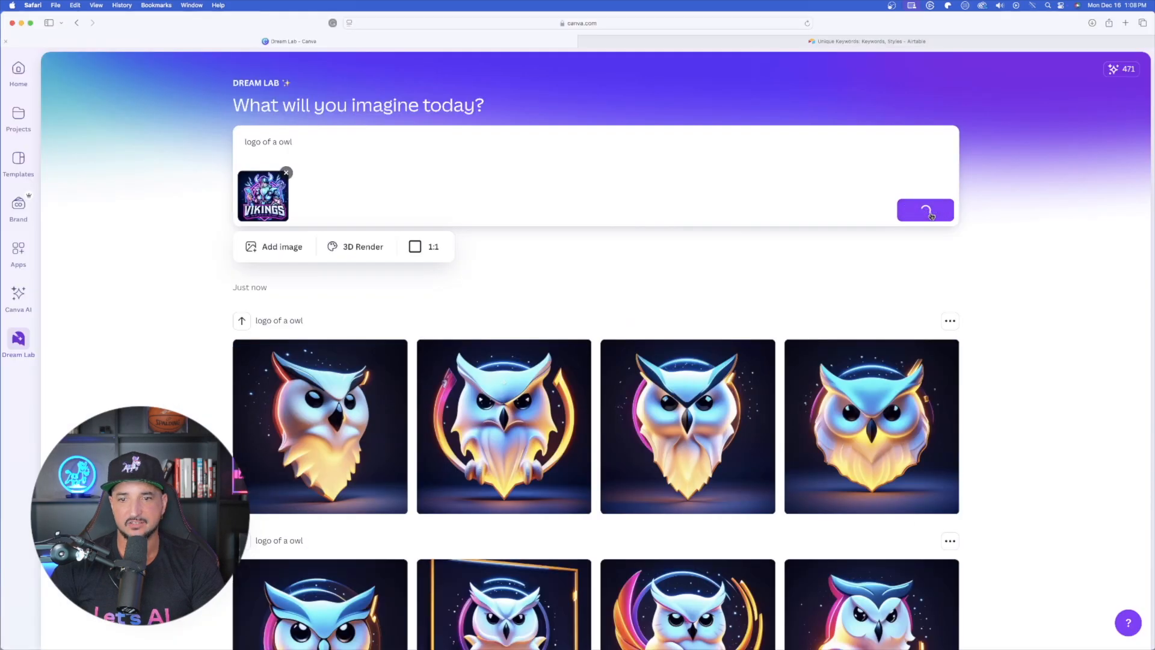
scroll("down", 3)
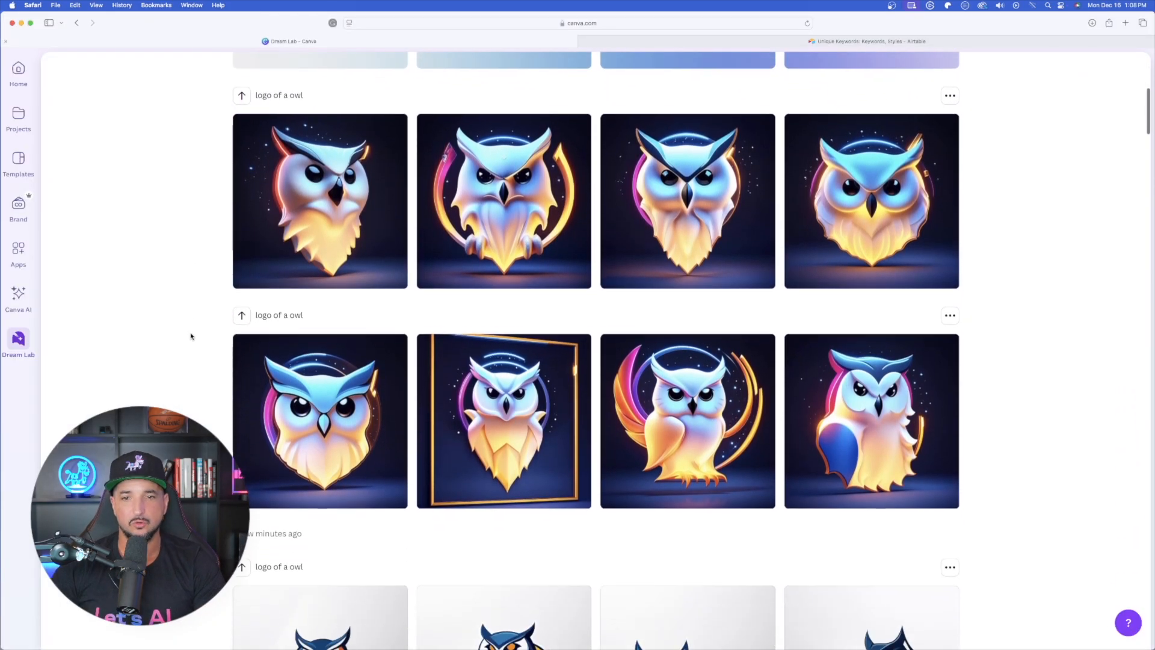
scroll("down", 3)
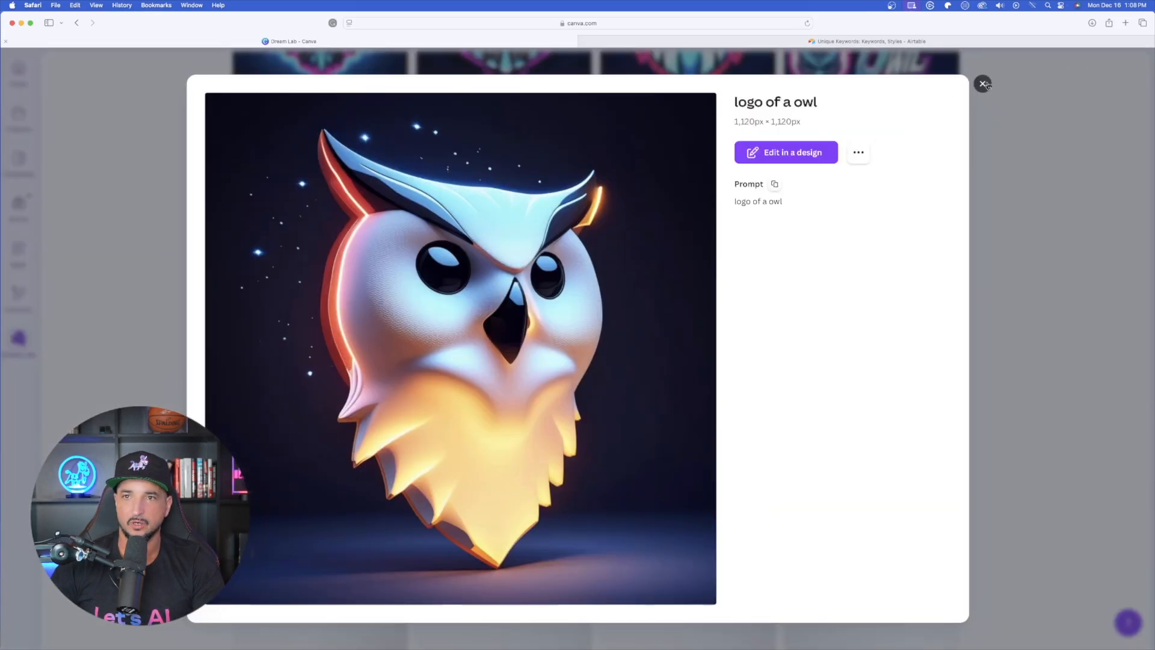
left_click(983, 83)
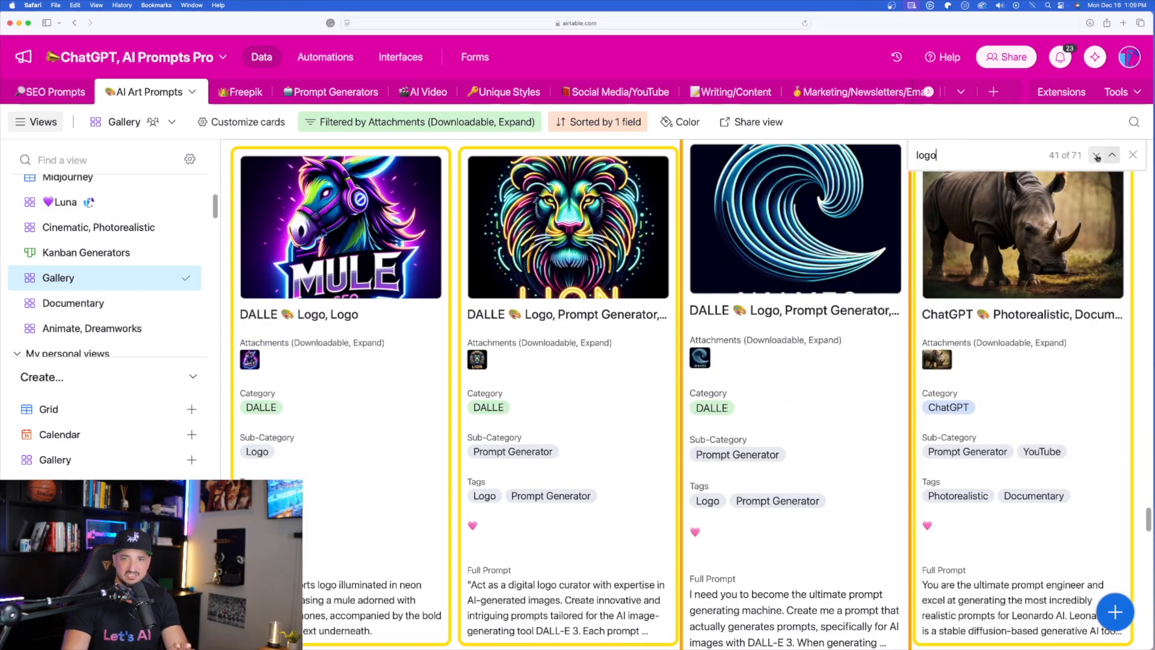
Search the AI Art Prompts gallery for 'vikings' and select the record's Full Prompt text.
type("vikings")
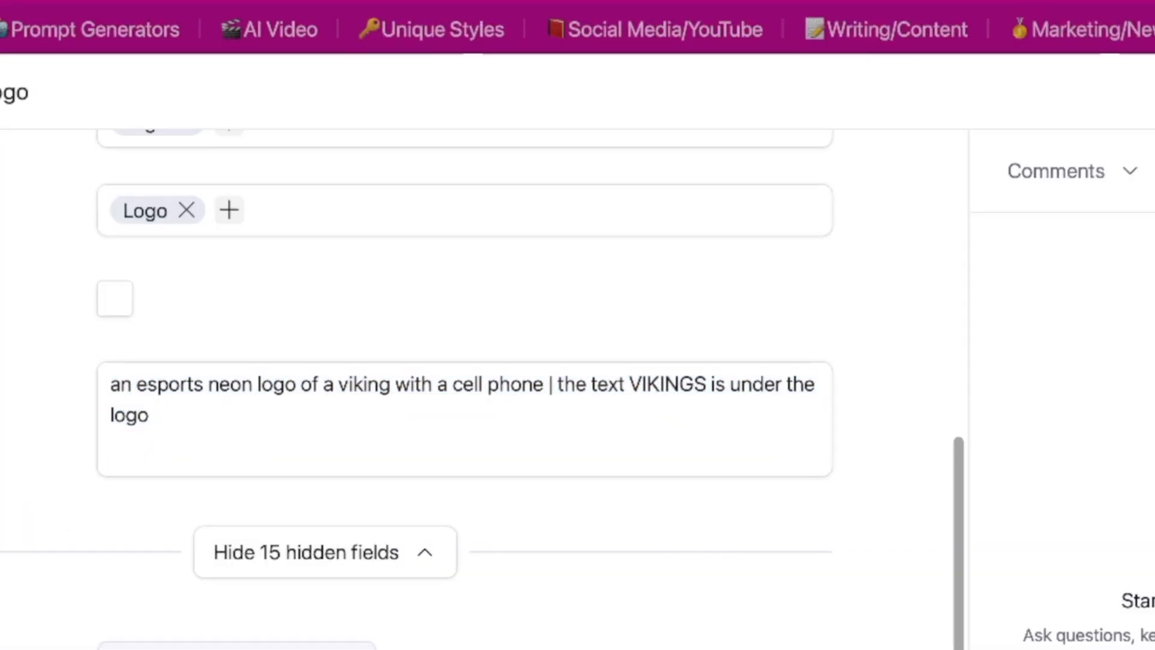
double_click(129, 414)
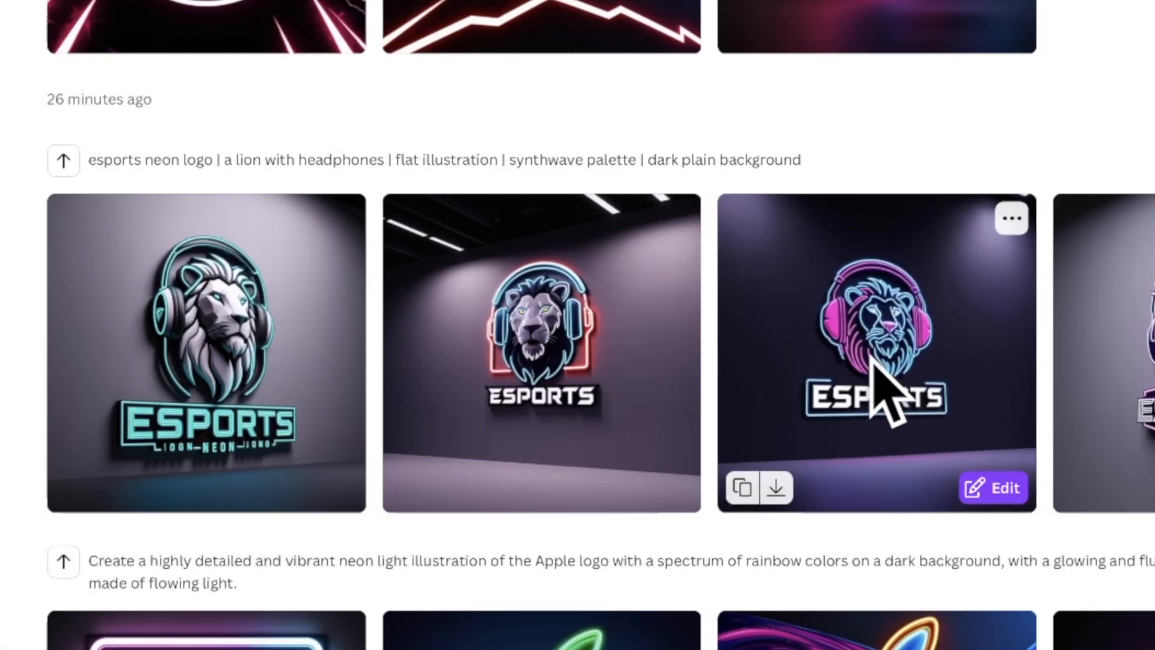
Paste the Viking esports prompt, with VIKINGS under the logo, into the Dream Lab prompt box.
scroll("down", 3)
type("an esports neon logo of a viking with a cell phone | the text \"VIKINGS\" is under the logo")
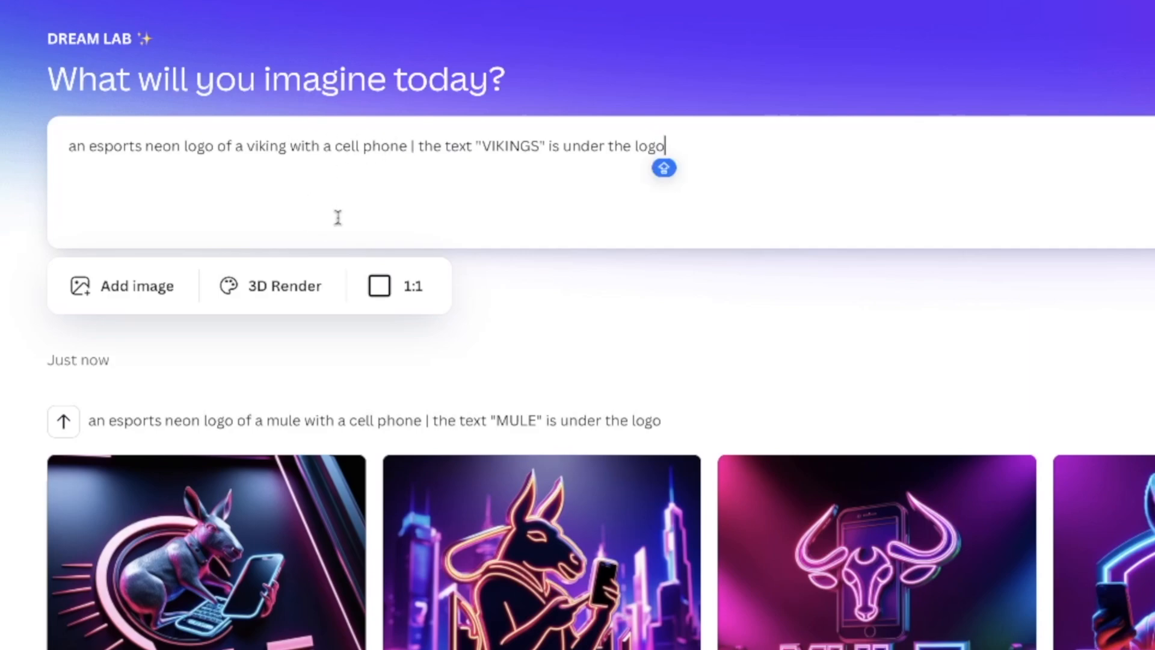
Apply the Smart style and browse recent generations to pick the envelope icon as a style reference.
left_click(283, 286)
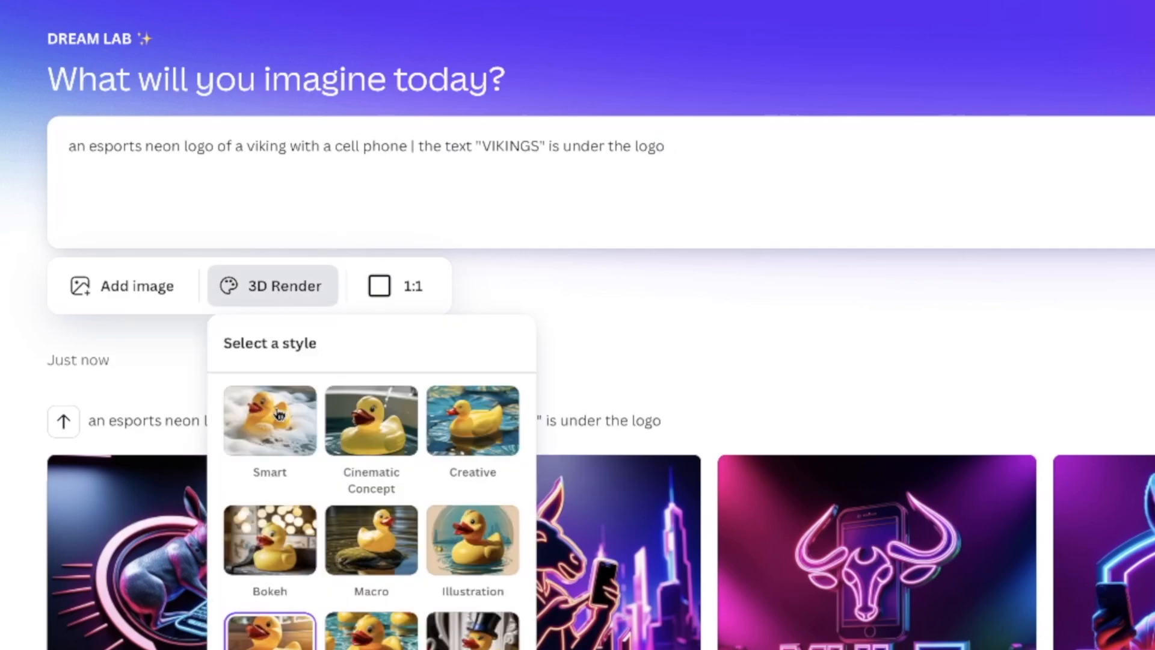
left_click(124, 285)
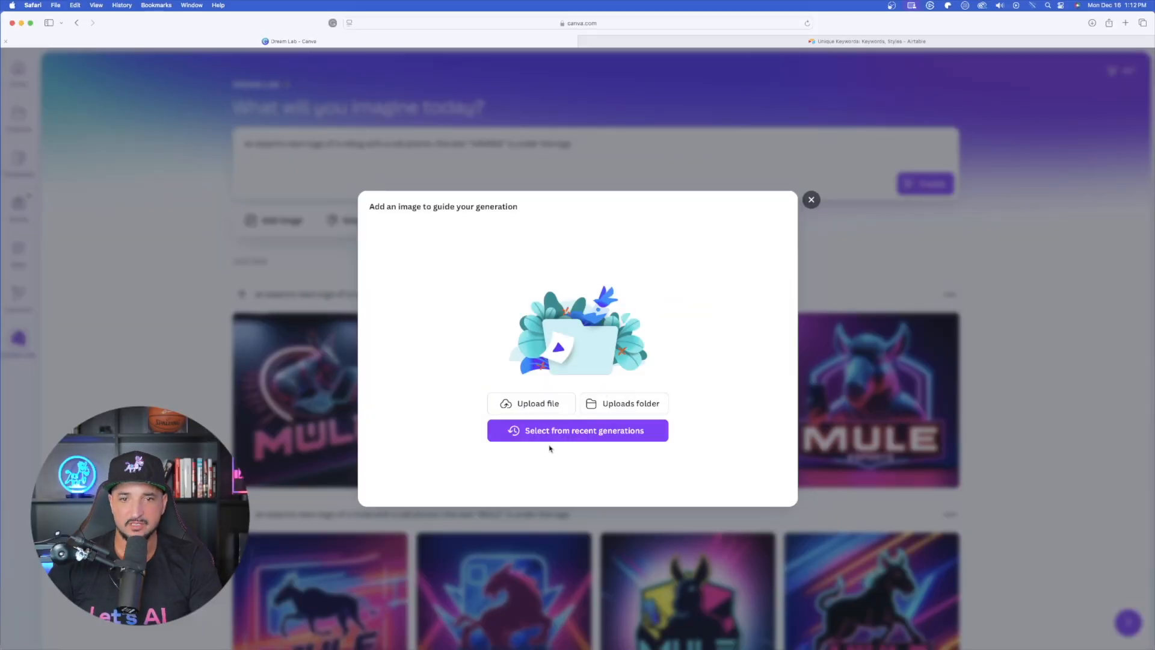
left_click(576, 431)
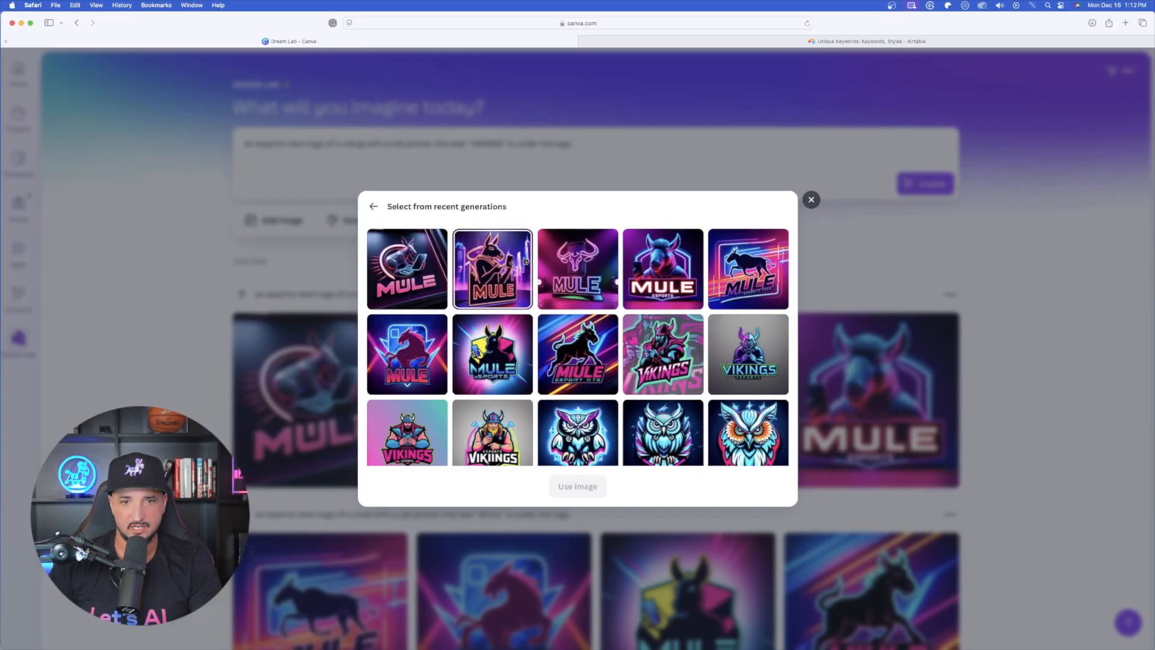
scroll("down", 3)
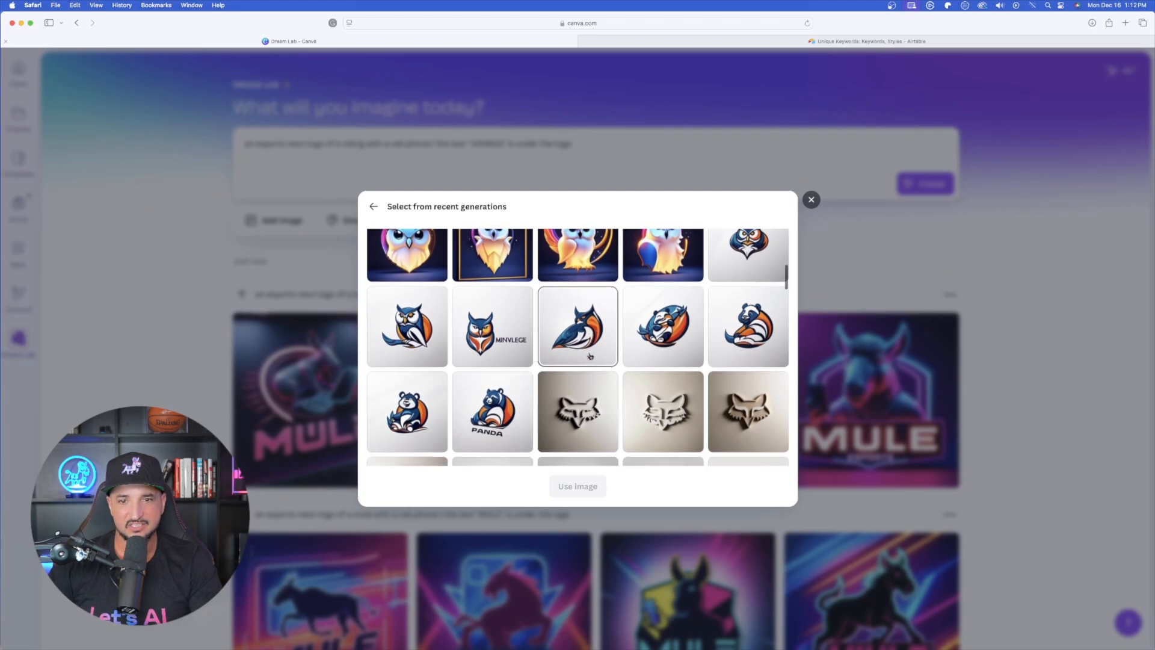
scroll("down", 3)
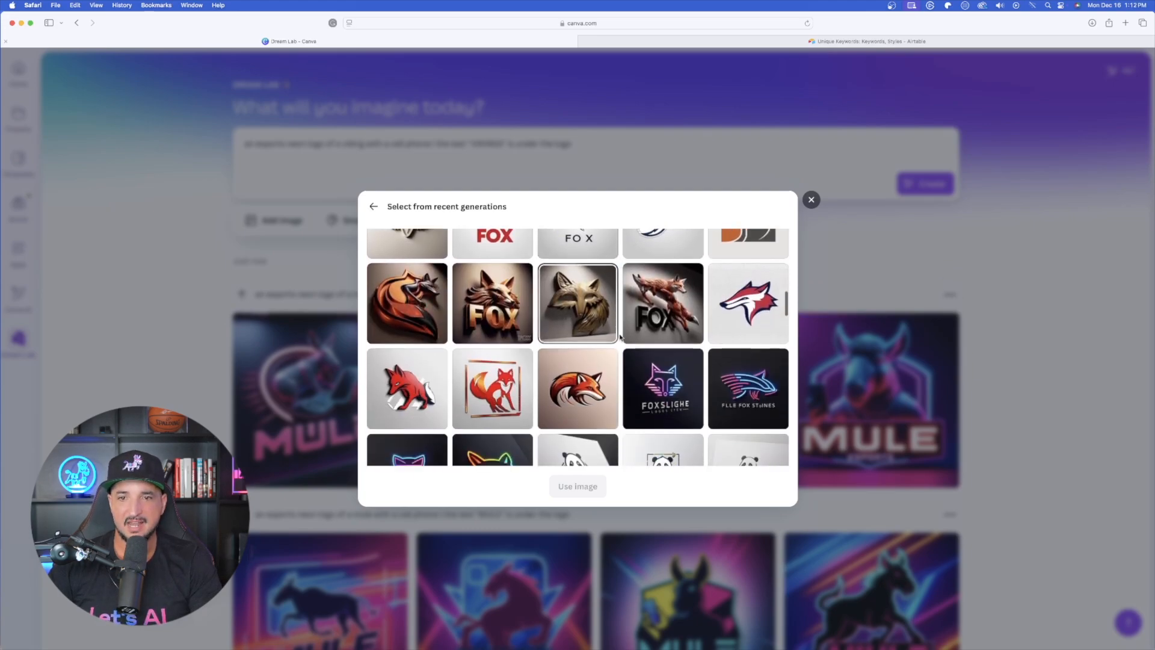
scroll("down", 3)
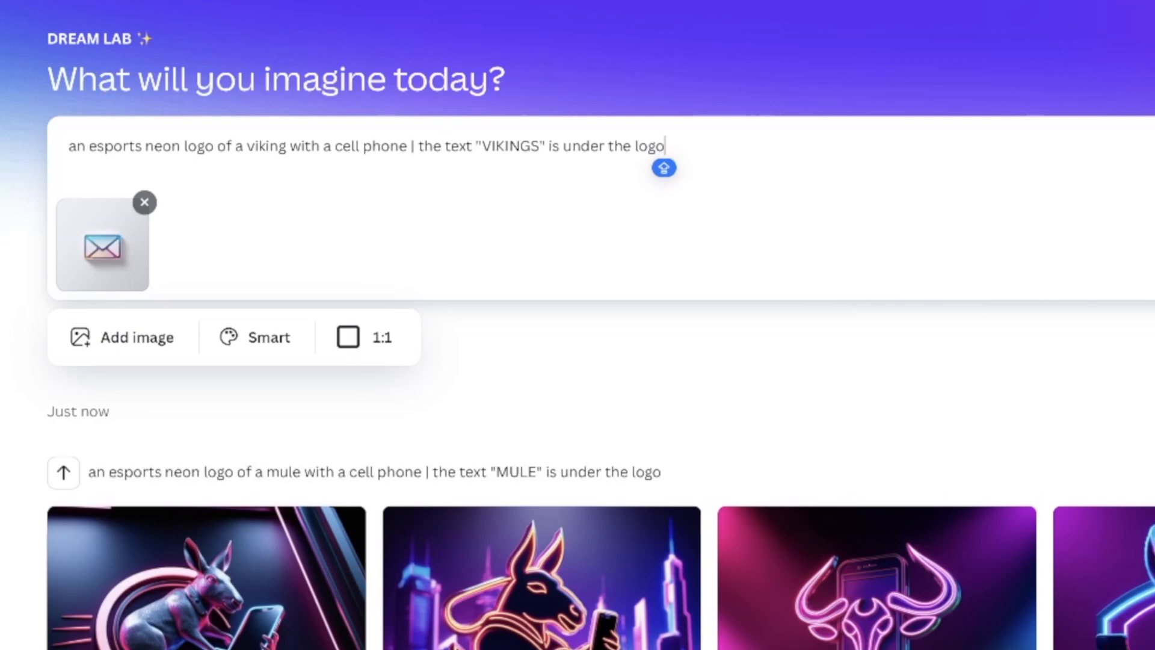
Create four Viking esports logos from the prompt with VIKINGS beneath each figure.
left_click(661, 168)
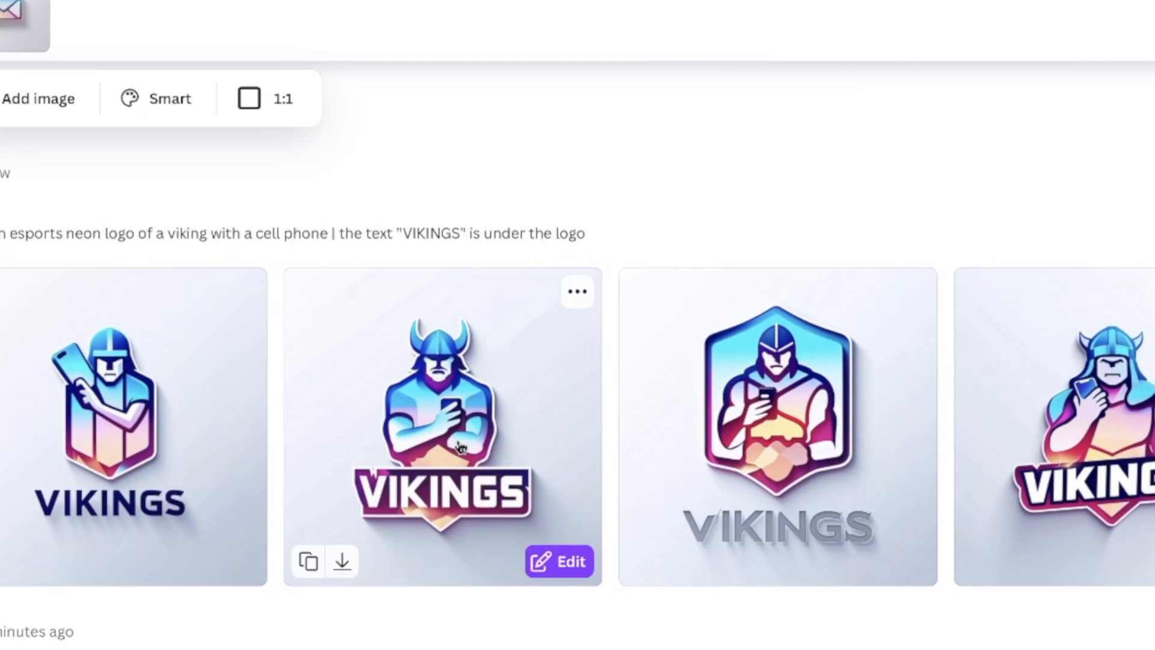
left_click(442, 427)
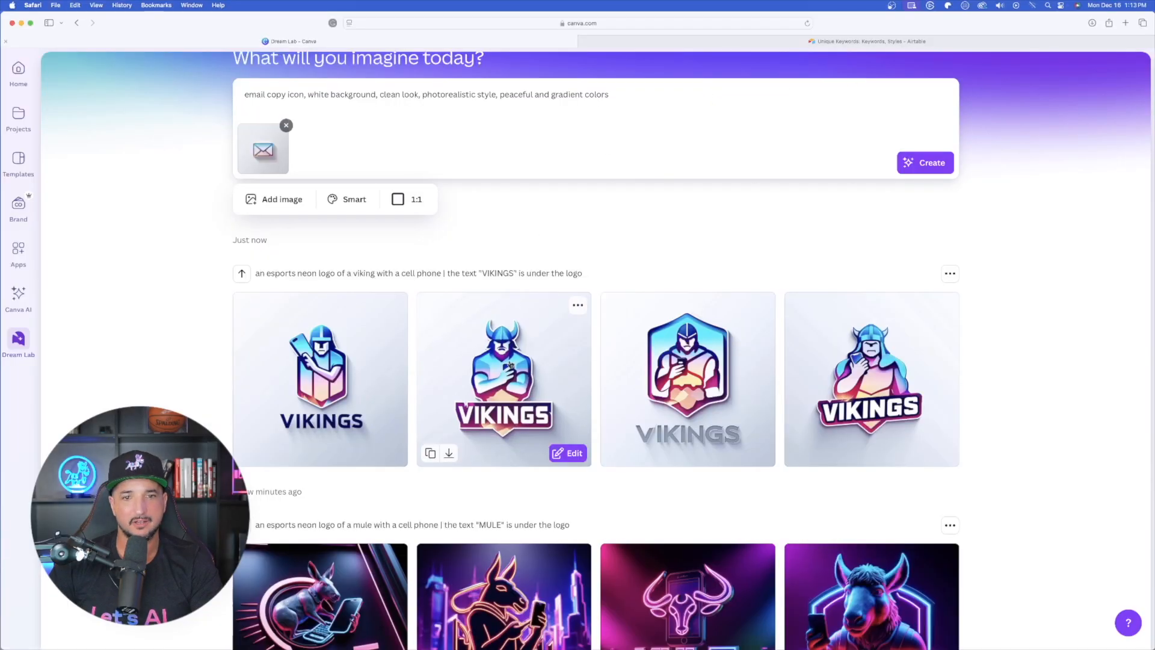
mouse_move(718, 306)
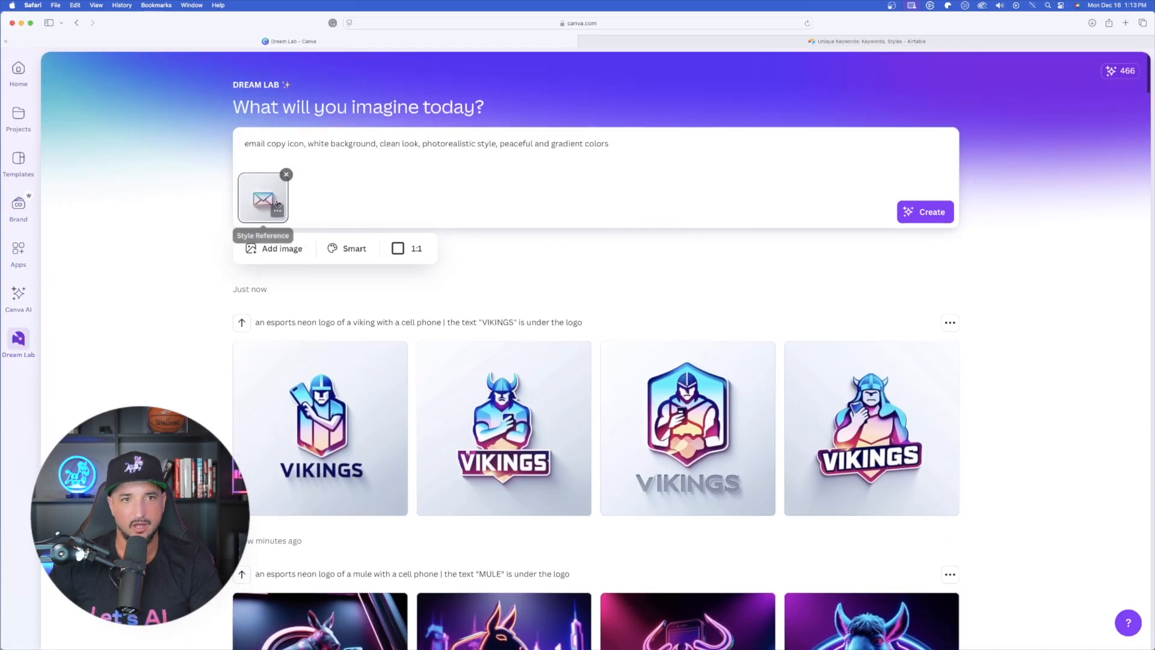
Preview the gradient fox and panda icon results in the gallery to compare them.
scroll("down", 3)
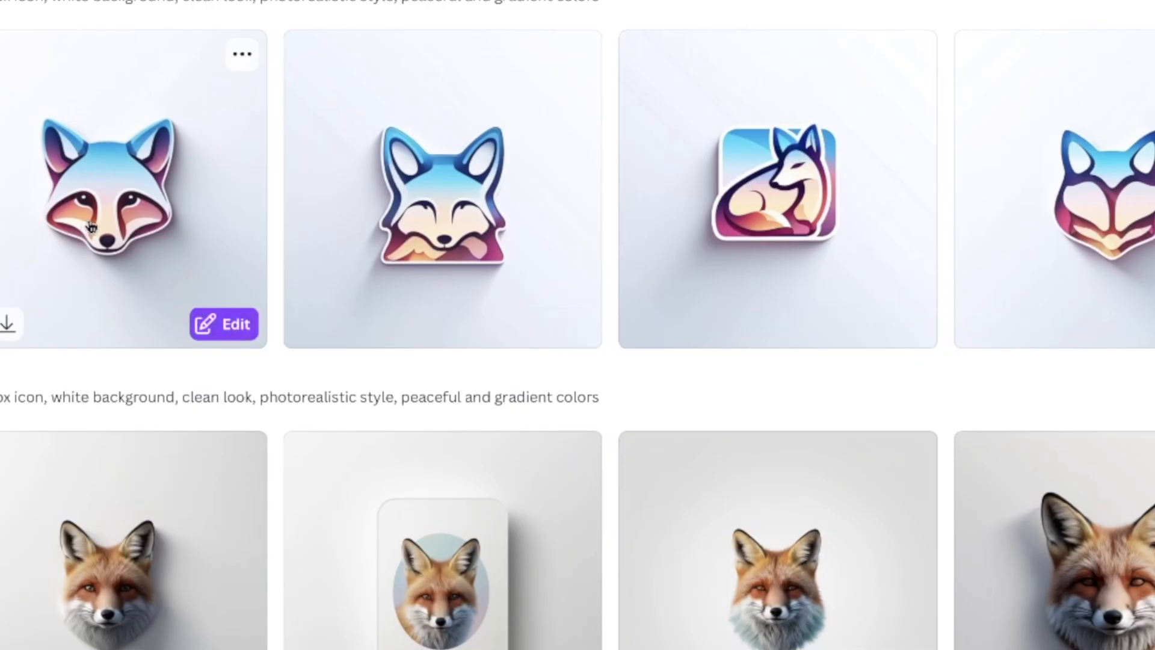
left_click(133, 188)
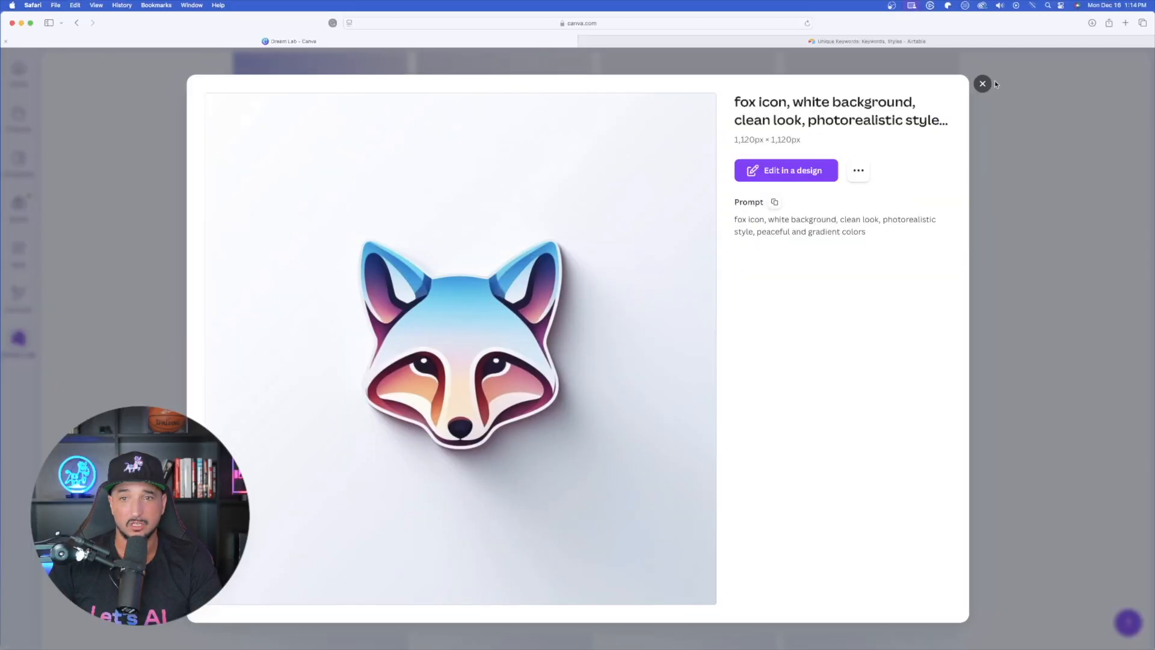
left_click(981, 83)
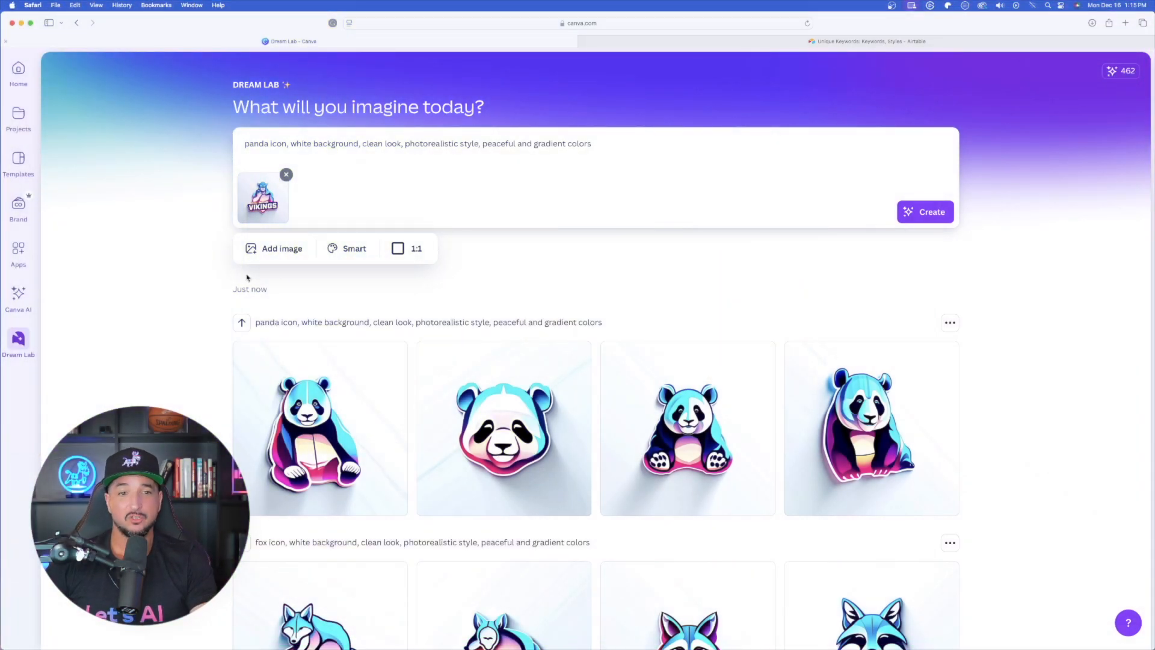
scroll("down", 3)
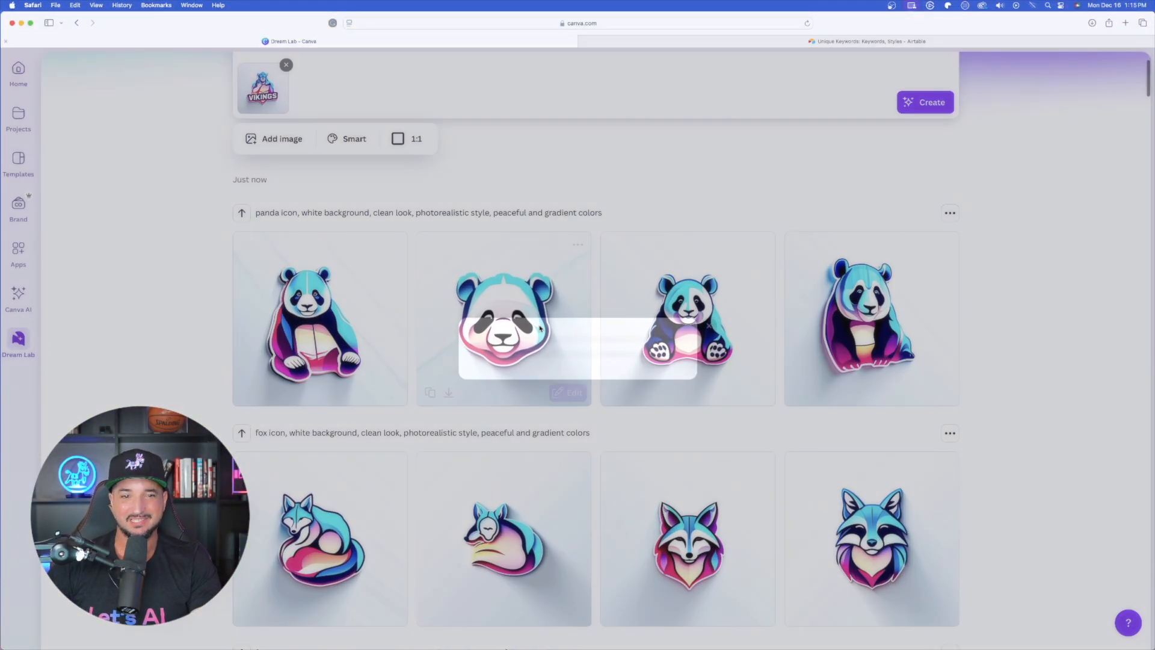
left_click(504, 318)
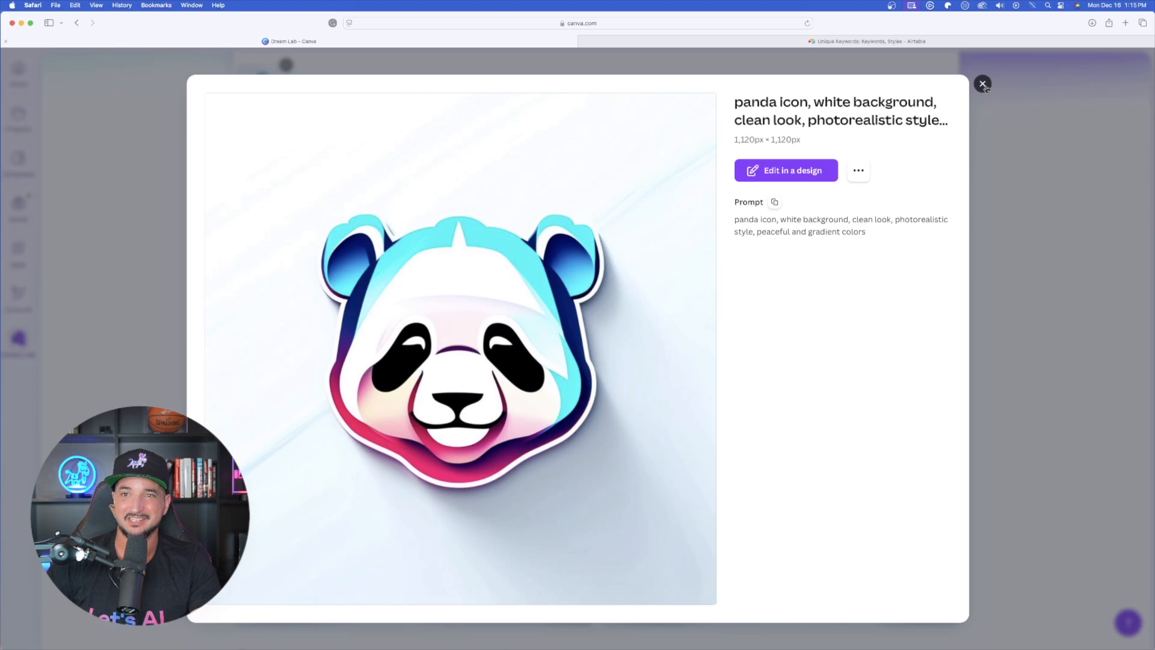
left_click(982, 84)
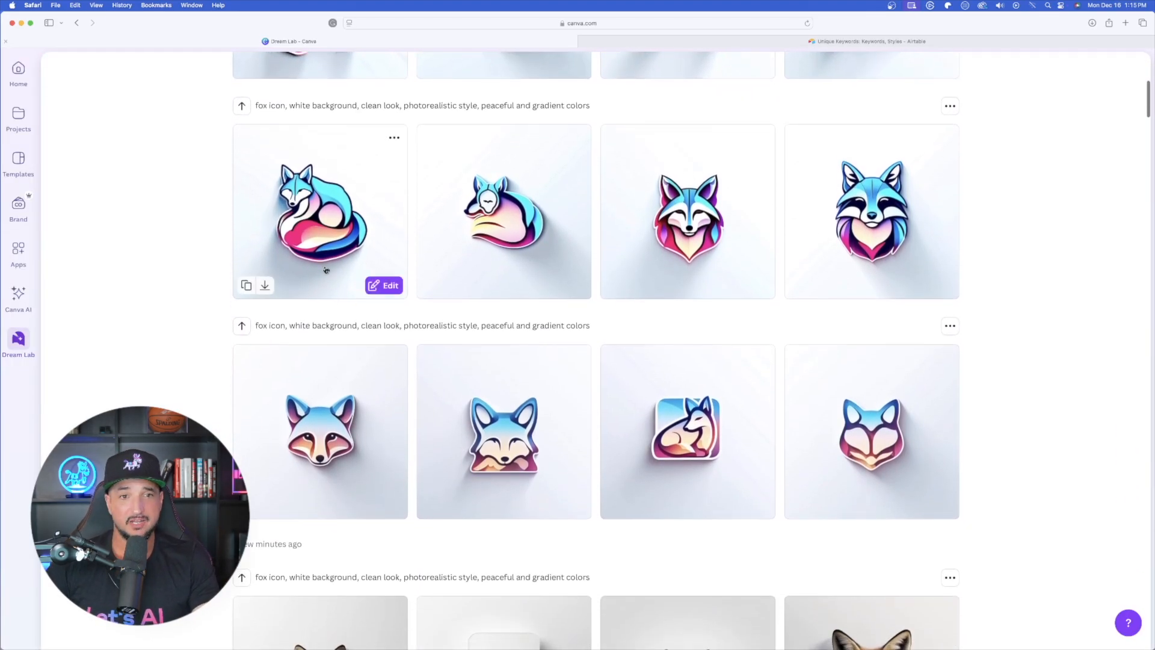
Re-check the front-facing gradient fox head and send it to a new 1120-pixel design for editing.
scroll("down", 3)
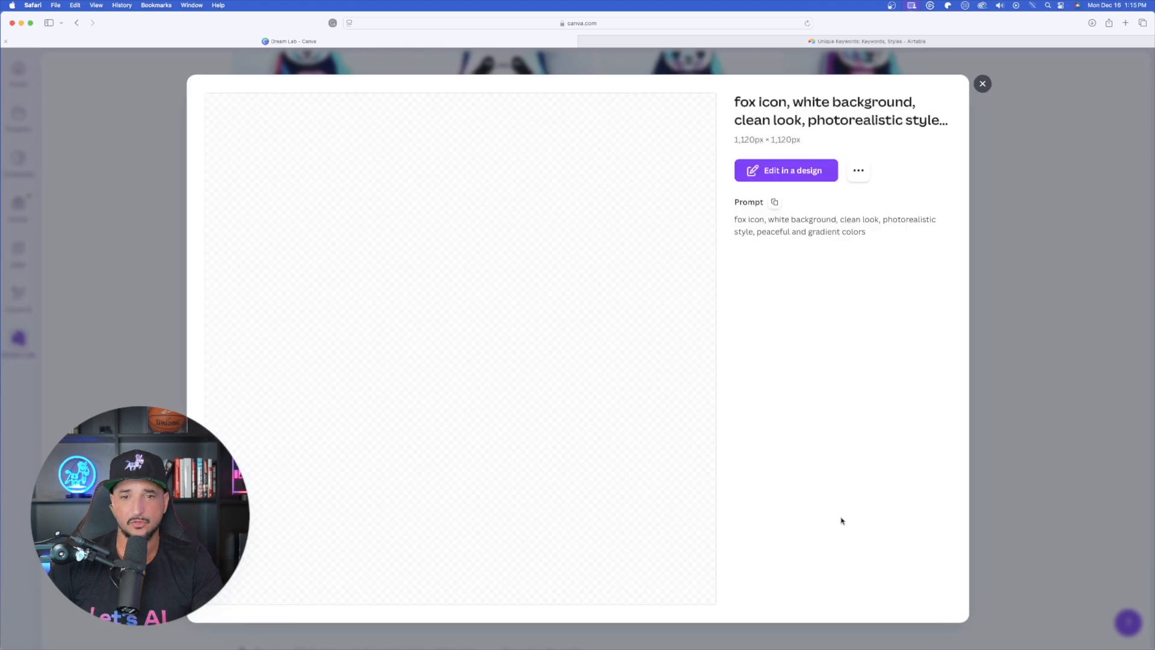
left_click(981, 83)
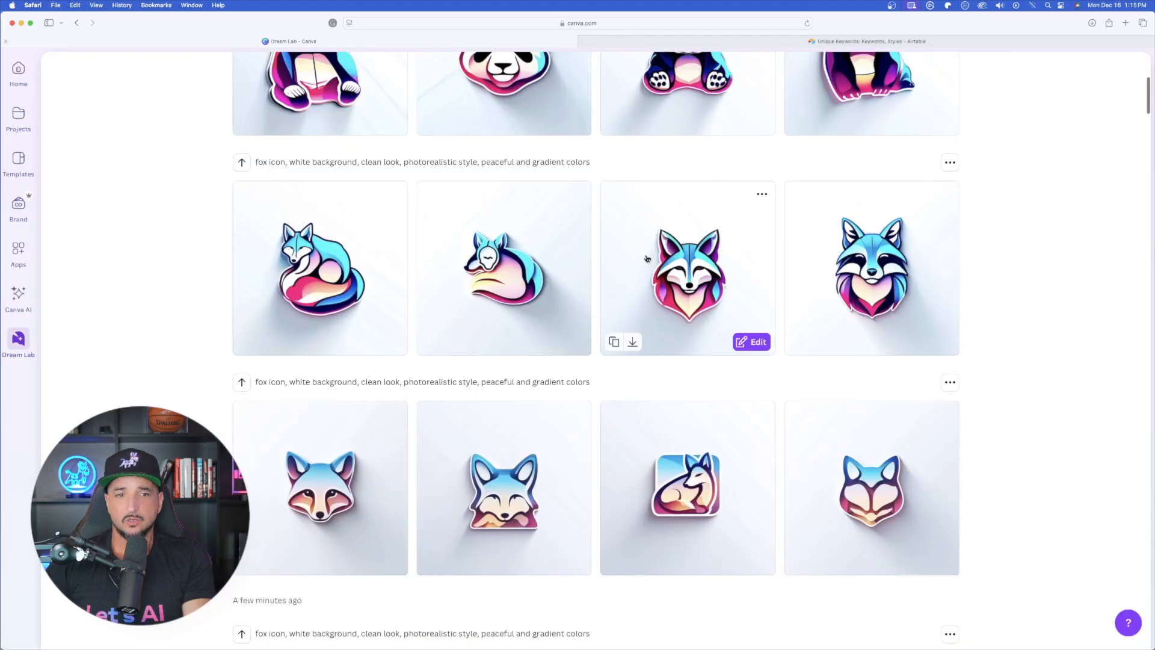
scroll("down", 3)
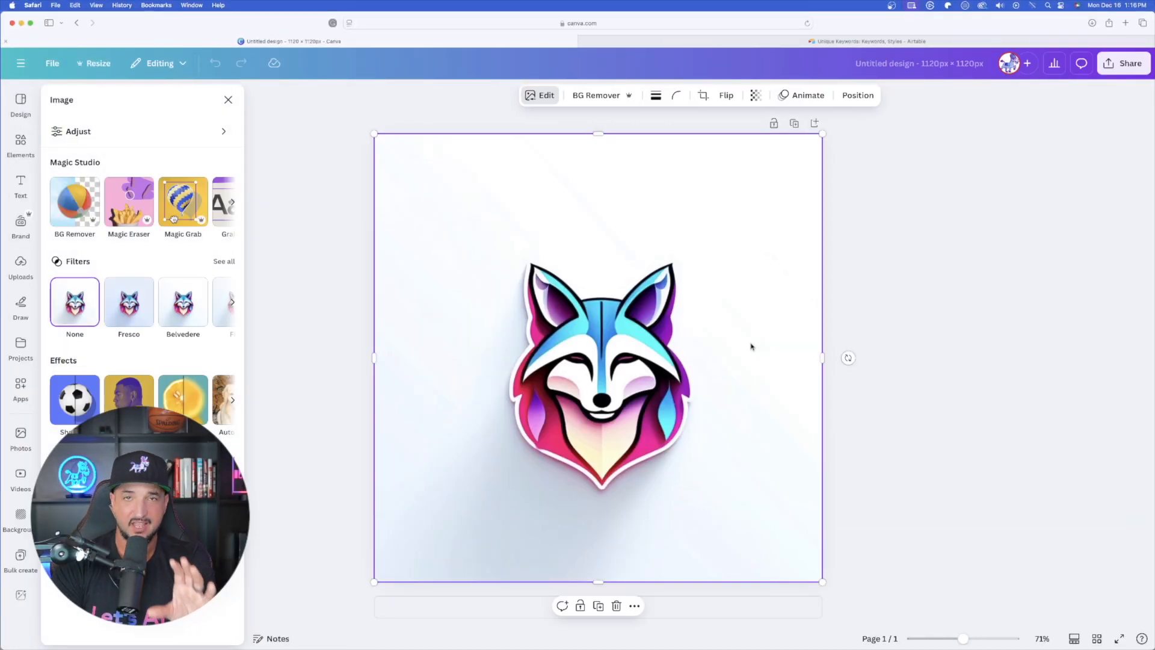
Run BG Remover on the fox image, leaving the fox on a solid purple page.
left_click(228, 100)
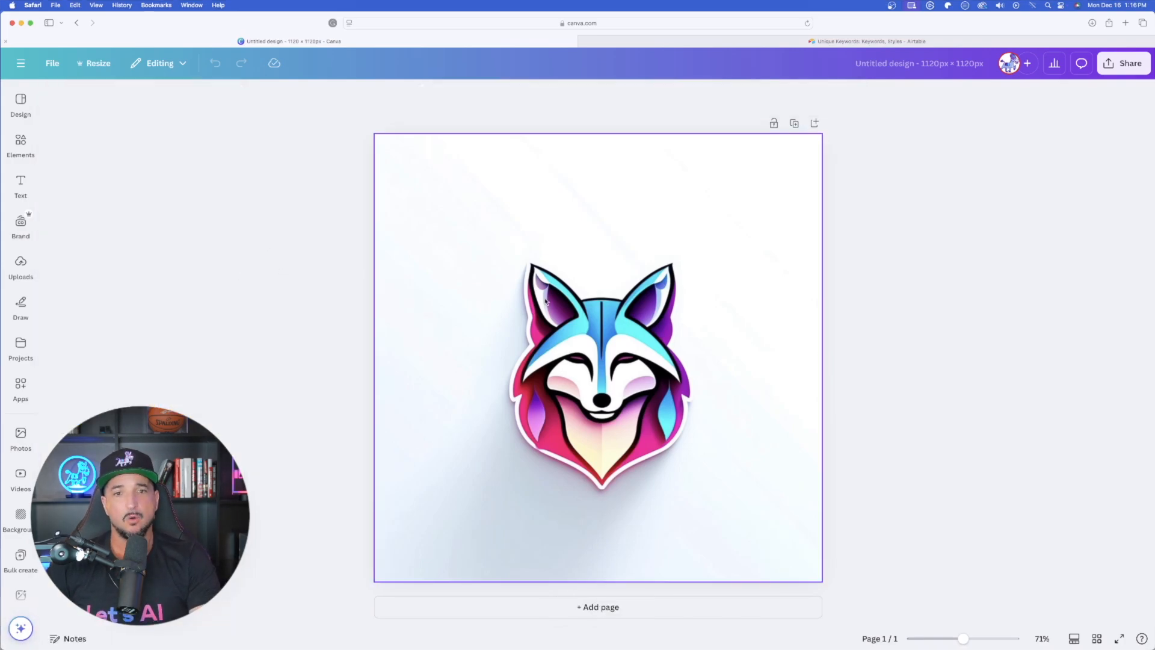
left_click(597, 354)
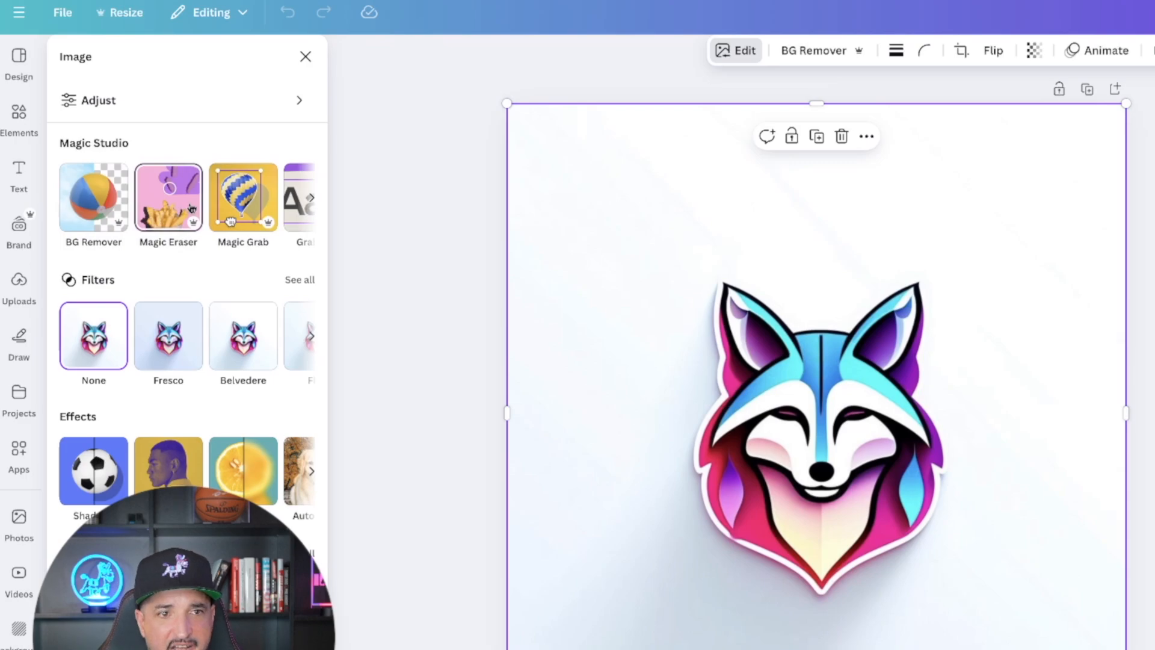
left_click(310, 196)
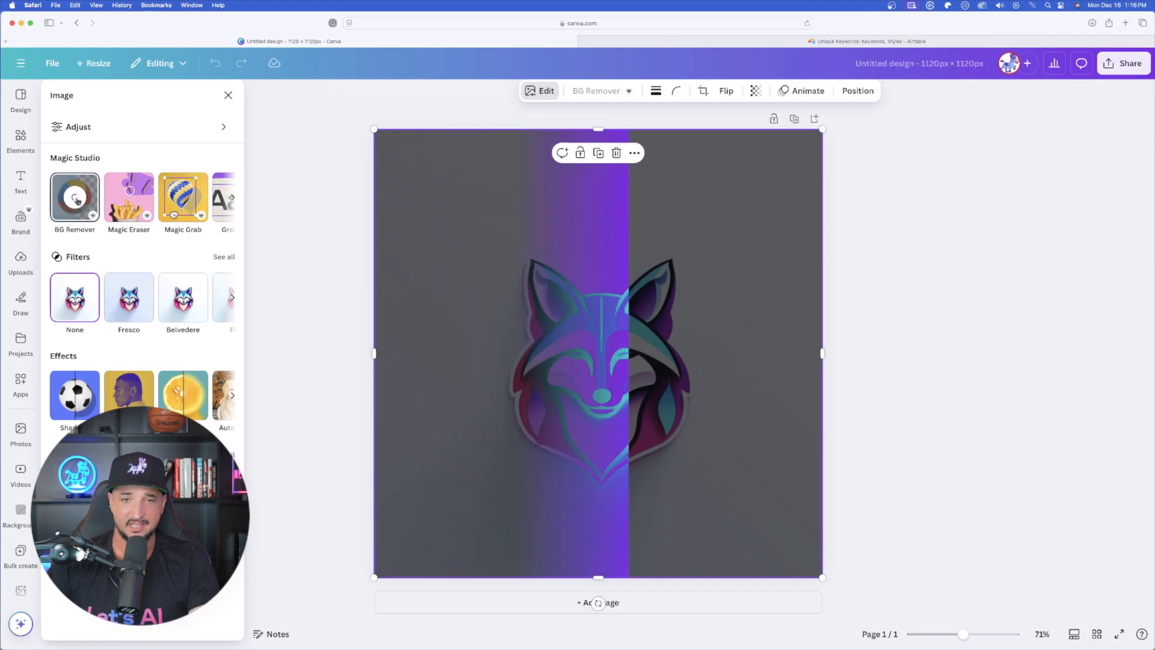
left_click(75, 196)
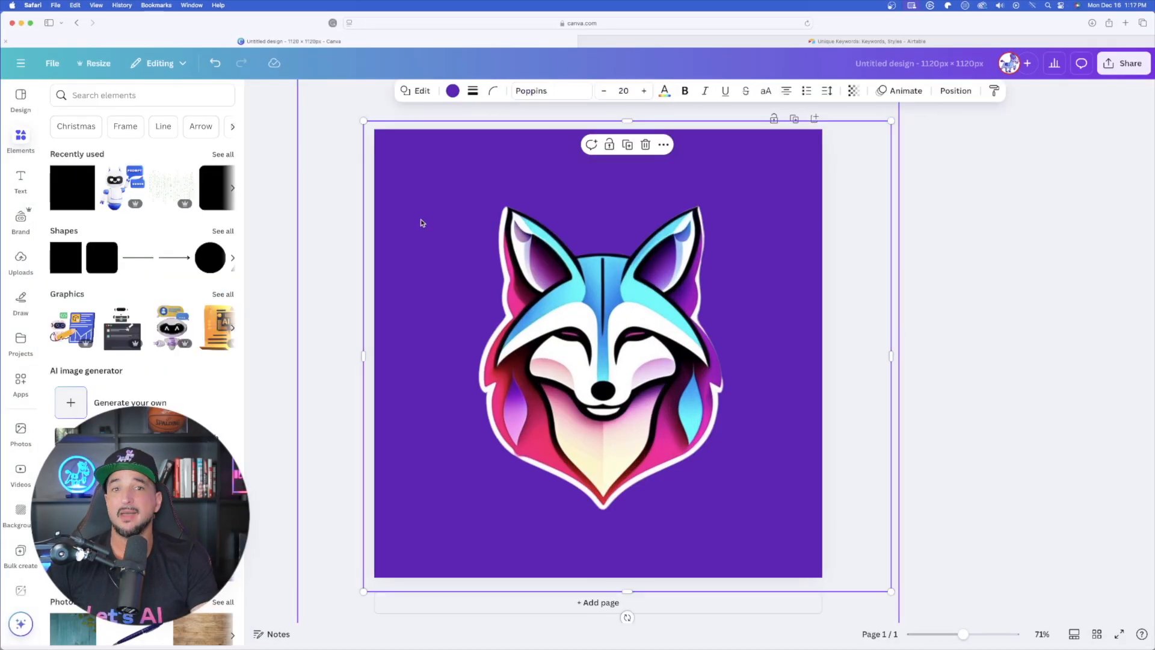
Make the page background white, select the fox image and bring up the design's Share options.
left_click(453, 90)
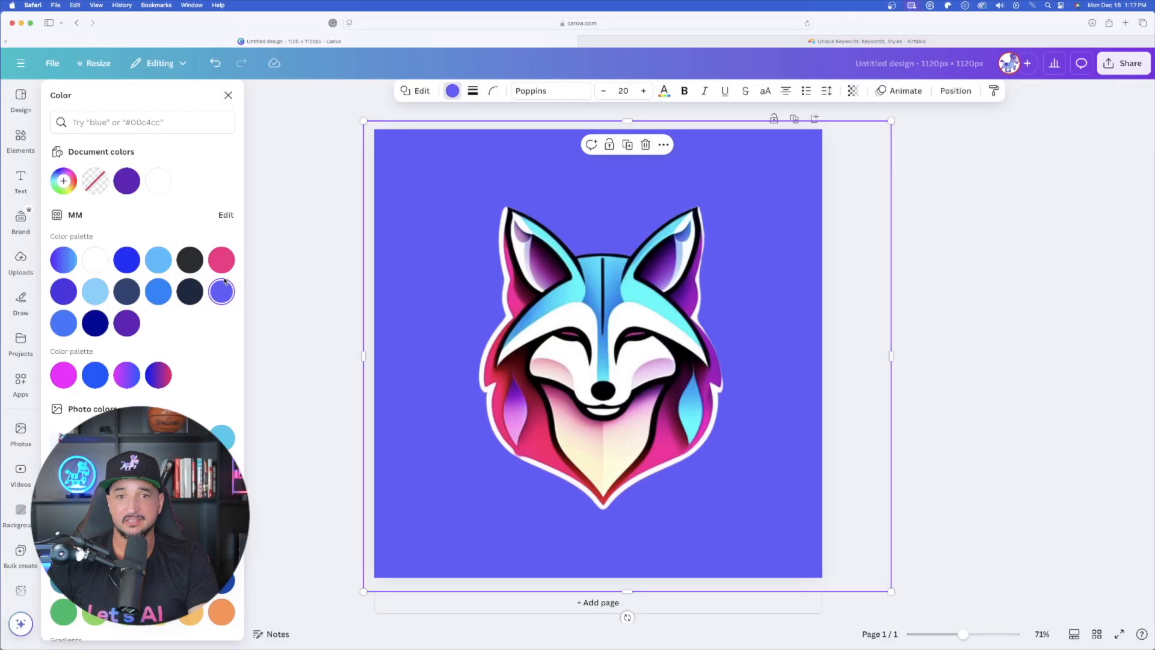
left_click(94, 260)
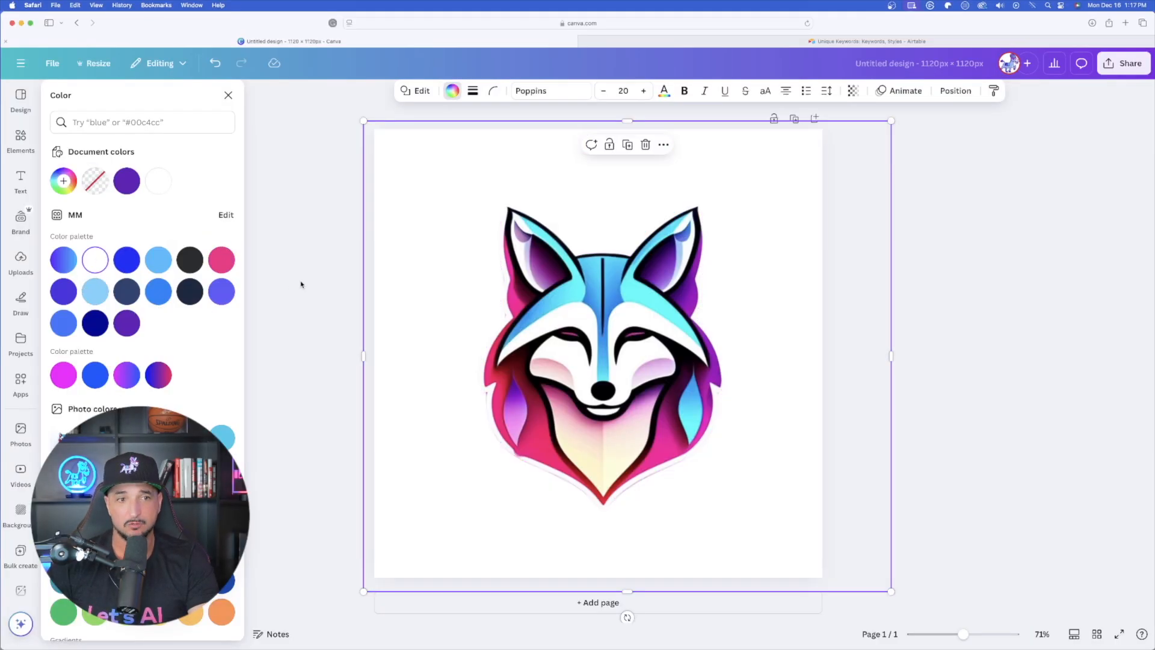
left_click(21, 139)
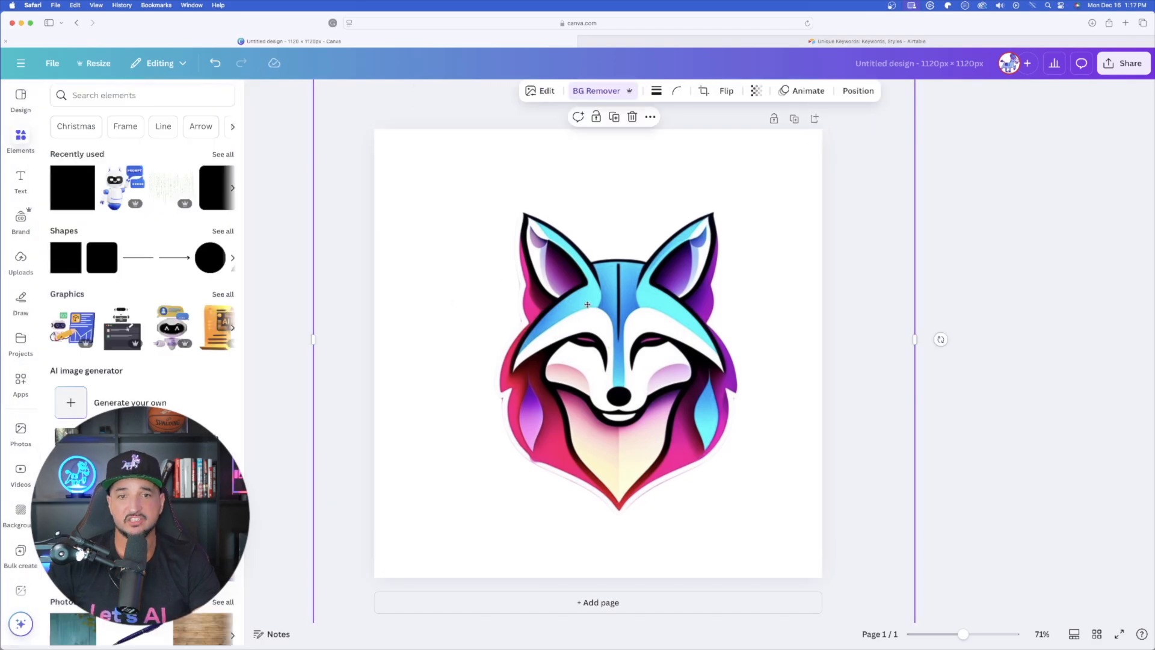
left_click(1122, 63)
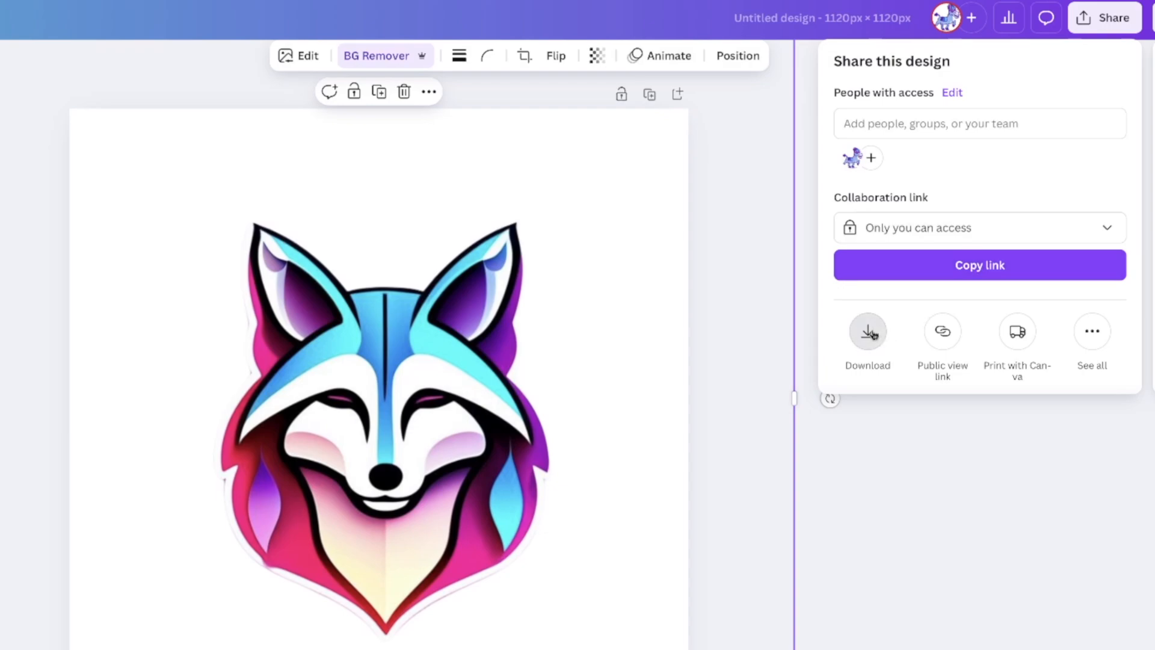
Download the fox logo as PNG with Transparent background ticked.
left_click(867, 331)
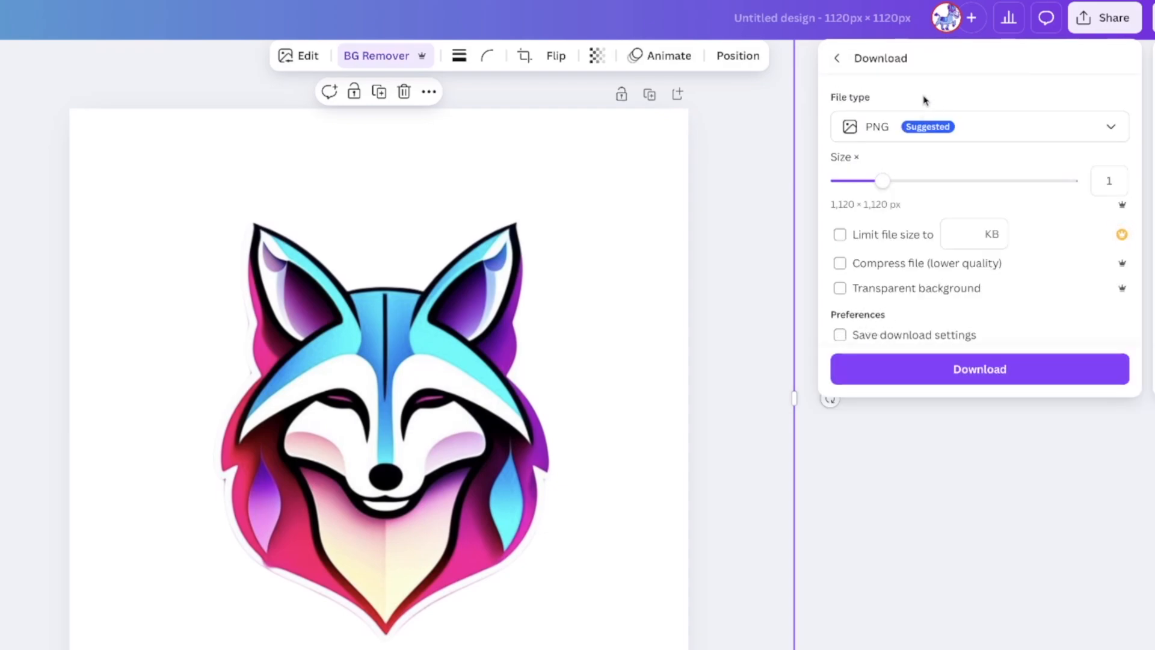
left_click(839, 287)
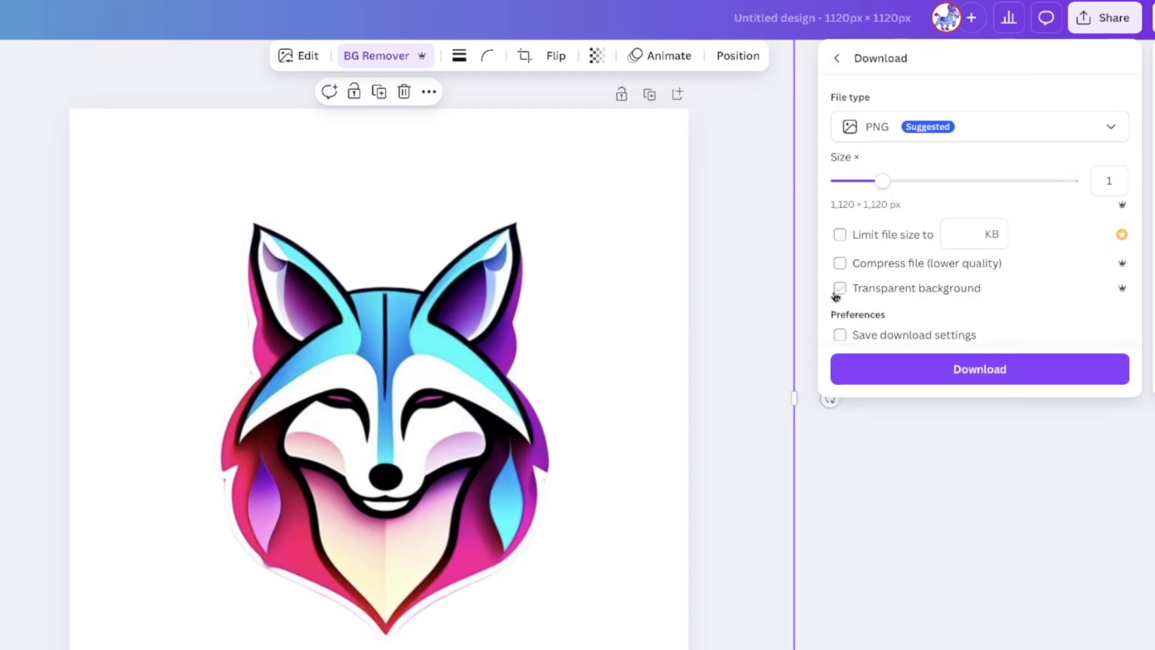
left_click(839, 287)
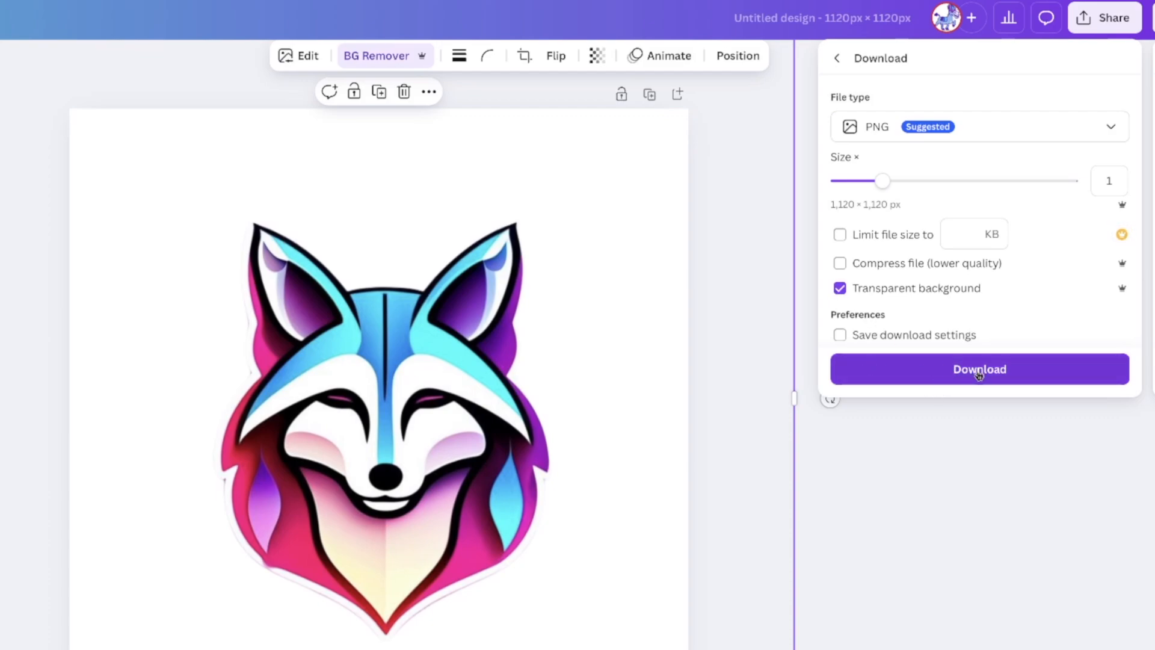
left_click(979, 368)
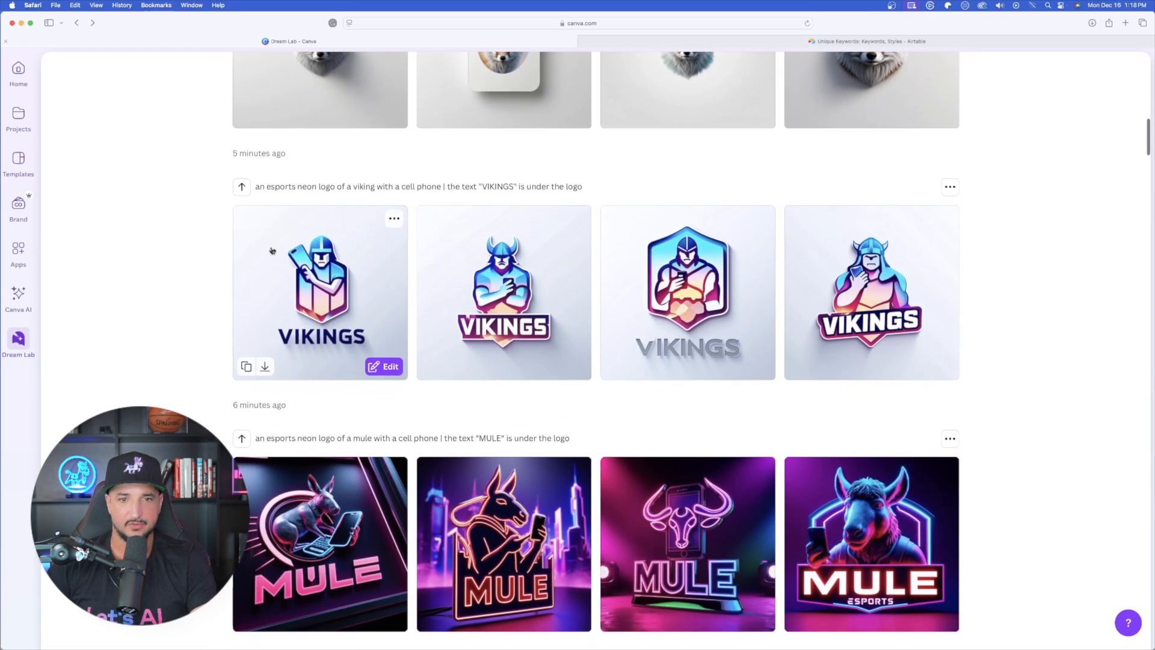
Scroll the Dream Lab results to the Vikings set and edit the second logo image.
scroll("down", 3)
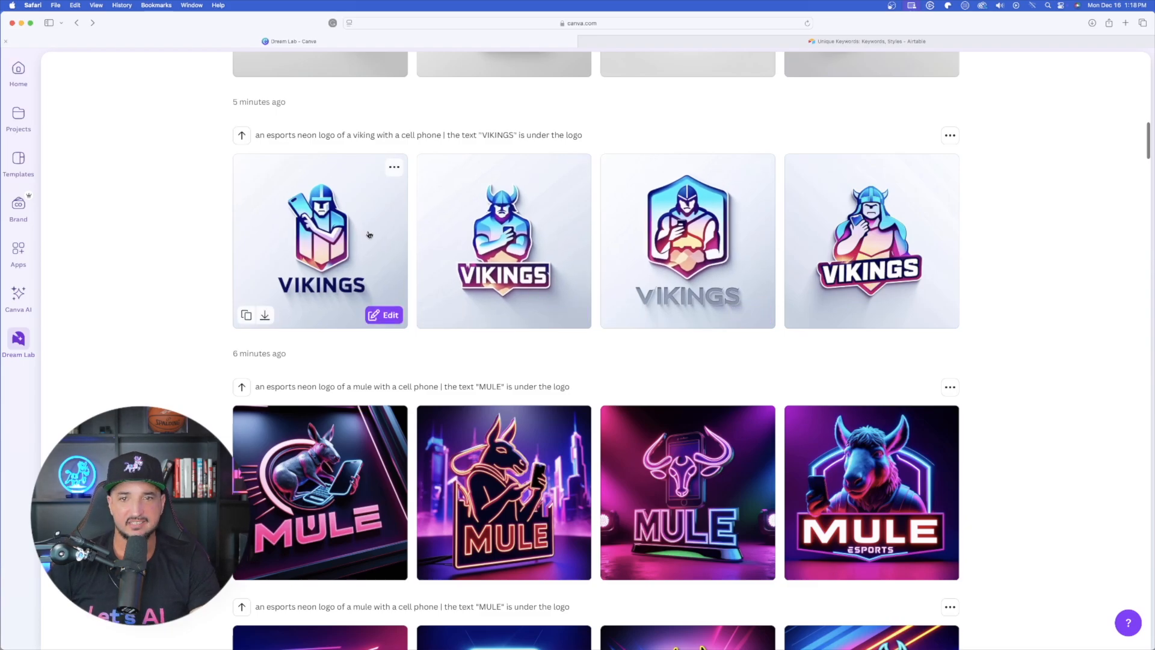
mouse_move(504, 240)
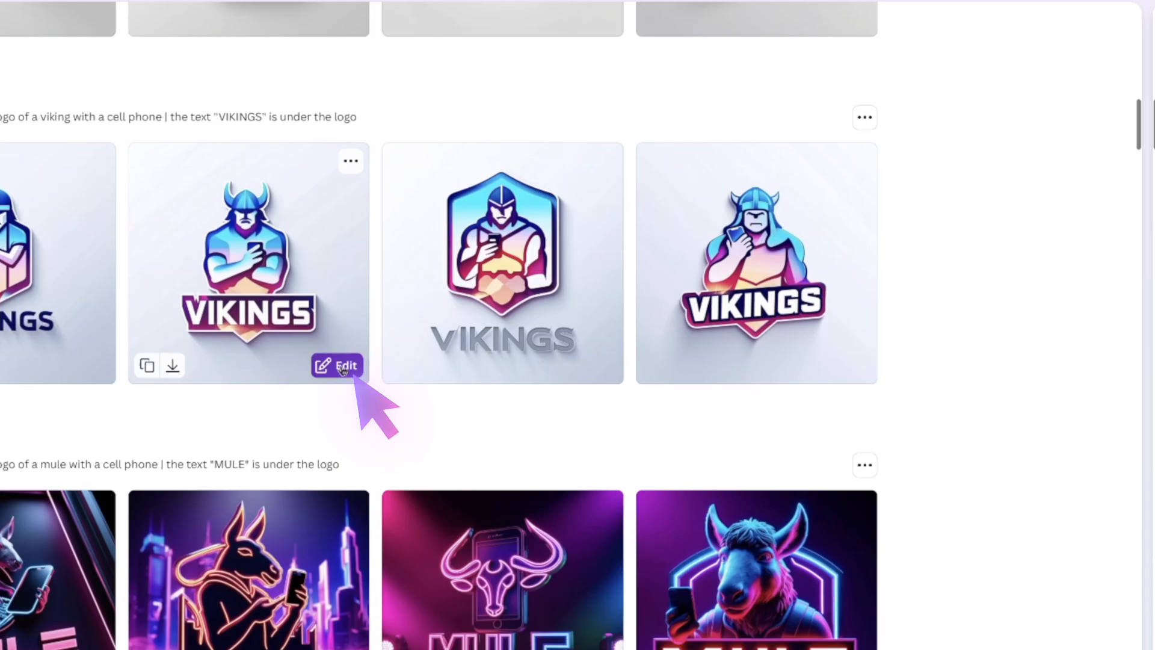
left_click(337, 366)
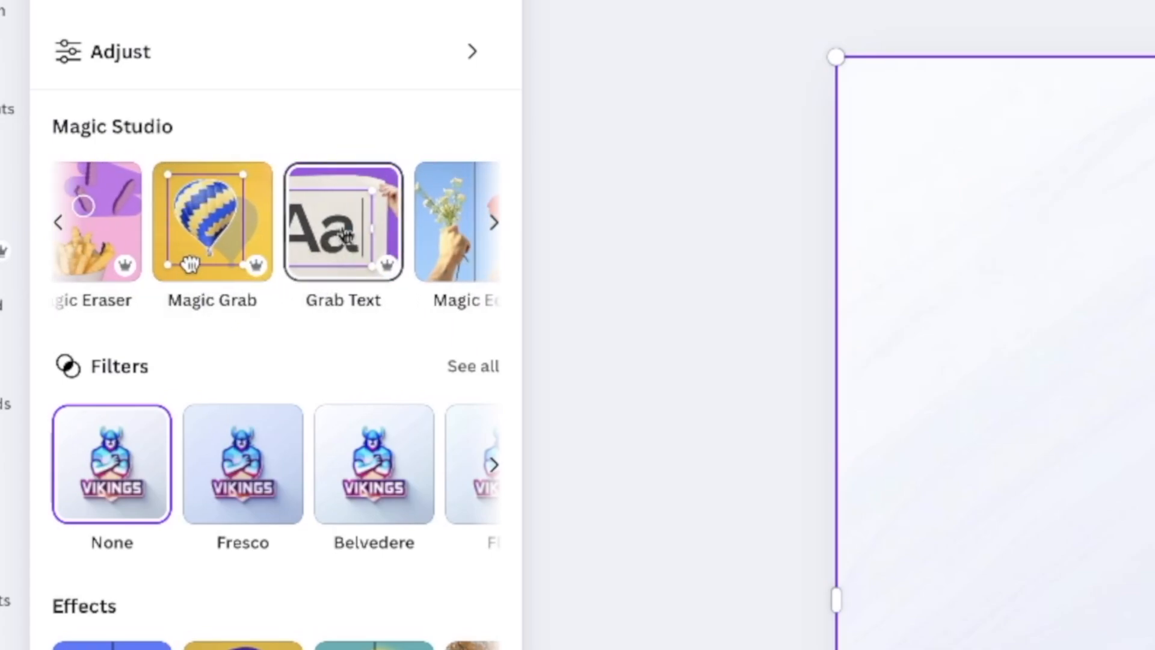
Use Grab Text with All text to extract the VIKINGS lettering as an editable text element.
left_click(342, 224)
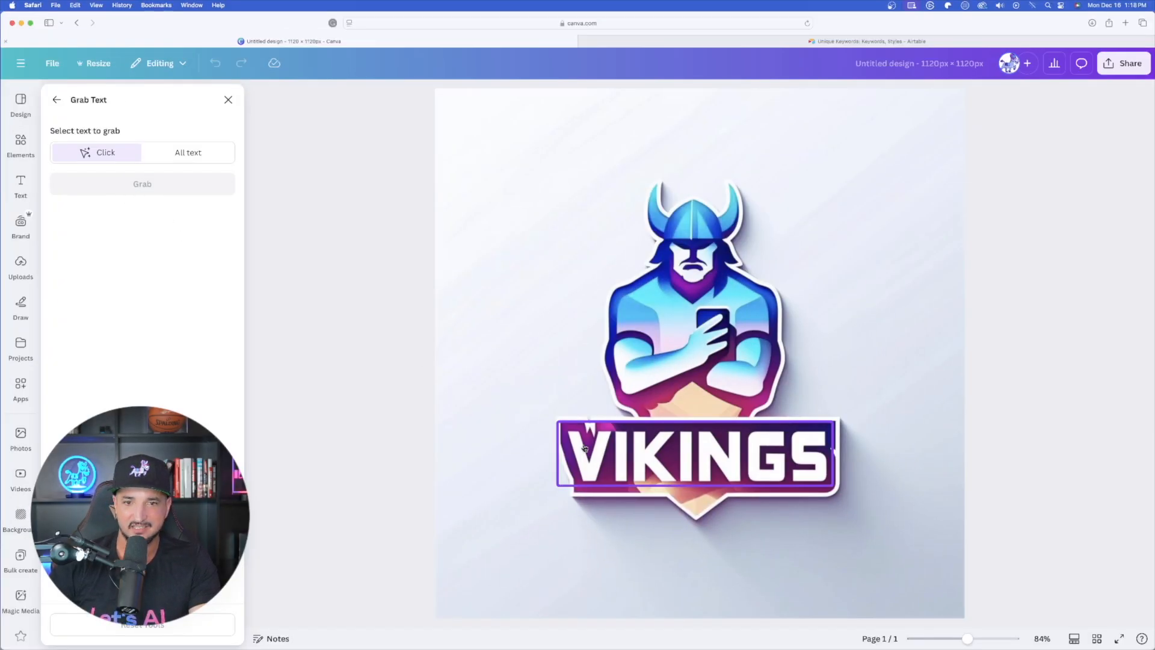
left_click(697, 455)
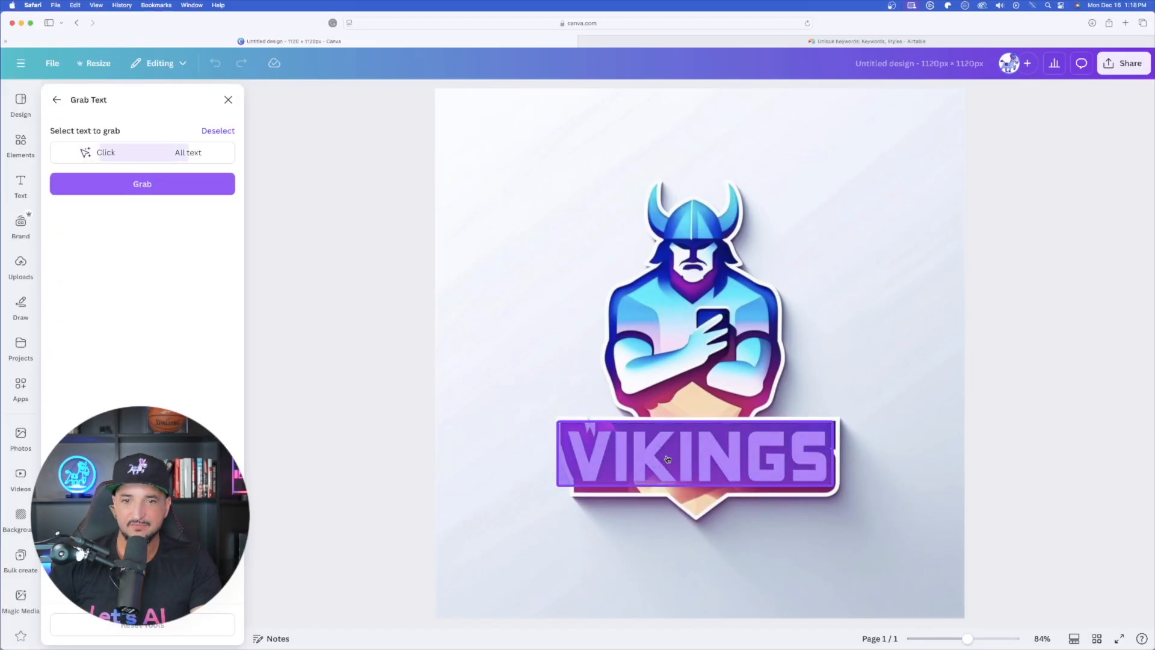
left_click(187, 153)
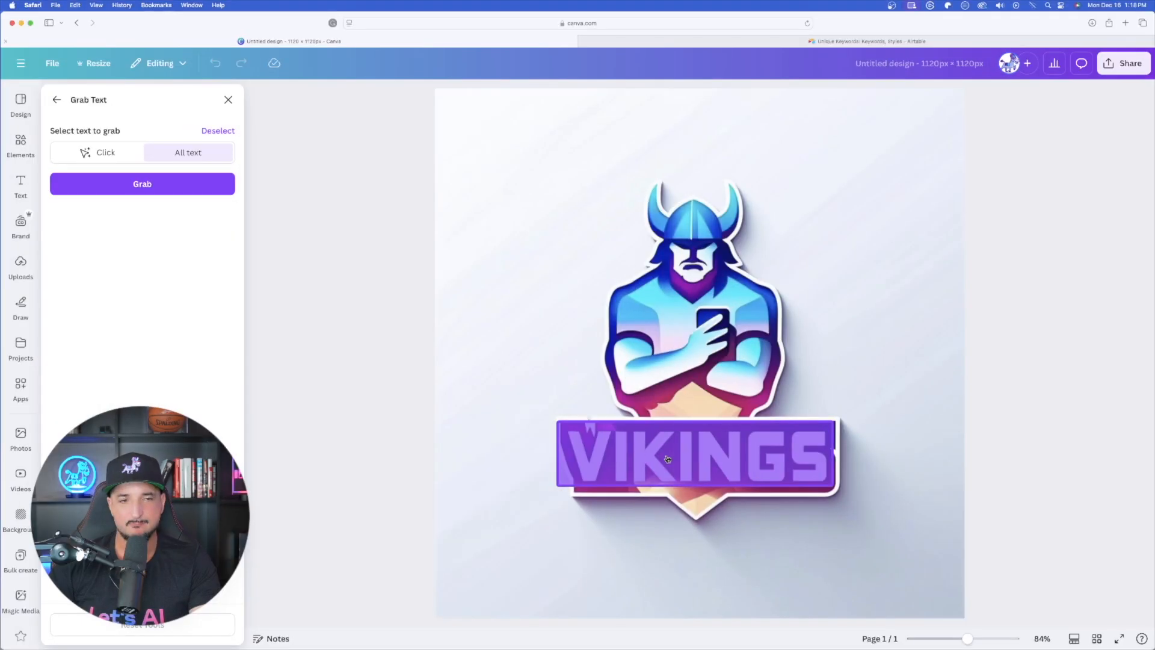
left_click(142, 183)
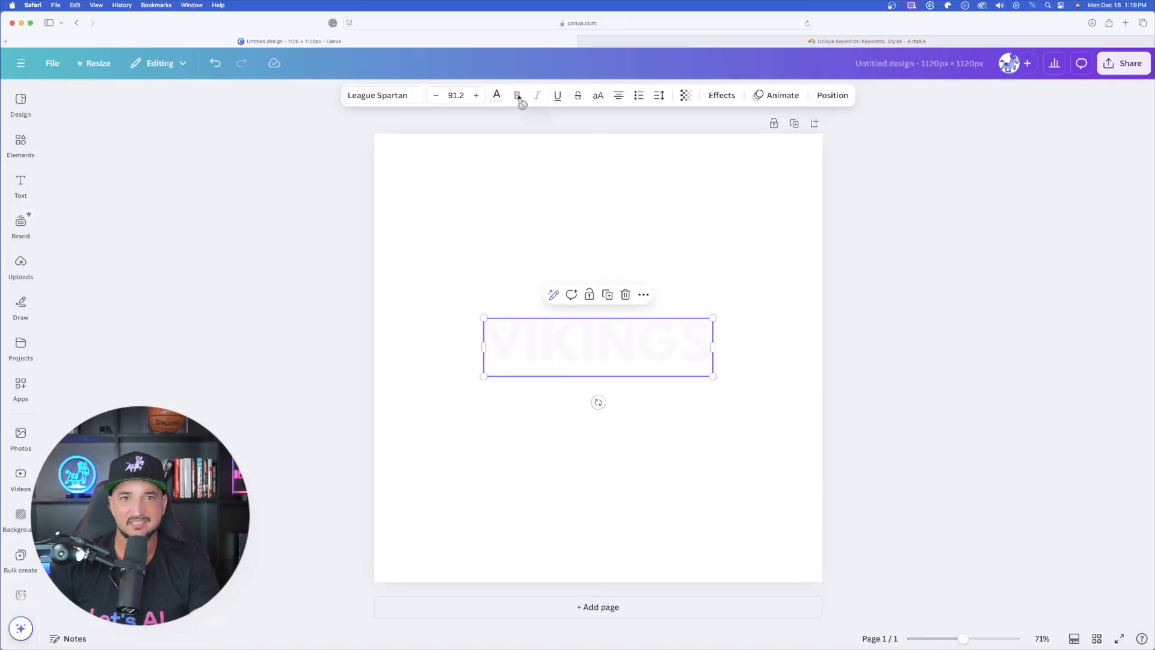
left_click(497, 95)
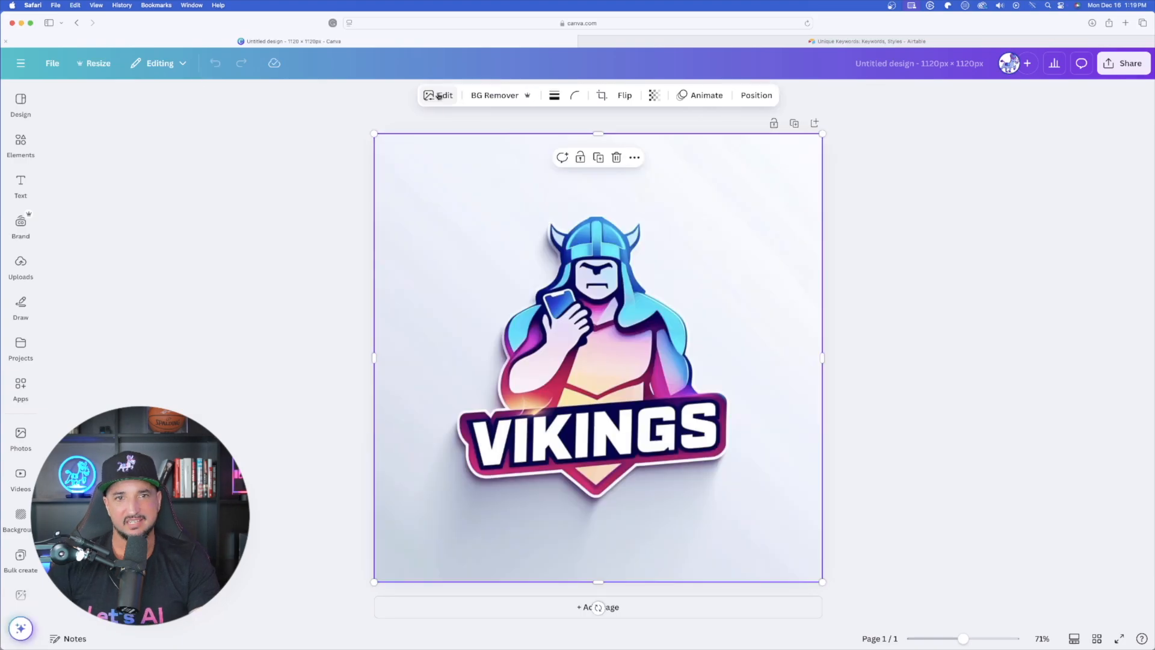
Use Magic Grab's enlarged brush to paint over the Viking figure and grab it free of the VIKINGS text.
left_click(439, 94)
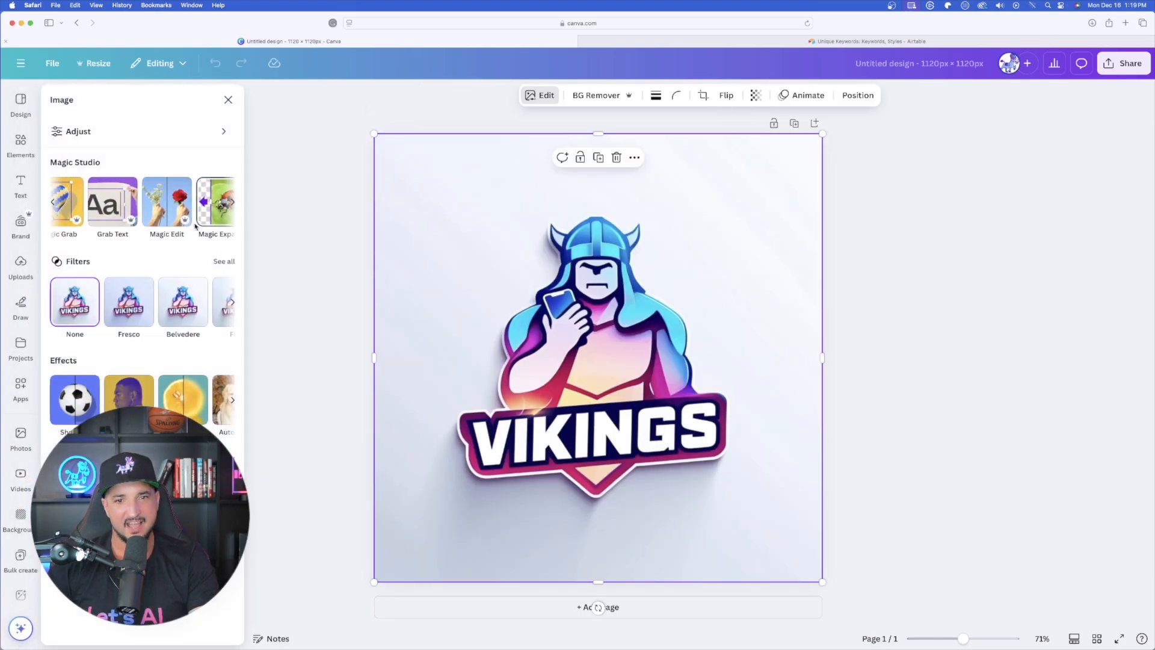
left_click(65, 202)
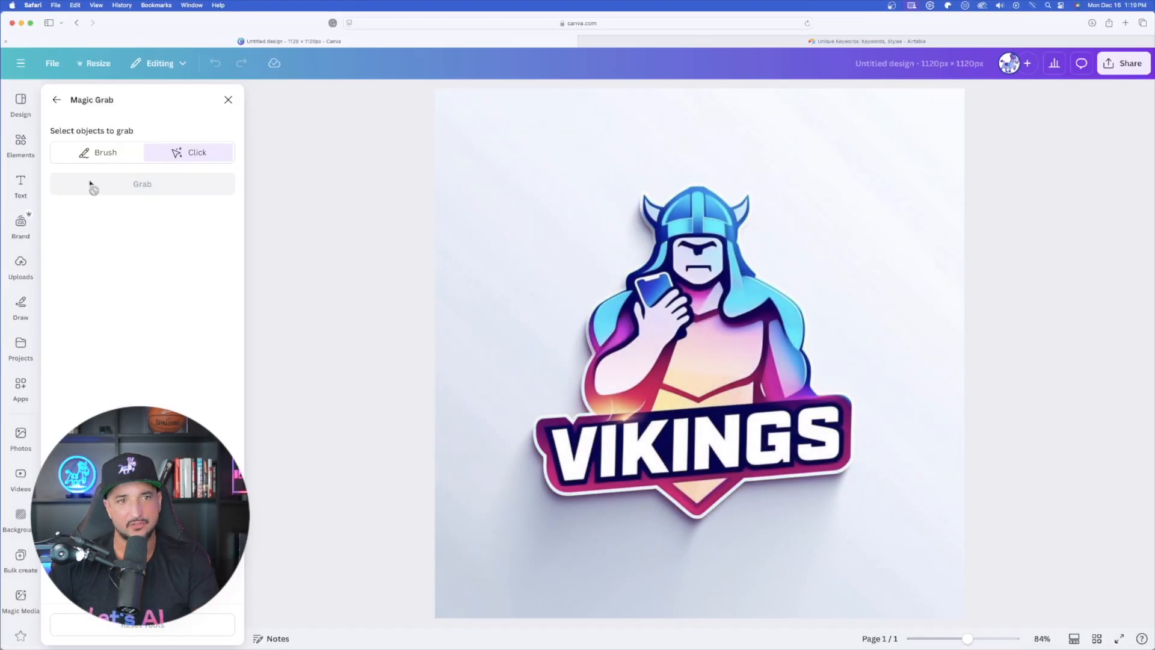
left_click(106, 153)
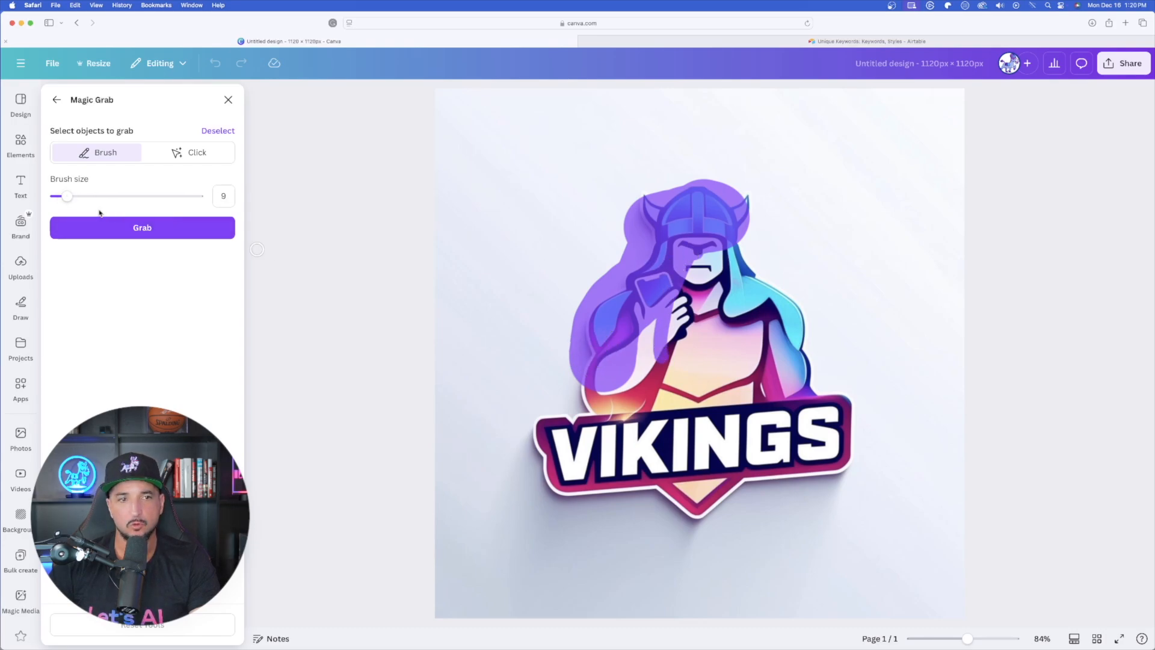
left_click_drag(68, 197, 113, 196)
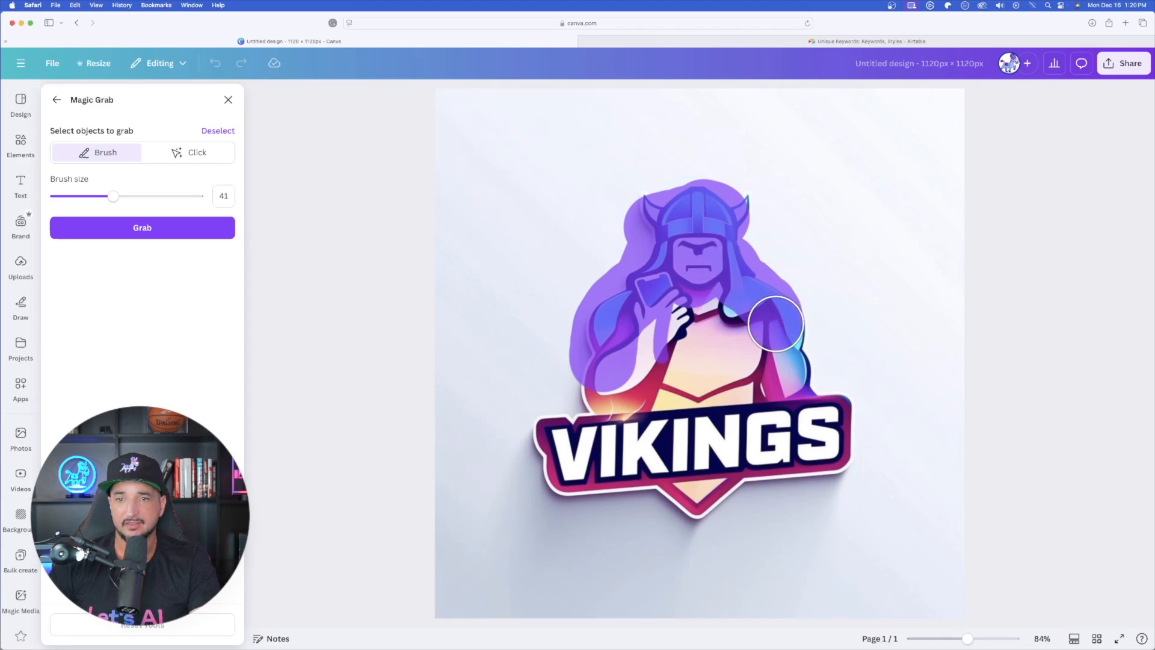
left_click_drag(773, 323, 687, 349)
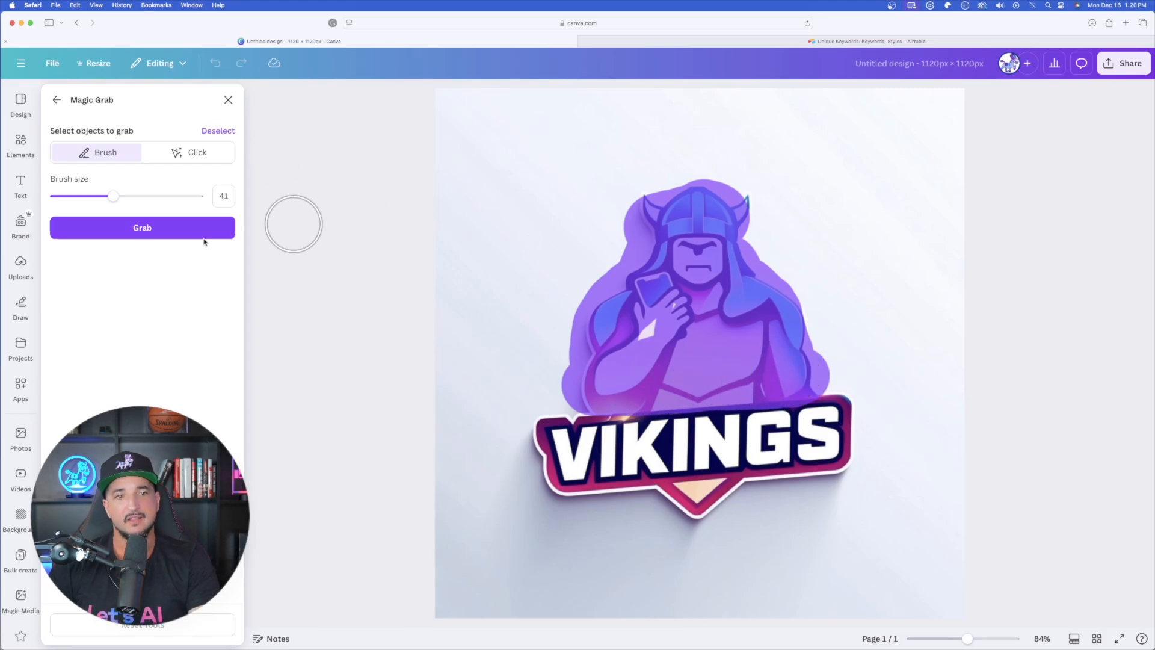
left_click(142, 227)
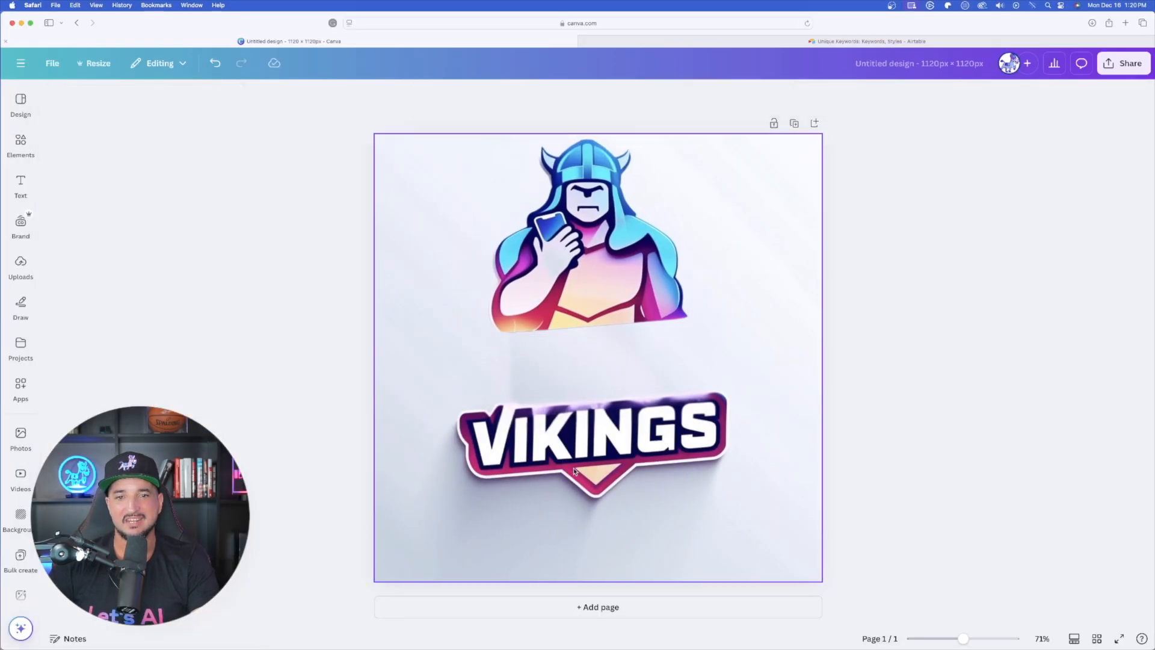
Move the Viking figure to the page centre and set the background to dark charcoal.
left_click(588, 236)
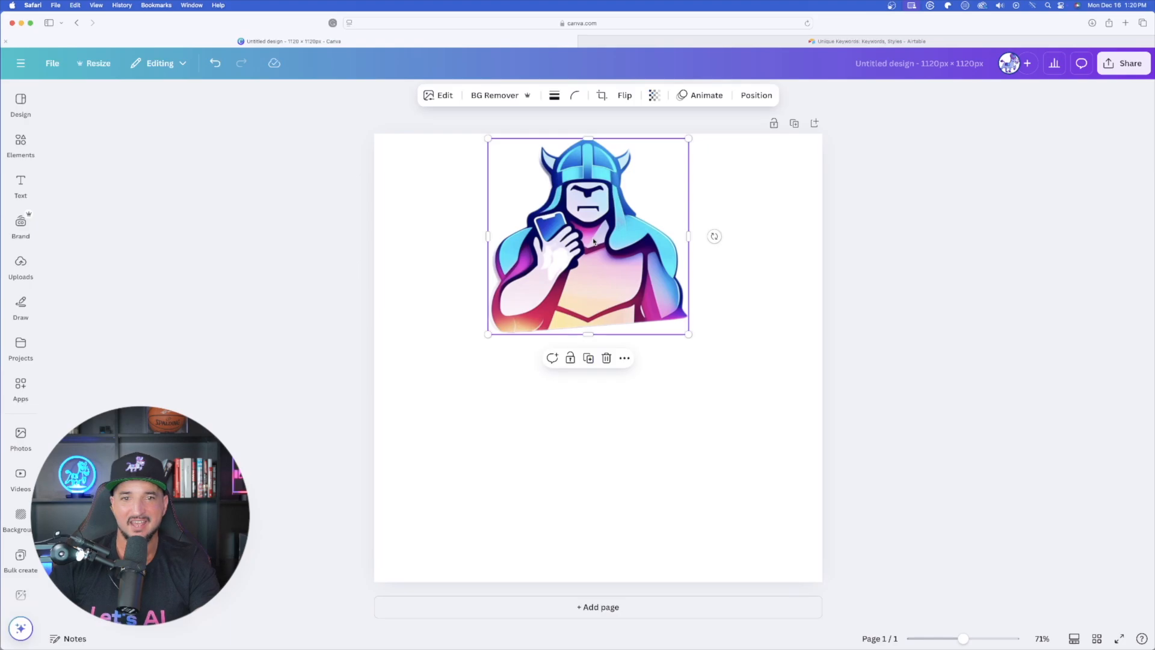
left_click_drag(589, 236, 603, 350)
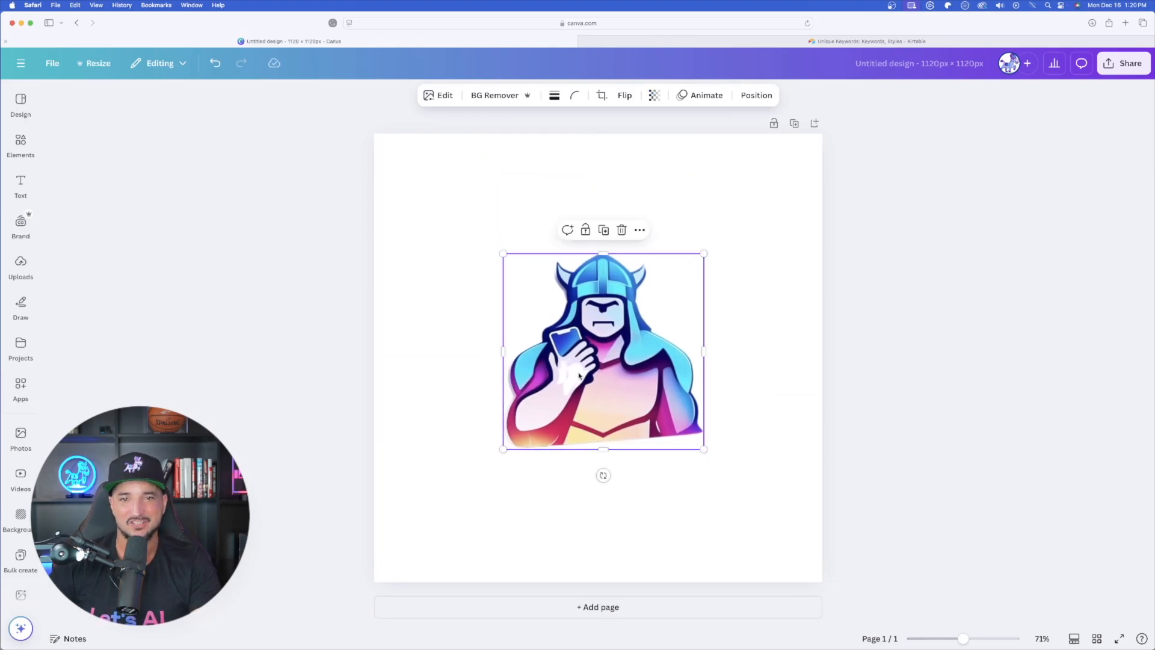
left_click(632, 95)
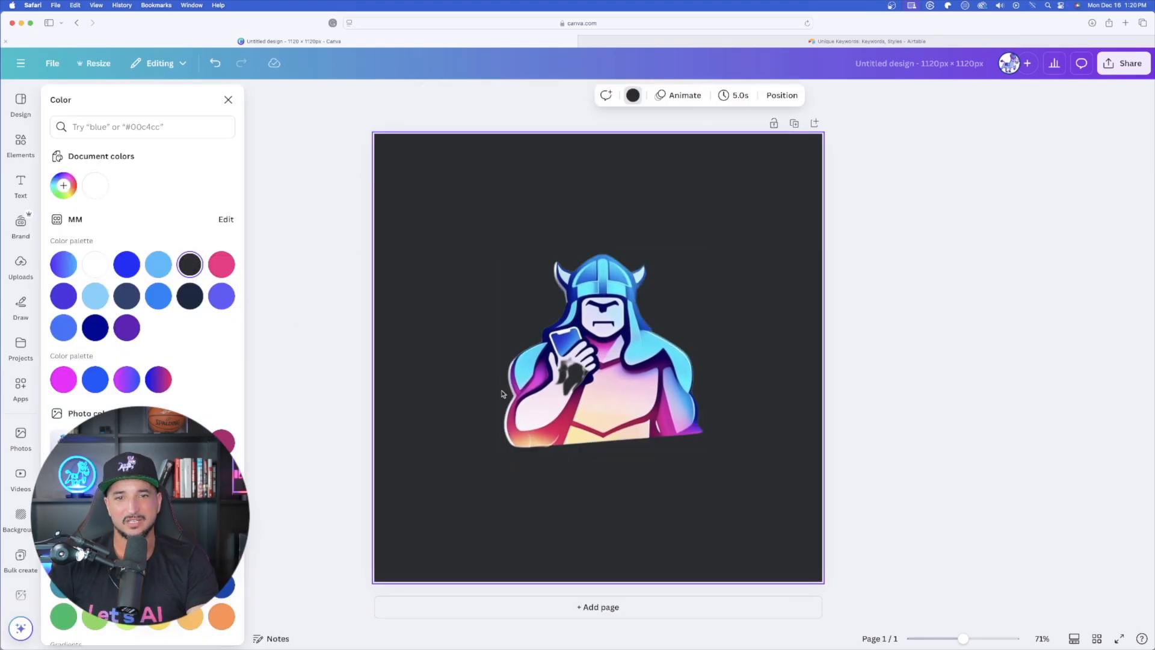